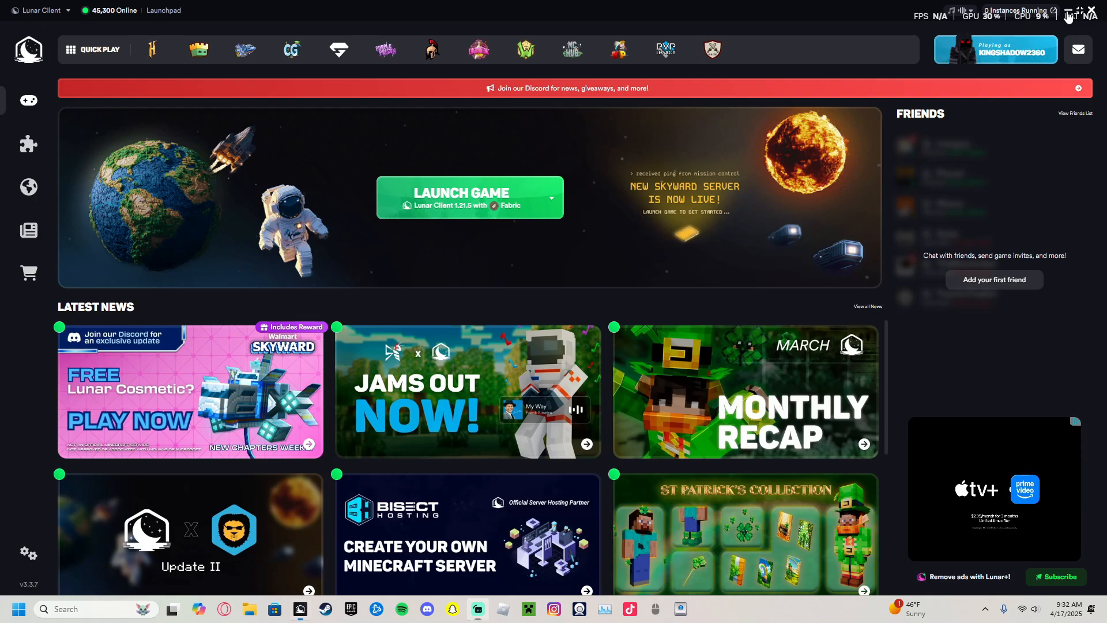
# Minimize the Lunar Client launcher and bring the web browser up from the taskbar
pyautogui.click(1069, 10)
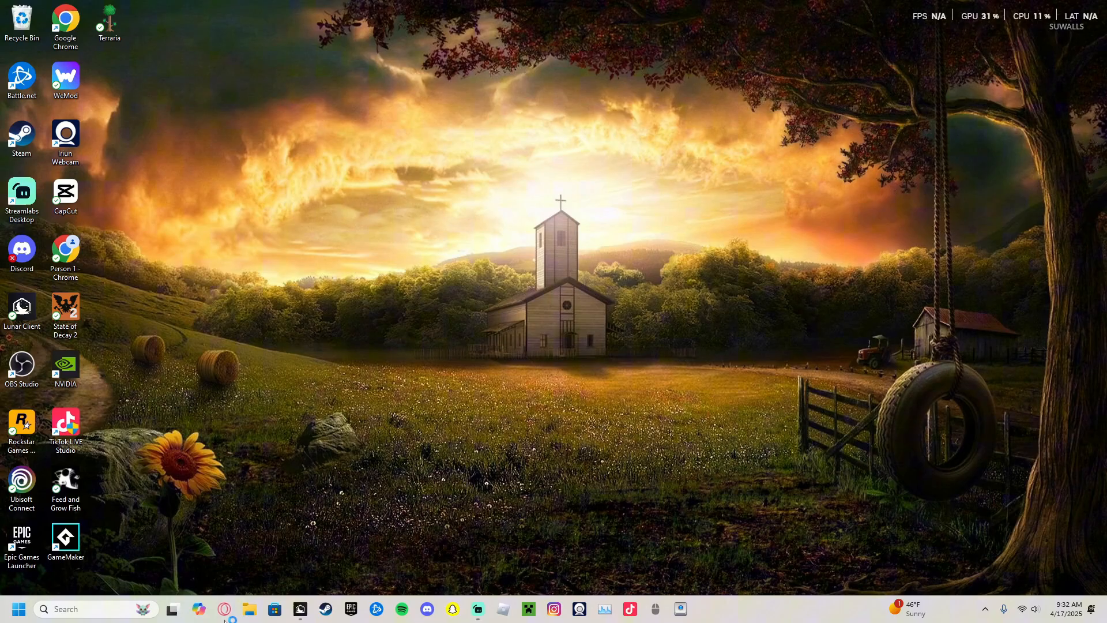
pyautogui.click(224, 609)
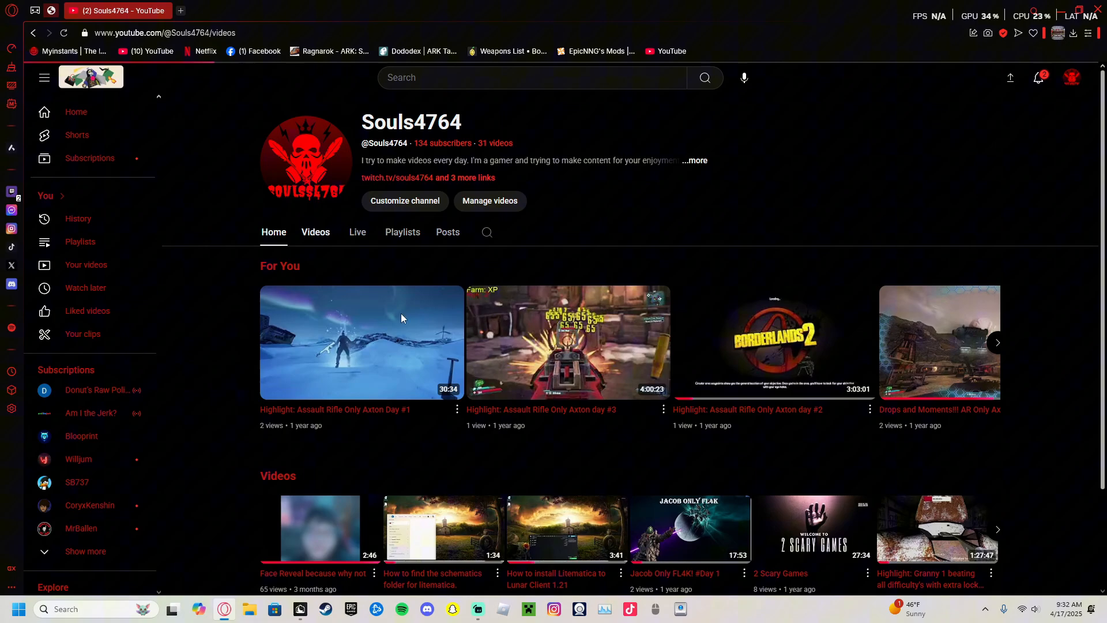
# From the channel's Videos list, open the Litematica install tutorial and scroll to its description download links
pyautogui.click(315, 232)
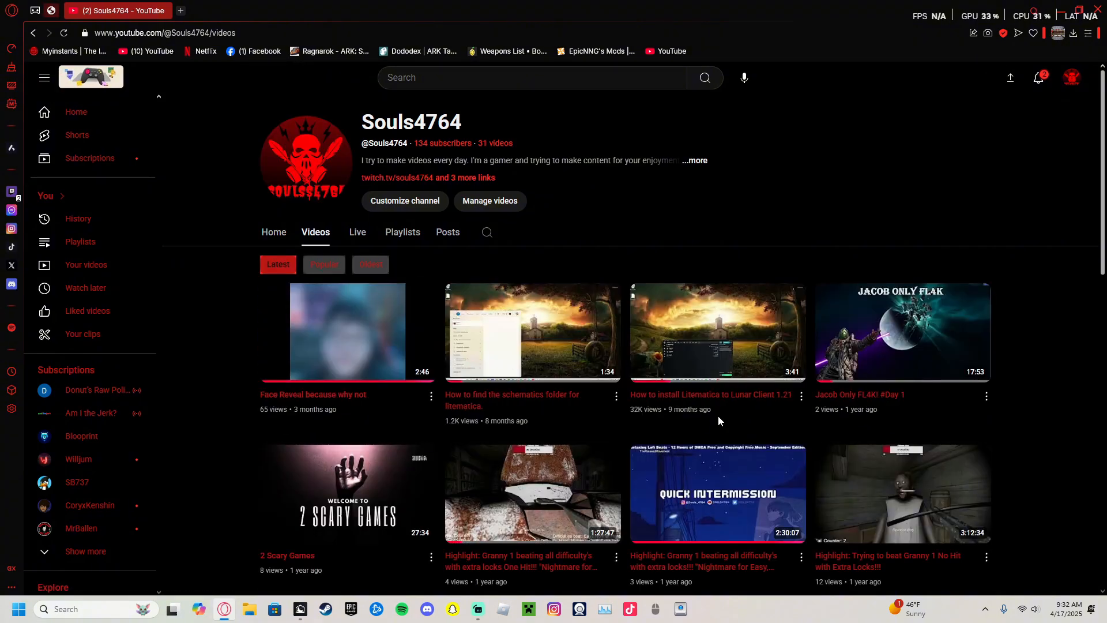
pyautogui.moveTo(717, 332)
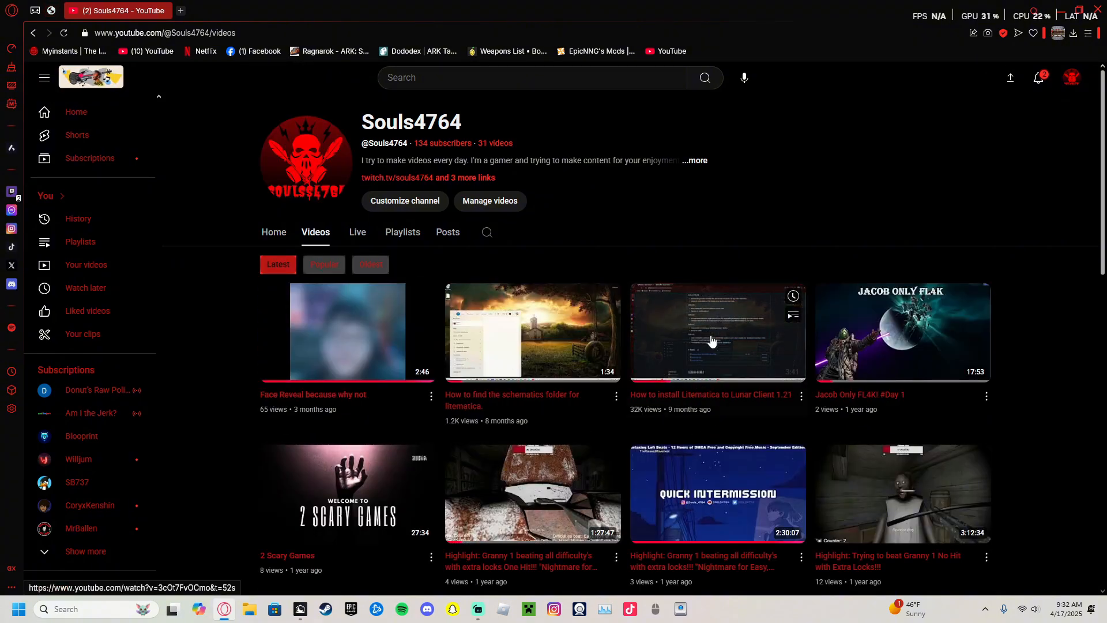
pyautogui.click(716, 332)
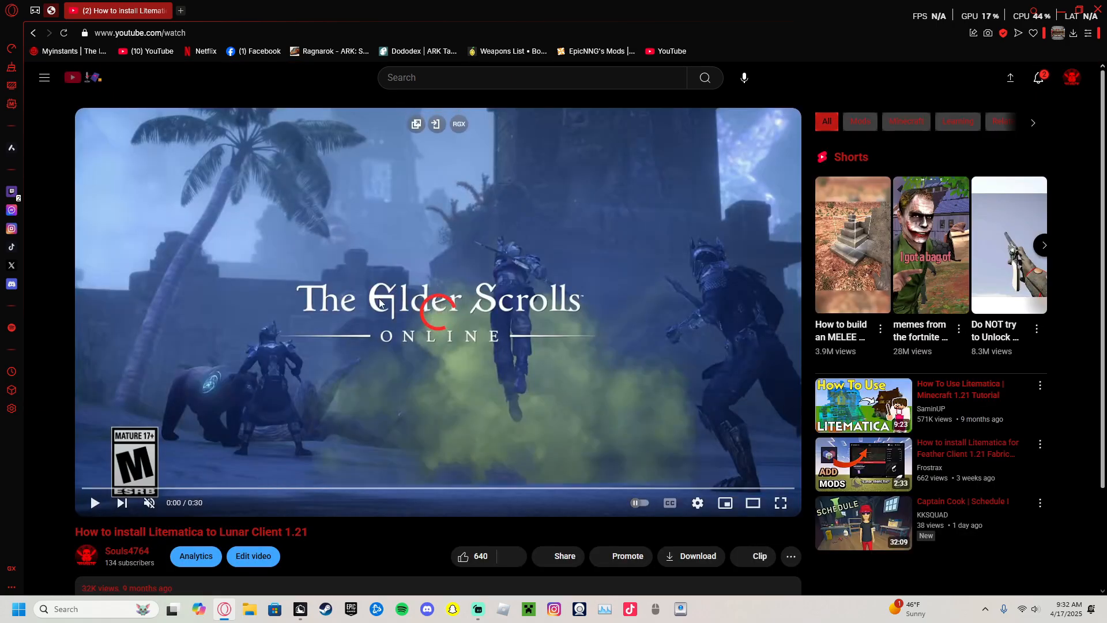
pyautogui.scroll(-3)
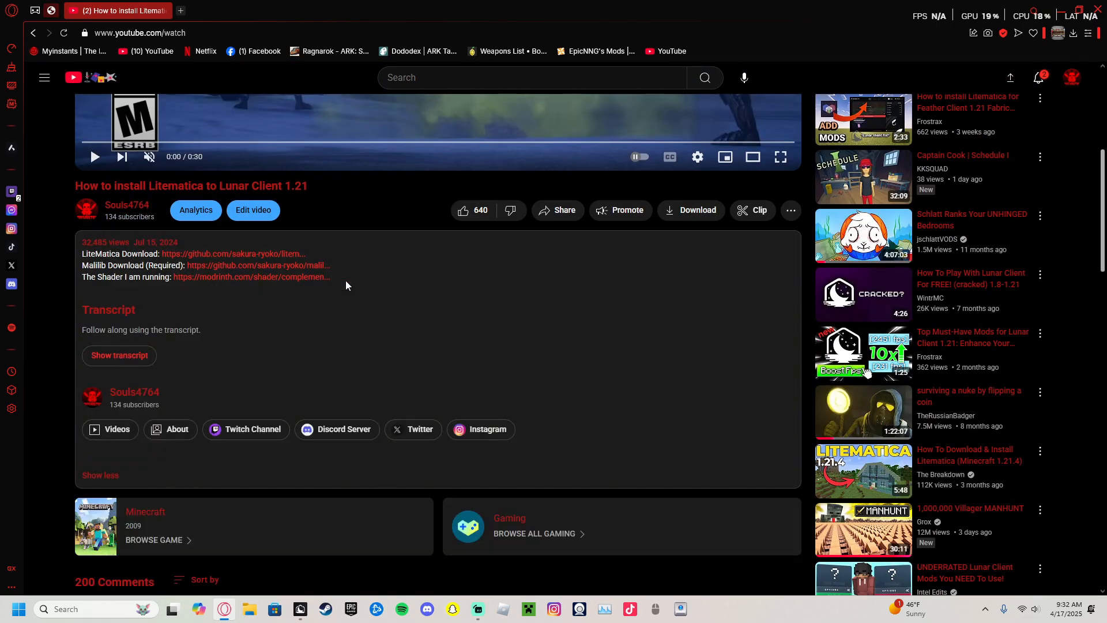
pyautogui.moveTo(125, 277)
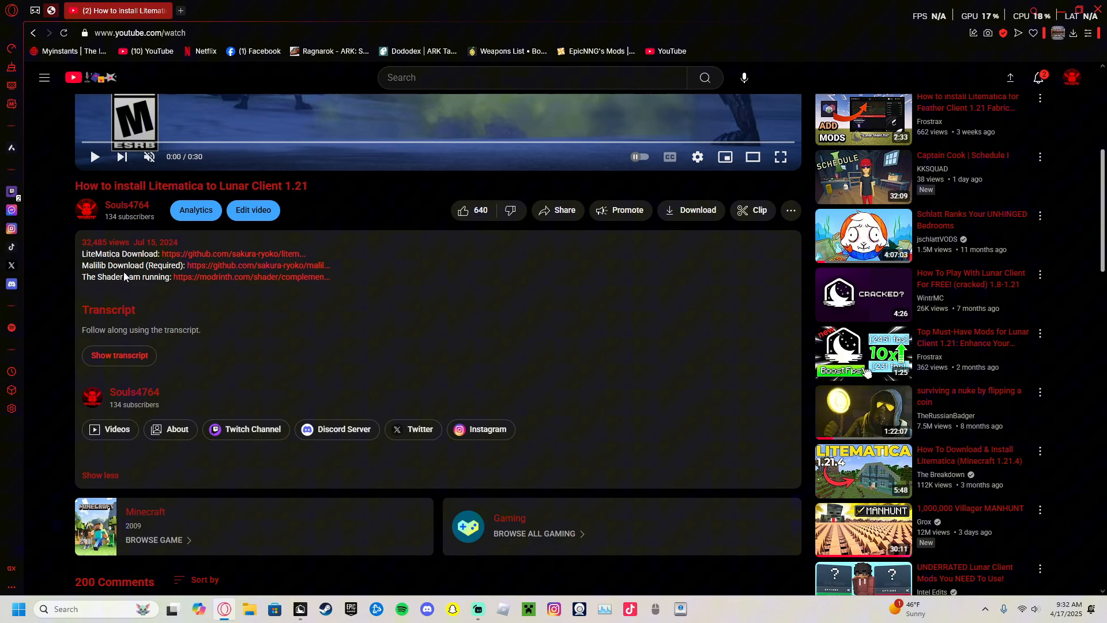
pyautogui.scroll(3)
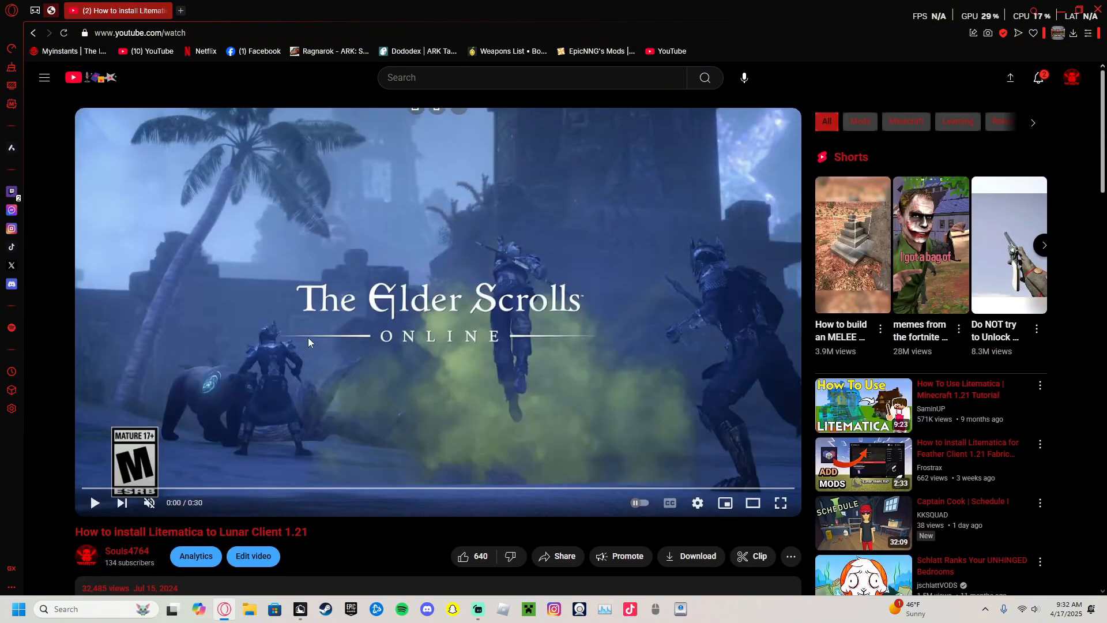
pyautogui.scroll(-3)
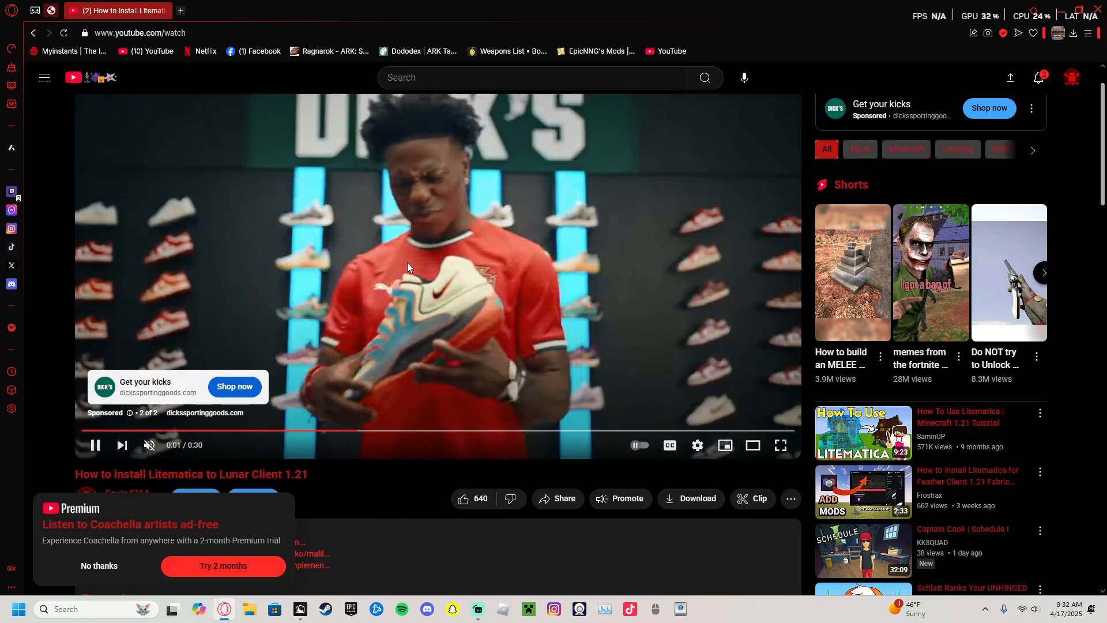
pyautogui.scroll(-3)
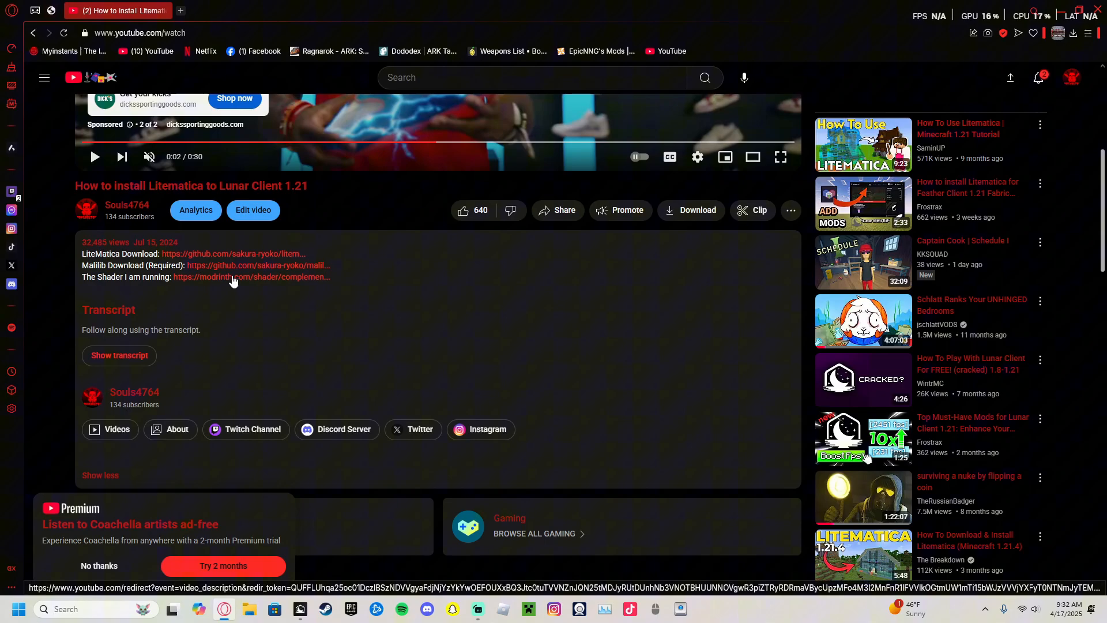
pyautogui.moveTo(102, 260)
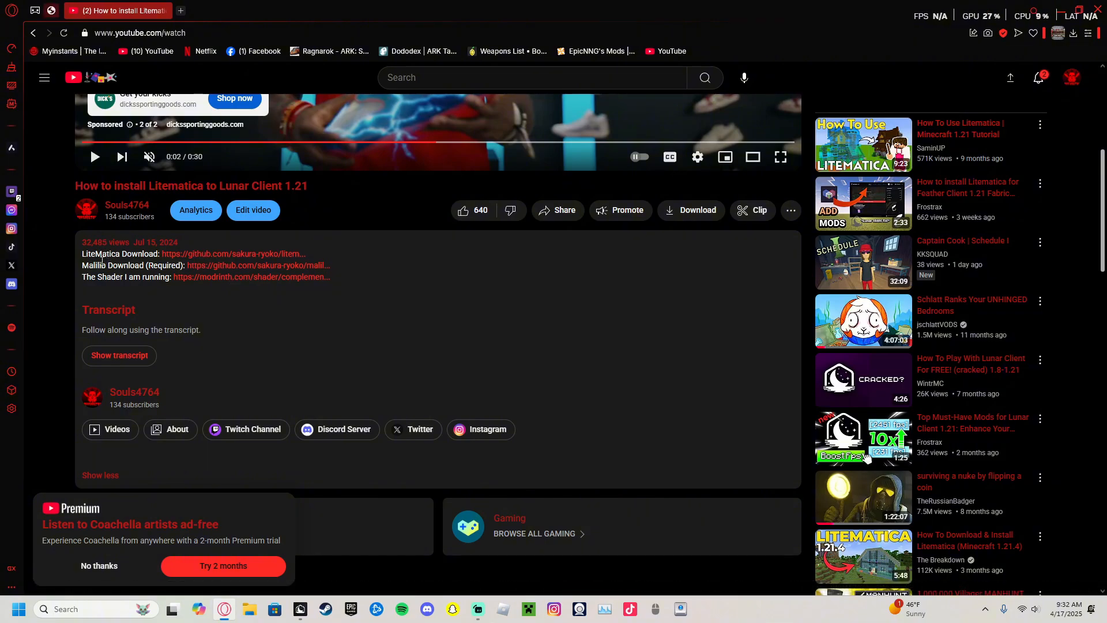
# Follow the LiteMatica Download link and save litematica-fabric-1.21.5-0.22.0-sakura.8.jar into Downloads
pyautogui.click(231, 254)
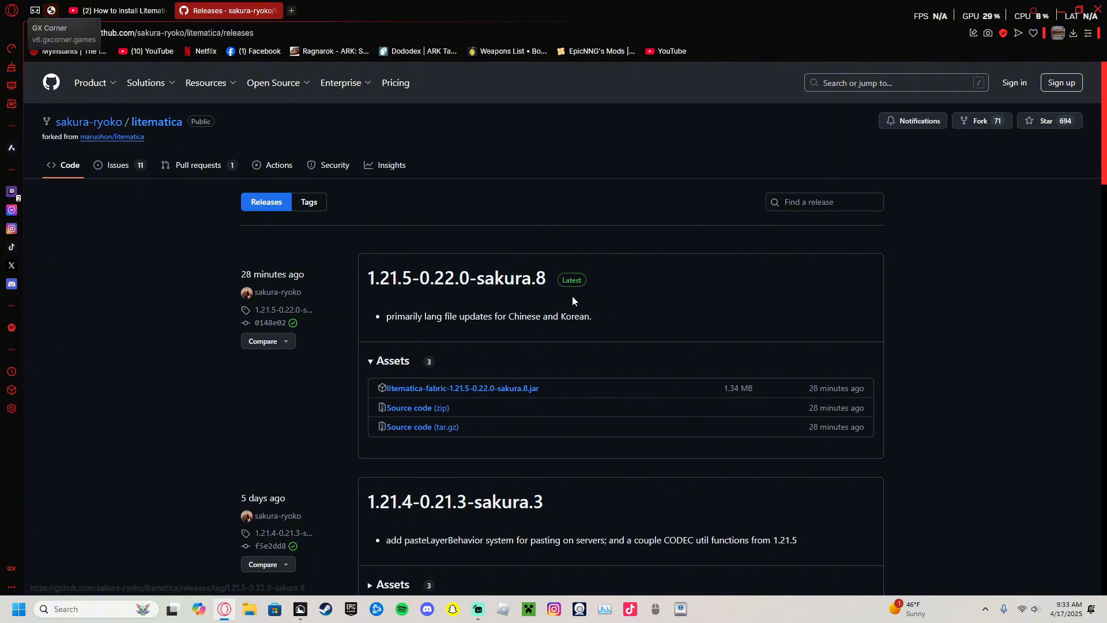
pyautogui.moveTo(370, 295)
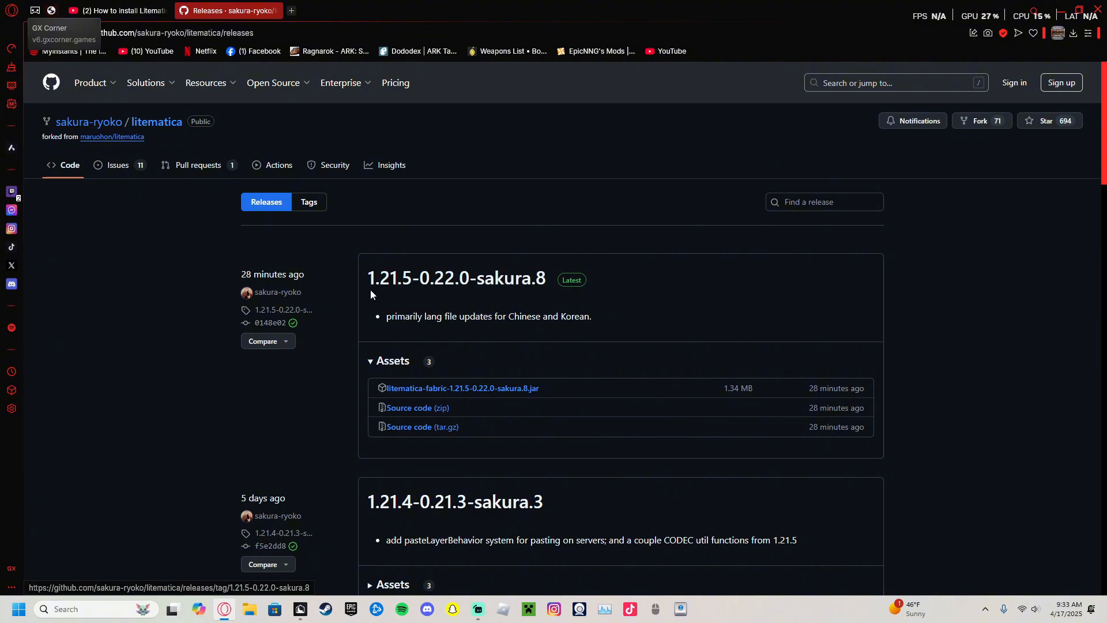
pyautogui.moveTo(432, 299)
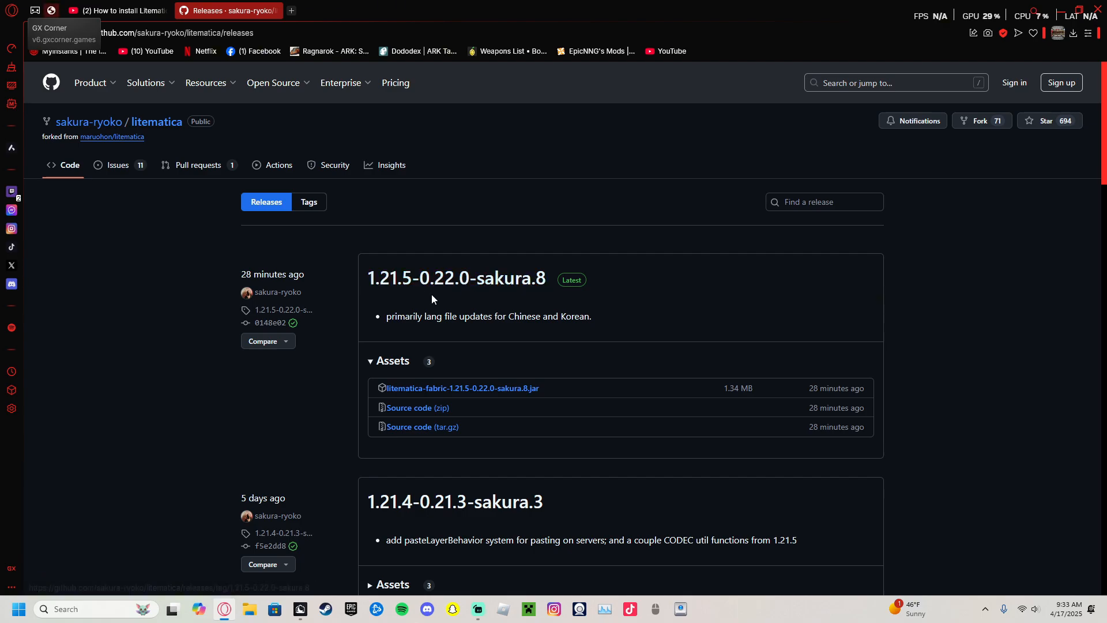
pyautogui.moveTo(463, 388)
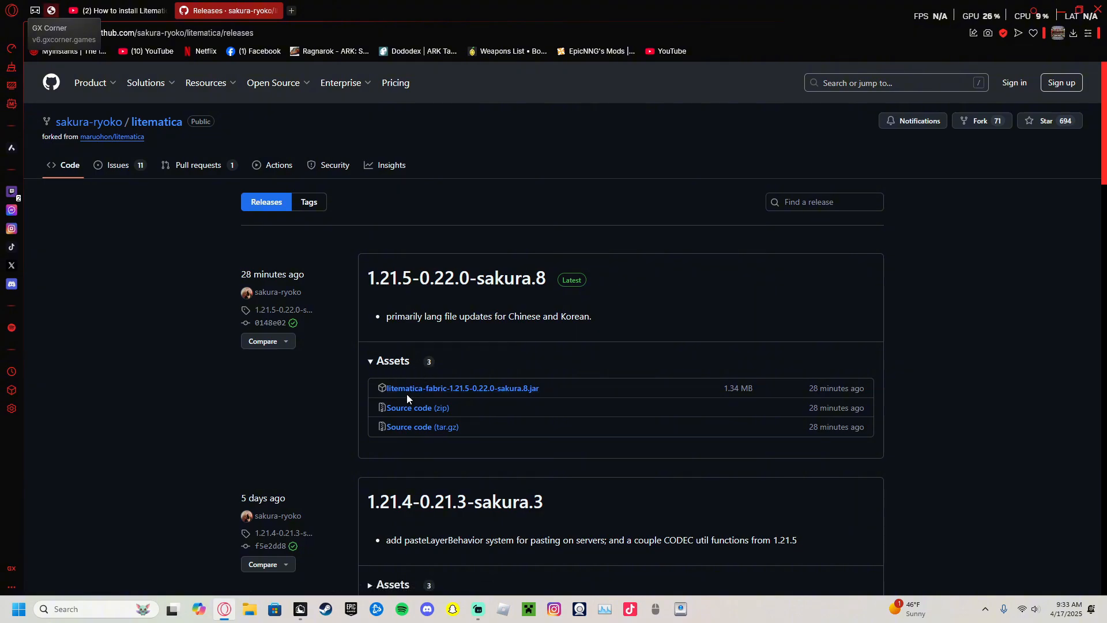
pyautogui.moveTo(462, 403)
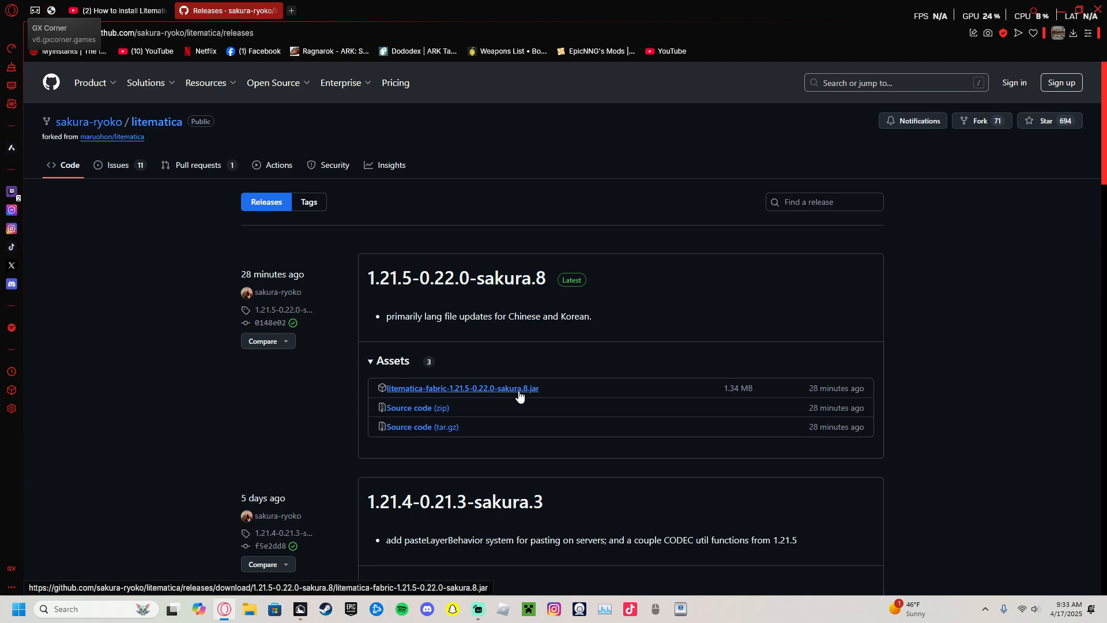
pyautogui.moveTo(422, 434)
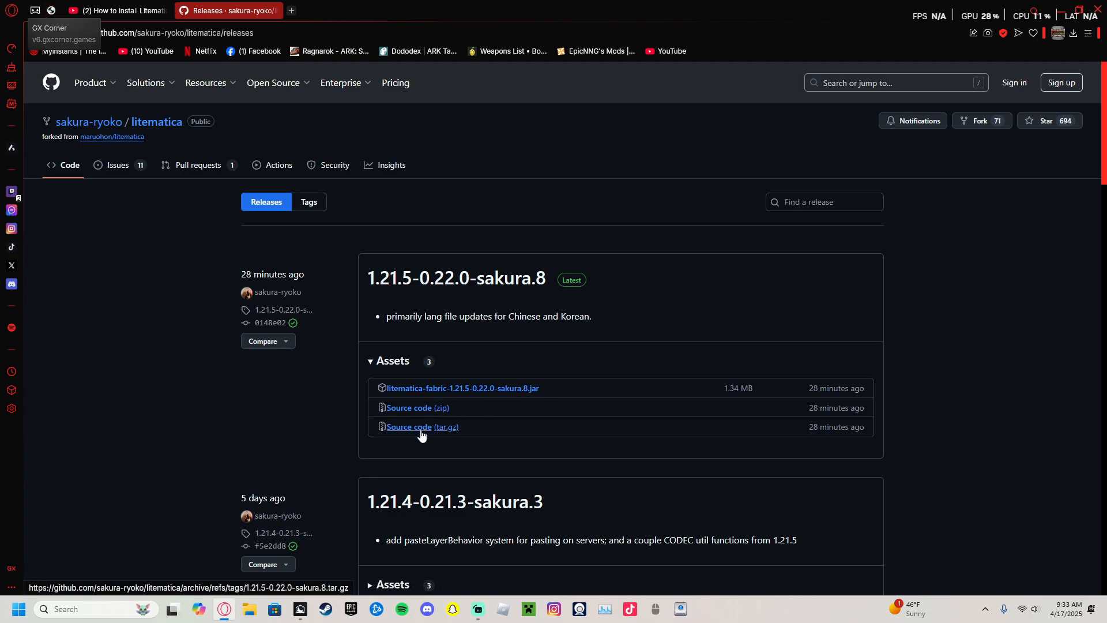
pyautogui.moveTo(469, 400)
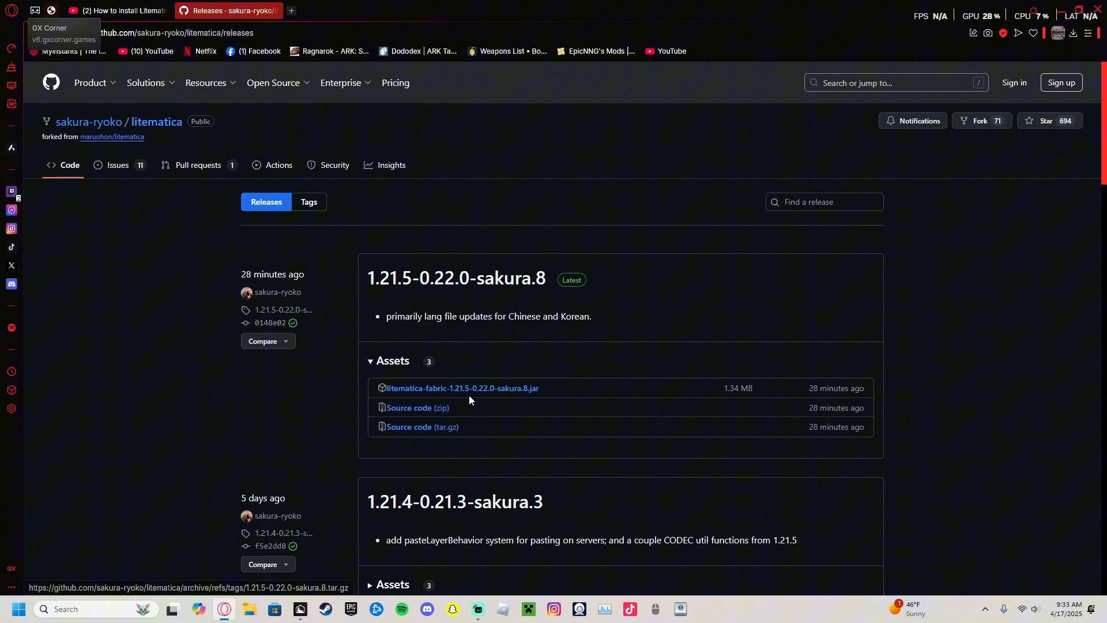
pyautogui.click(462, 387)
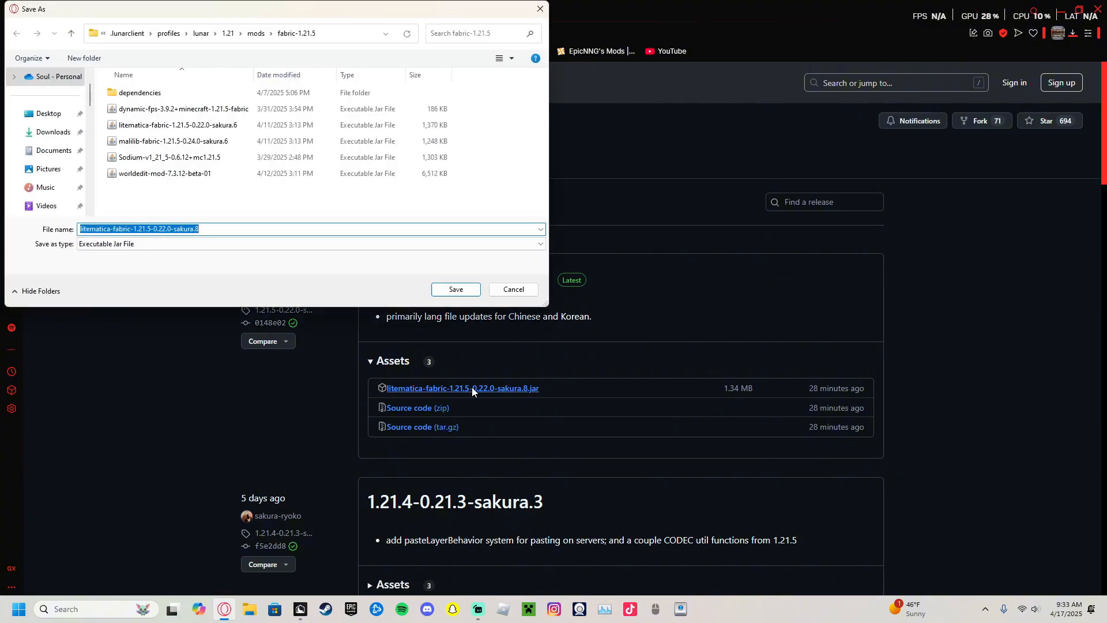
pyautogui.moveTo(51, 132)
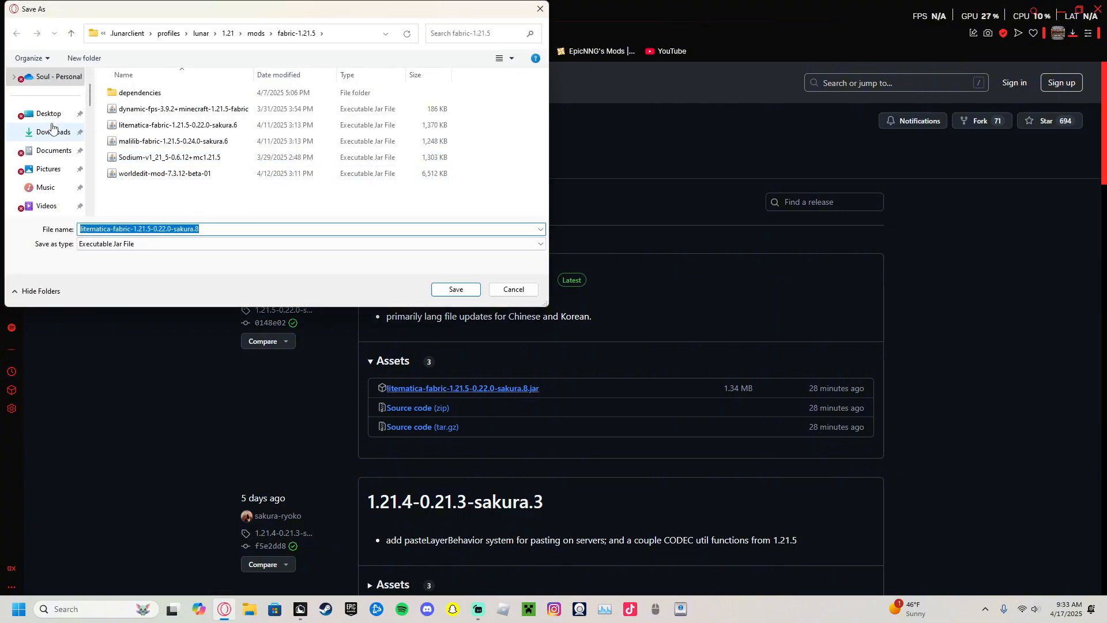
pyautogui.click(53, 132)
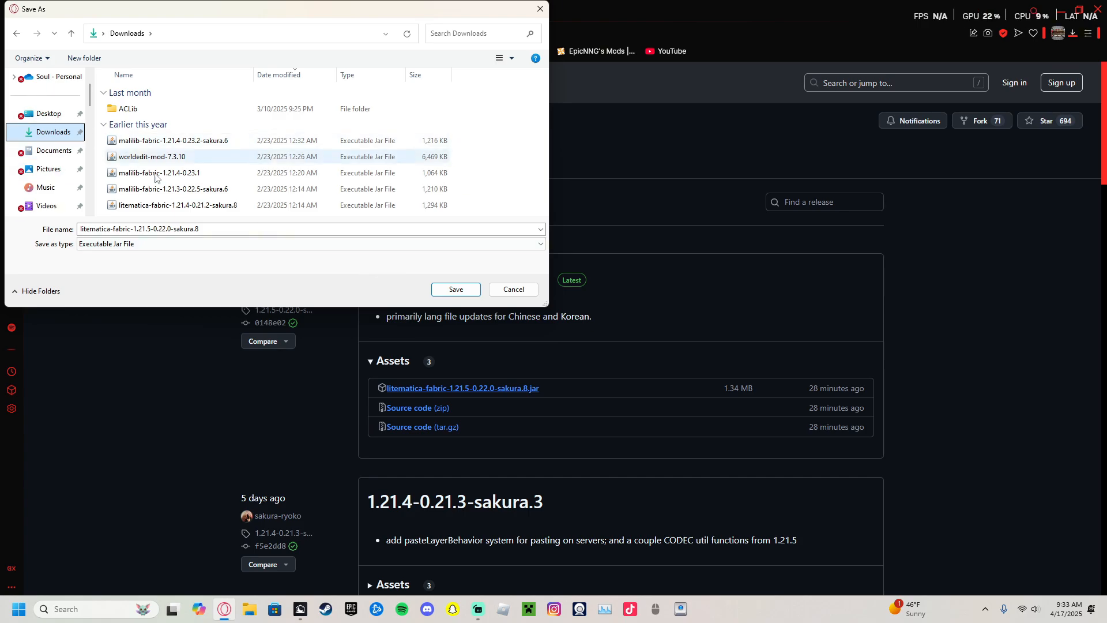
pyautogui.click(455, 289)
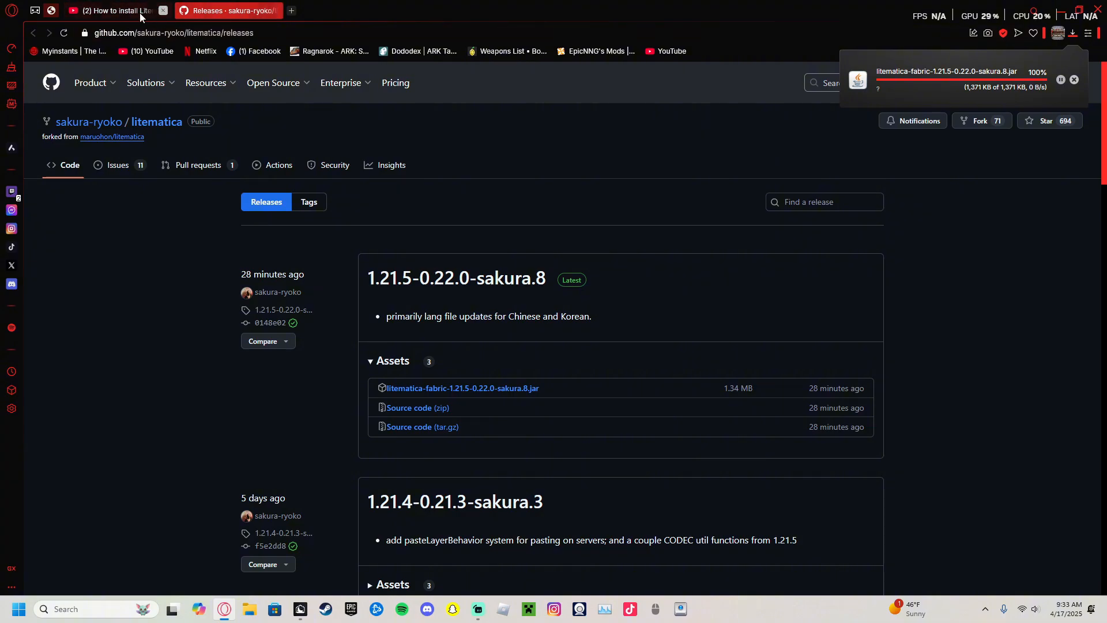
# Return to the releases page via the tutorial tab and check the browser's recent downloads
pyautogui.click(110, 10)
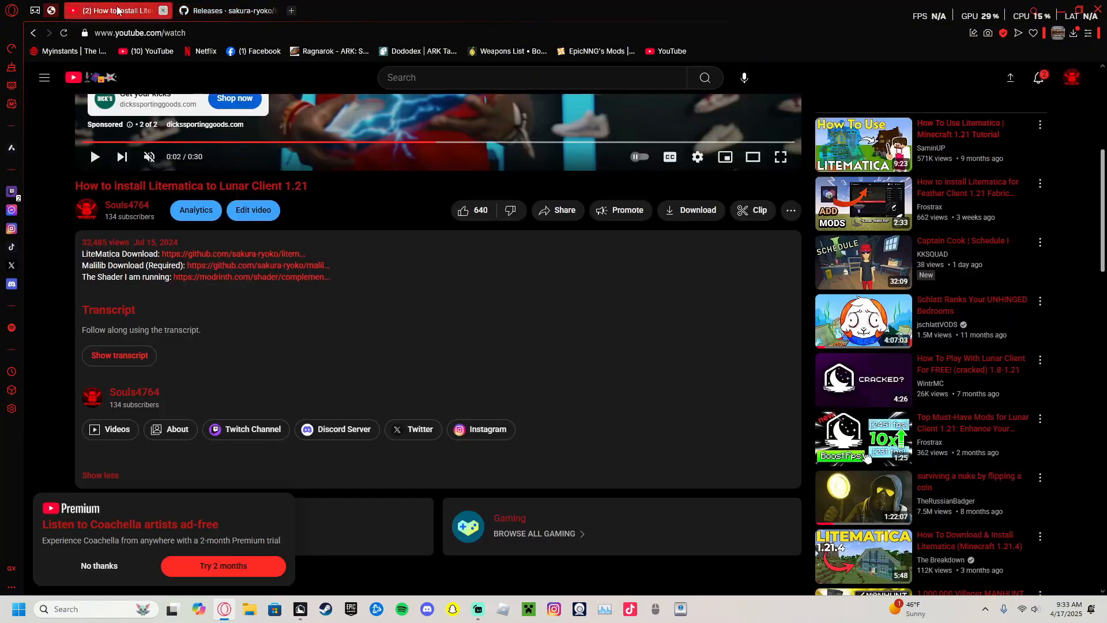
pyautogui.click(227, 10)
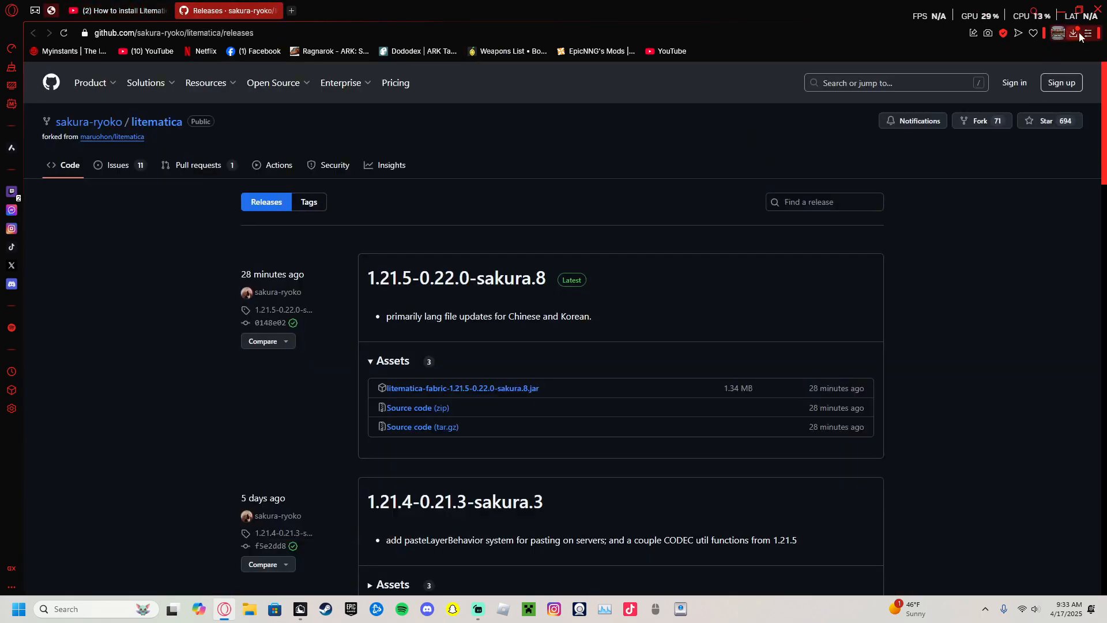
pyautogui.click(1072, 33)
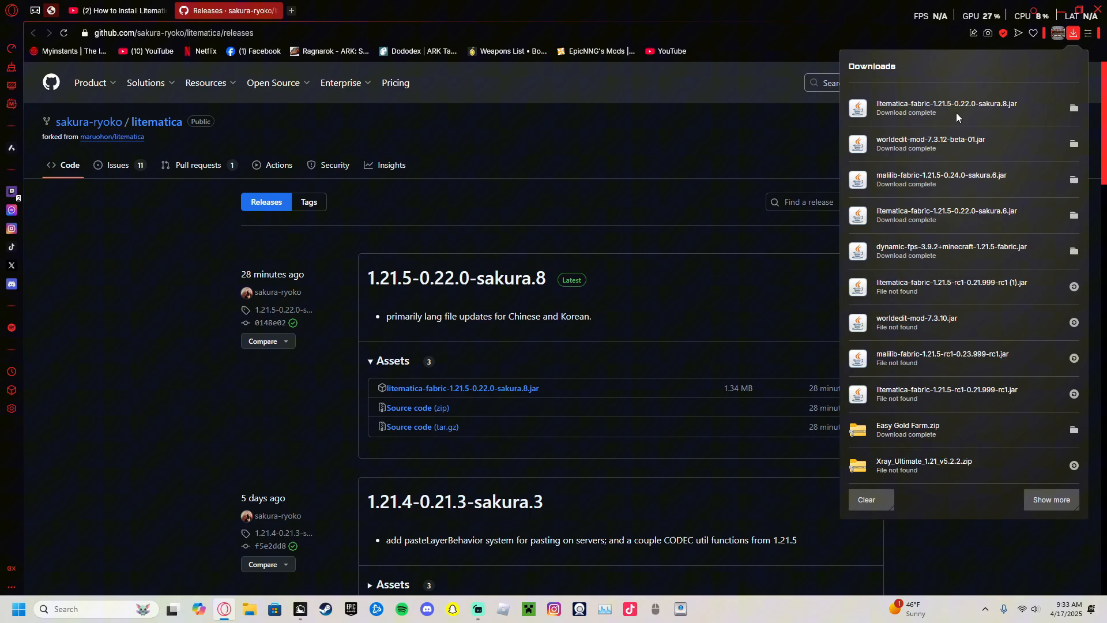
pyautogui.click(116, 11)
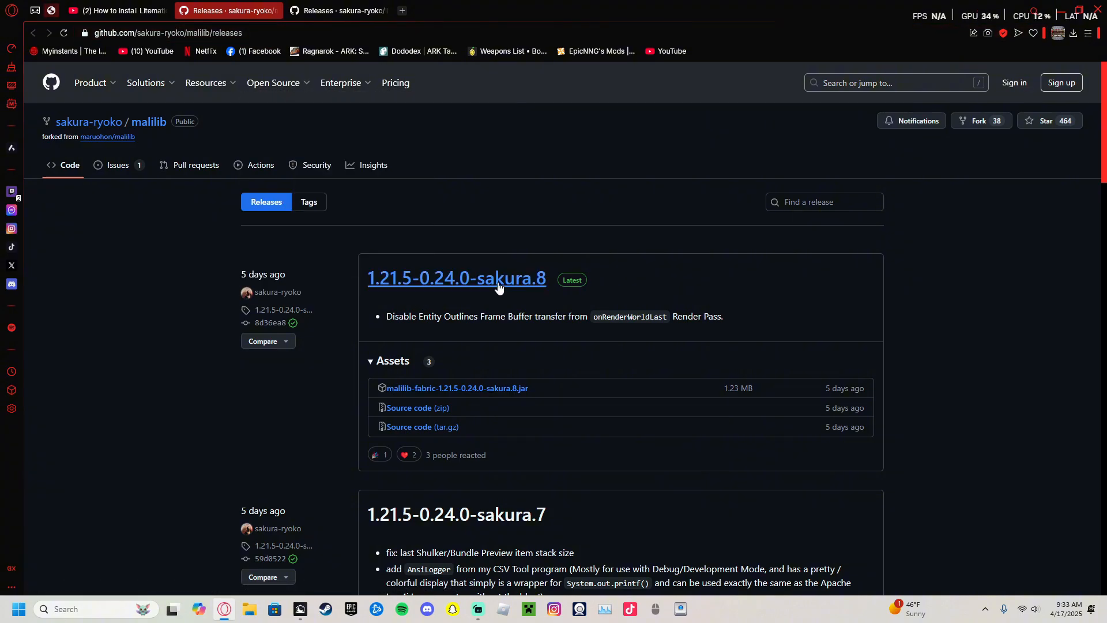
pyautogui.moveTo(413, 378)
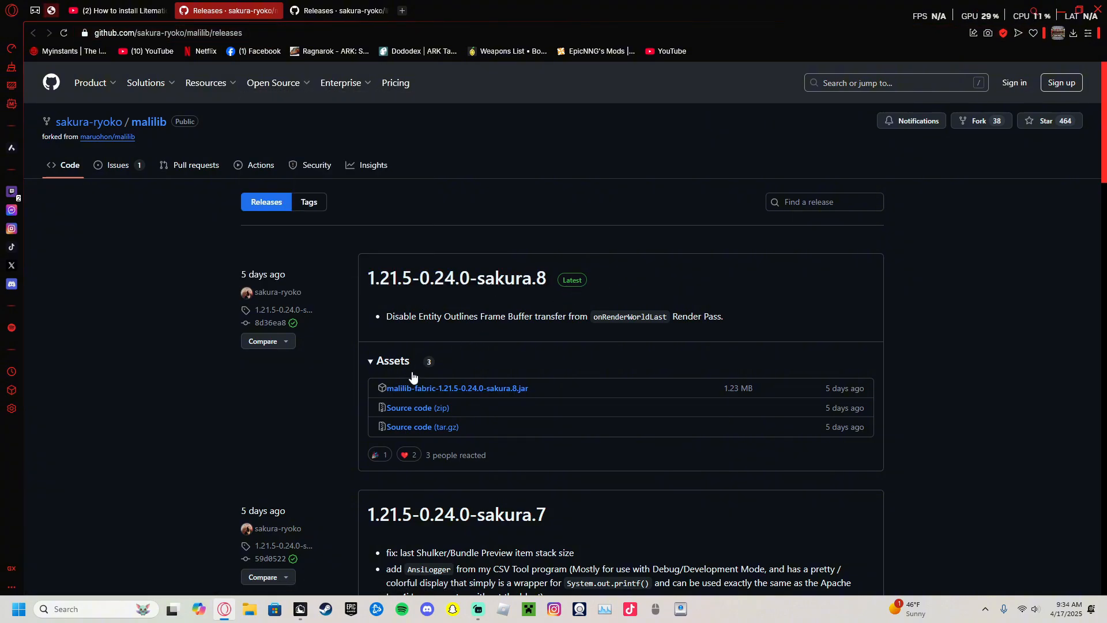
pyautogui.moveTo(399, 367)
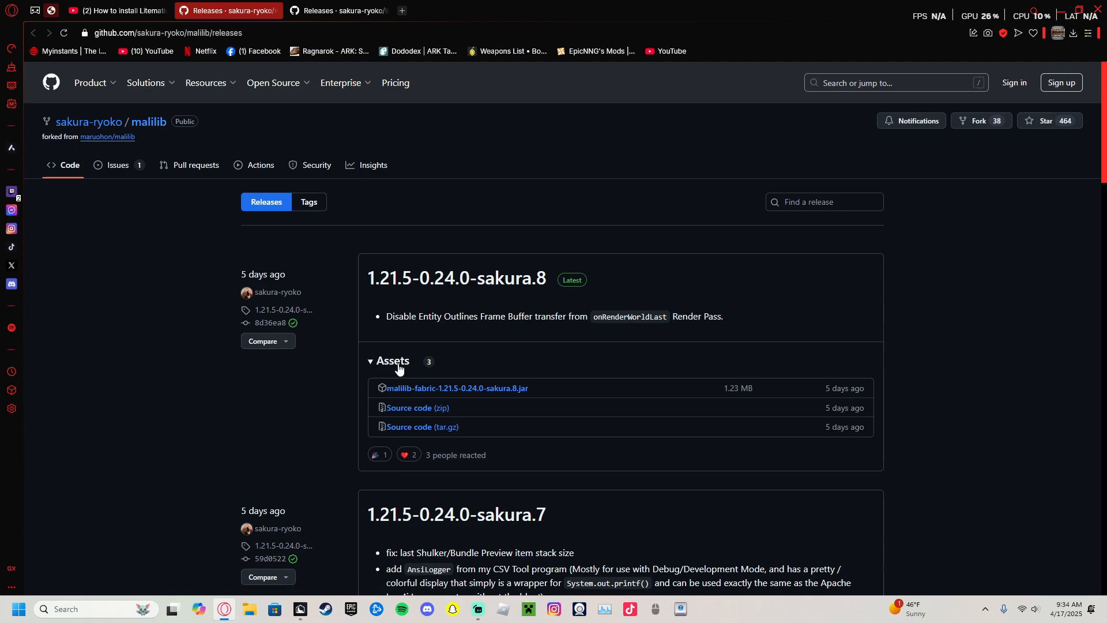
pyautogui.moveTo(456, 388)
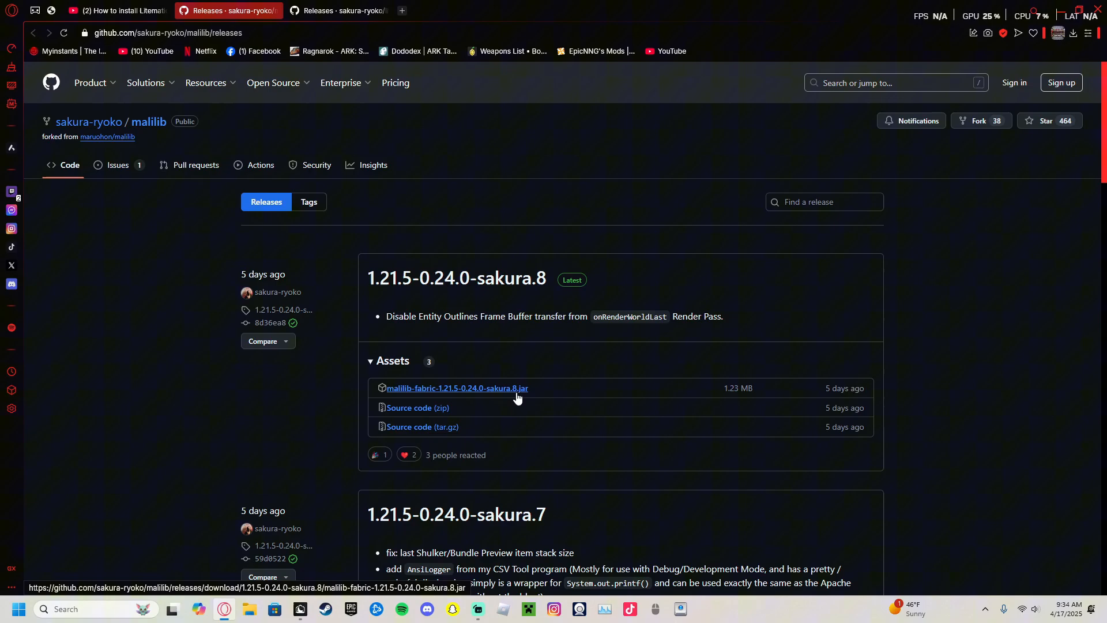
# Save malilib-fabric-1.21.5-0.24.0-sakura.8.jar into Downloads and confirm it finished in the downloads panel
pyautogui.click(457, 387)
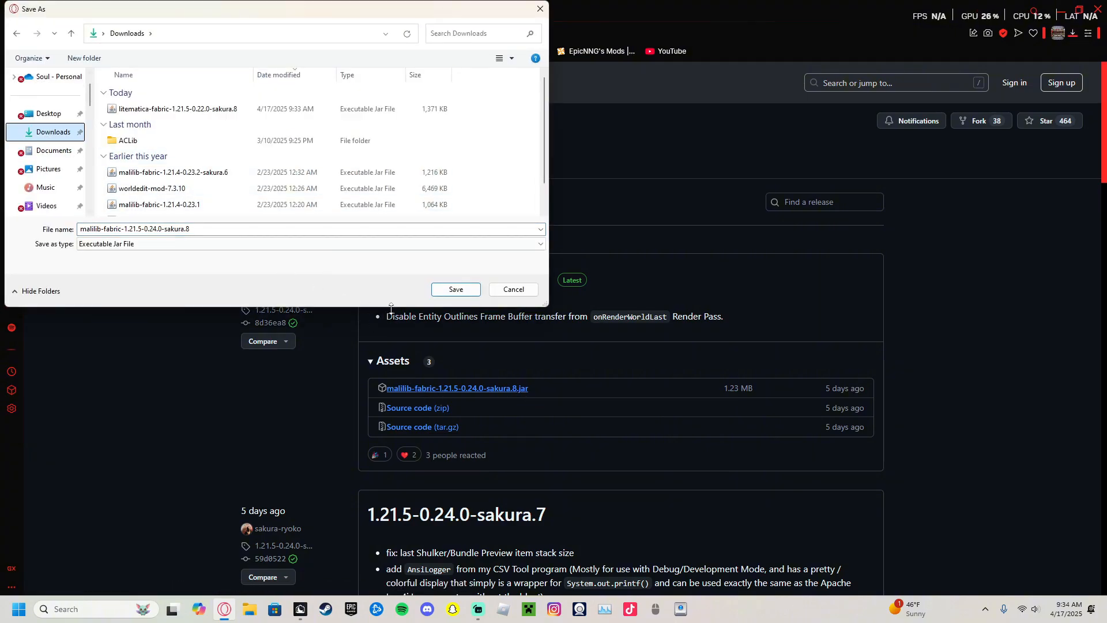
pyautogui.click(456, 290)
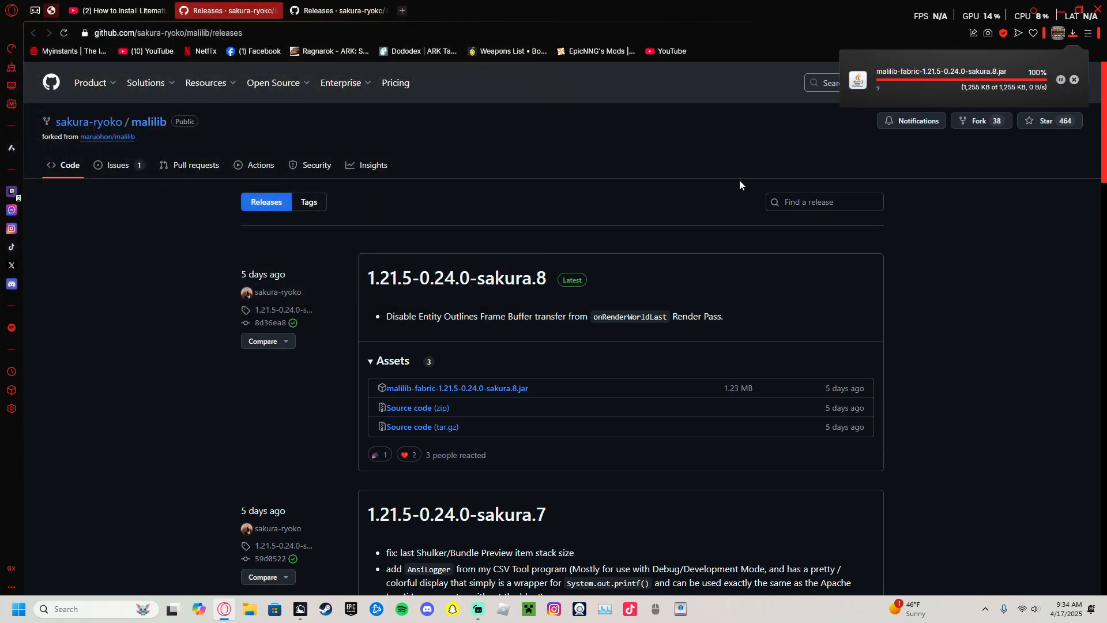
pyautogui.moveTo(954, 76)
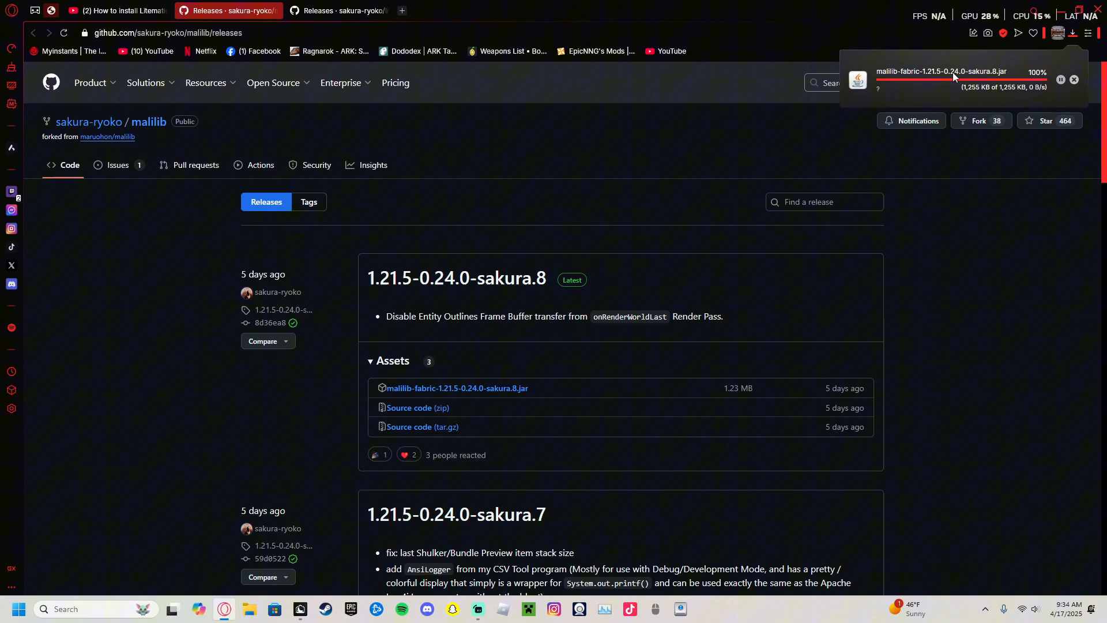
pyautogui.moveTo(987, 115)
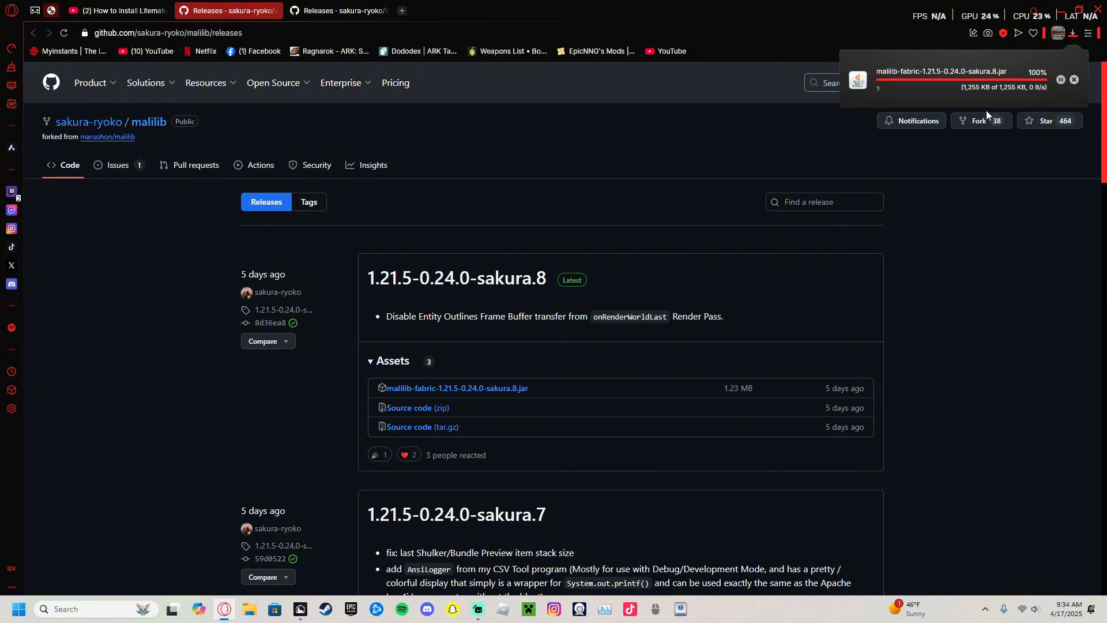
pyautogui.moveTo(917, 121)
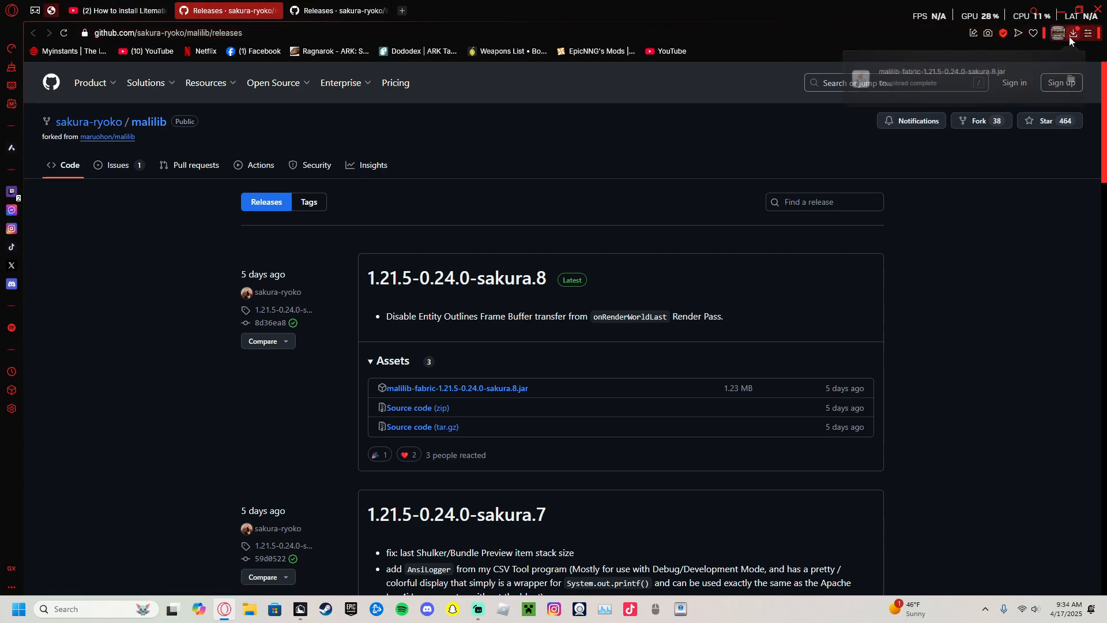
pyautogui.click(1073, 32)
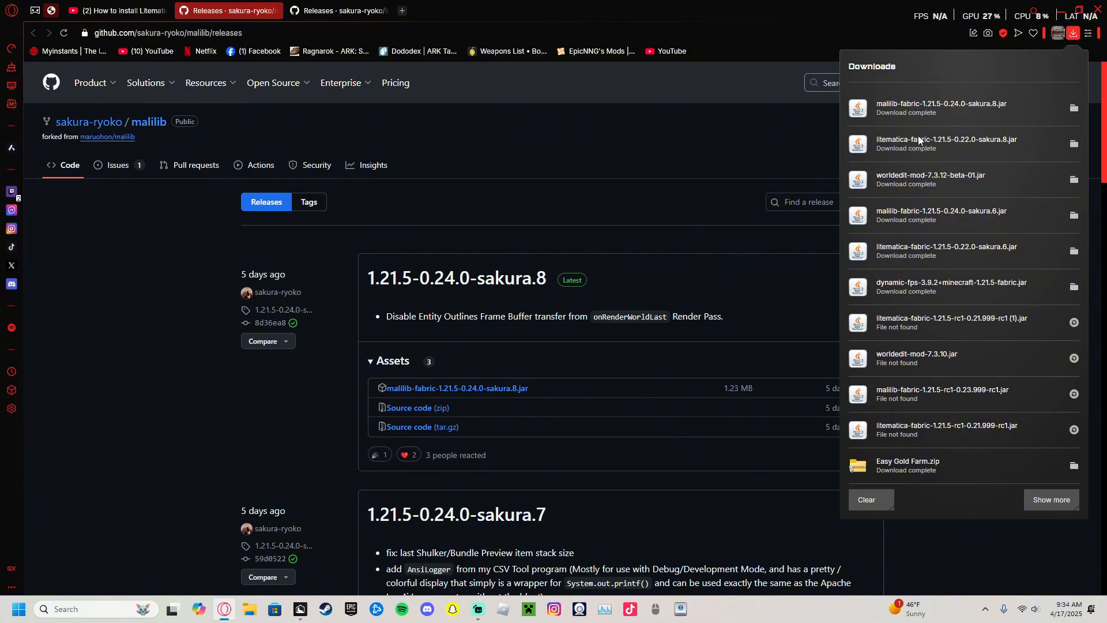
pyautogui.moveTo(942, 139)
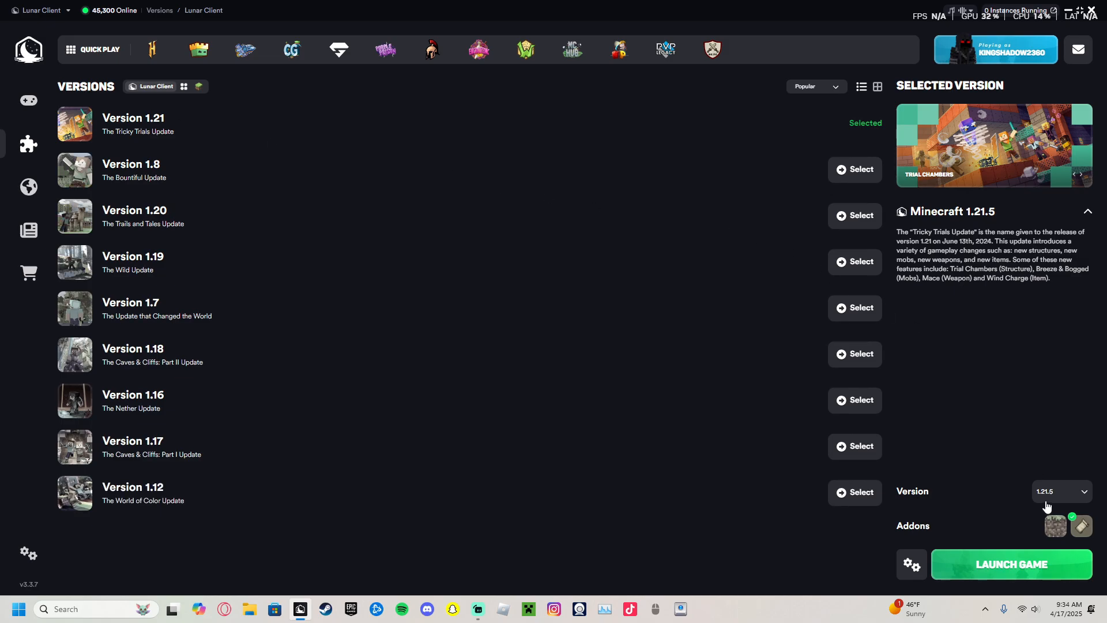
pyautogui.moveTo(312, 166)
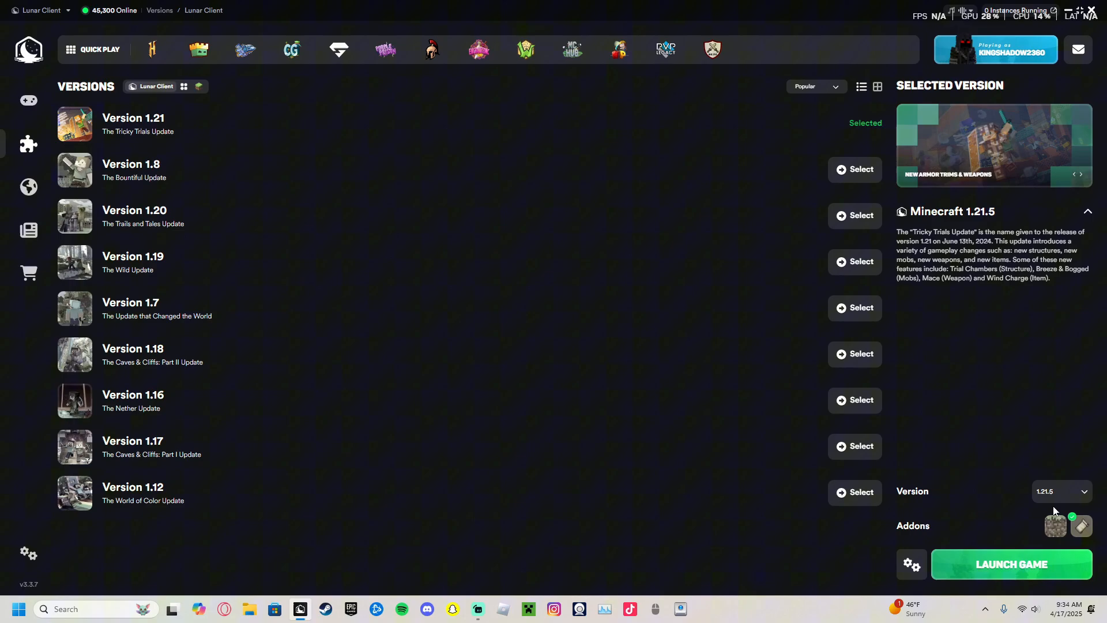
pyautogui.click(1062, 492)
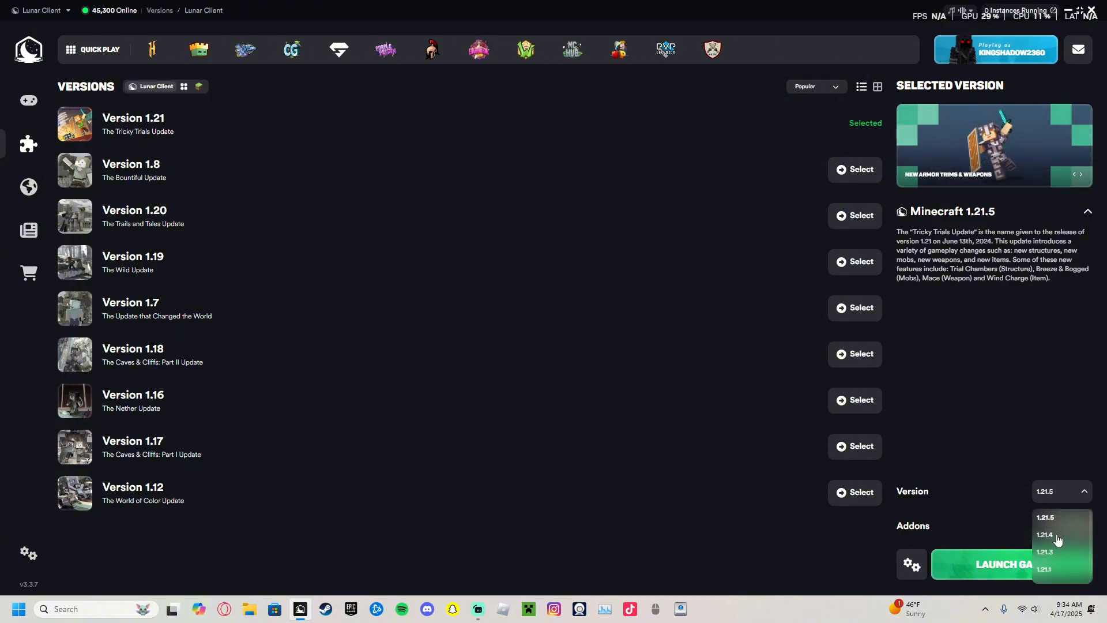
pyautogui.moveTo(1059, 536)
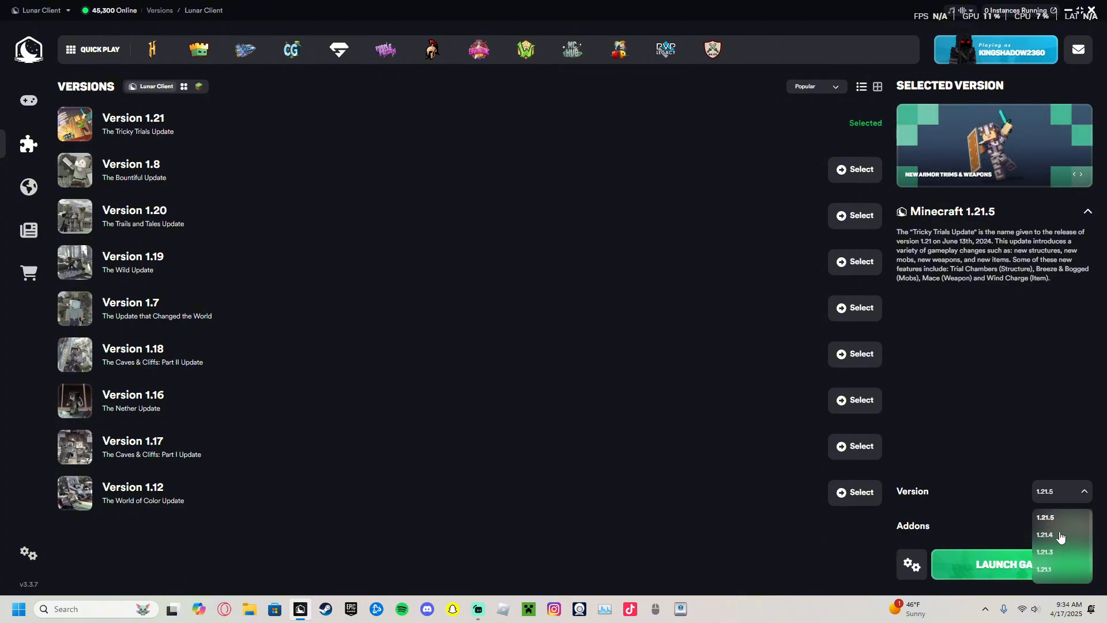
pyautogui.click(1046, 517)
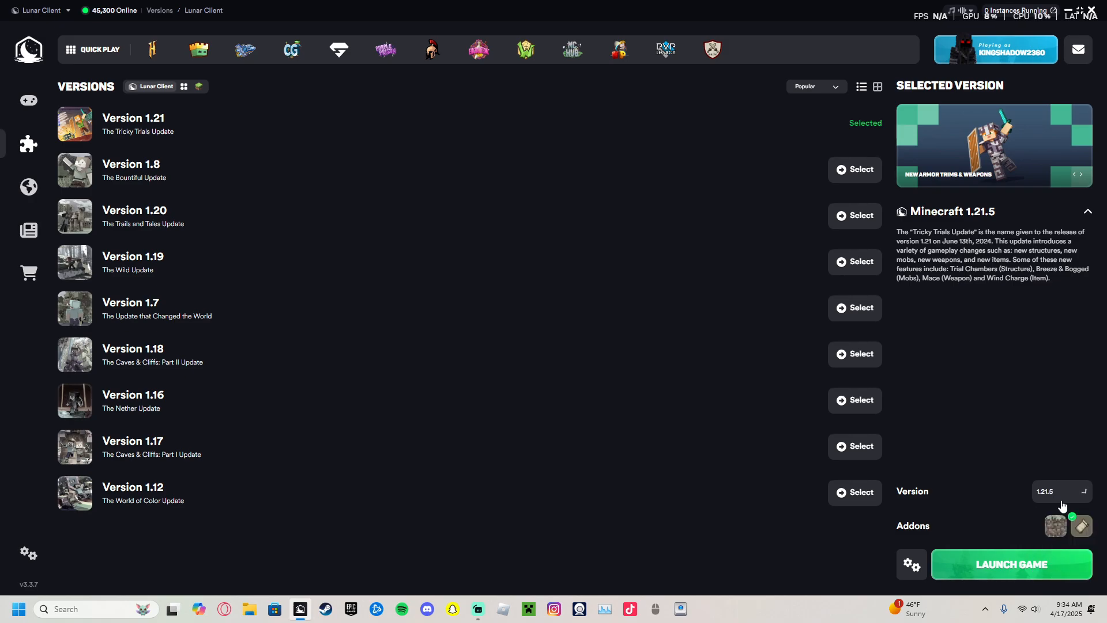
pyautogui.moveTo(911, 564)
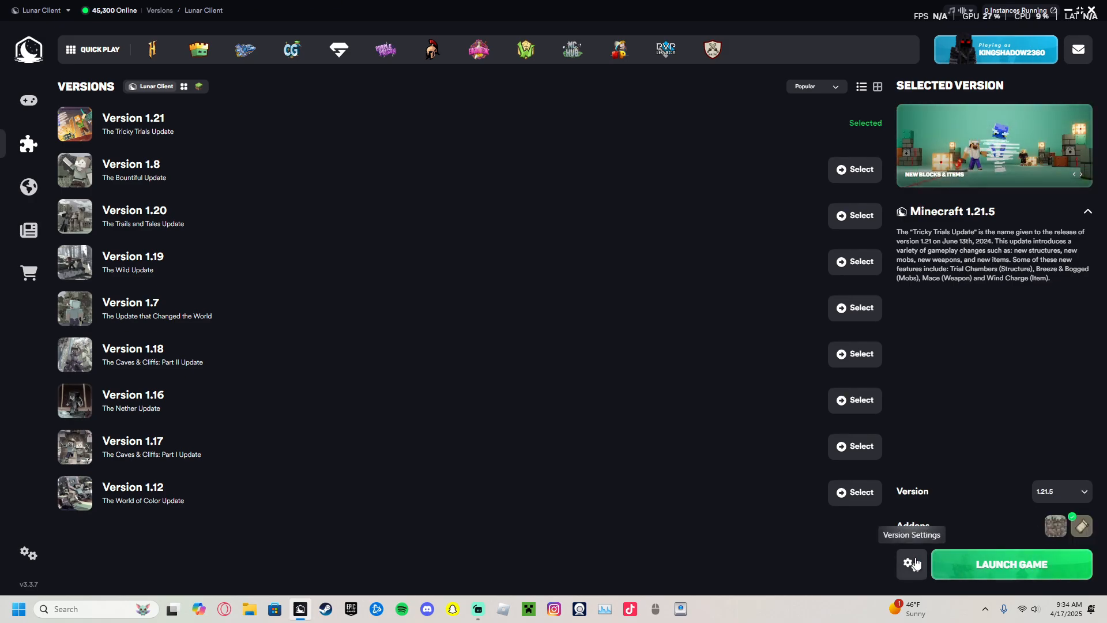
# Show the Minecraft 1.21.5 mods list, glancing at its mods folder, settings and gallery before returning
pyautogui.click(911, 564)
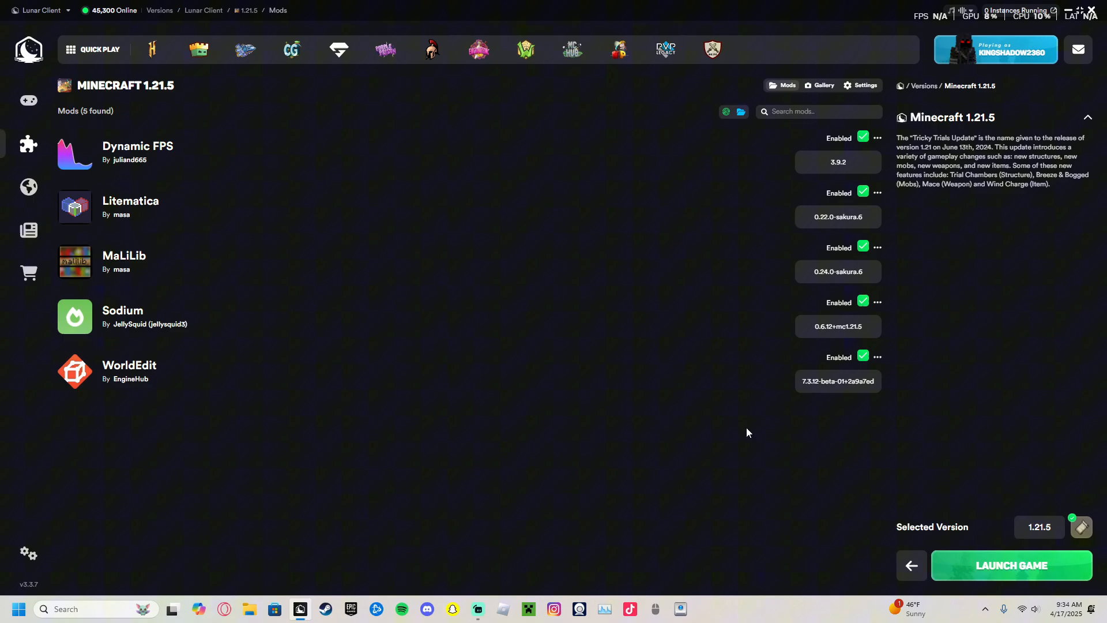
pyautogui.moveTo(741, 113)
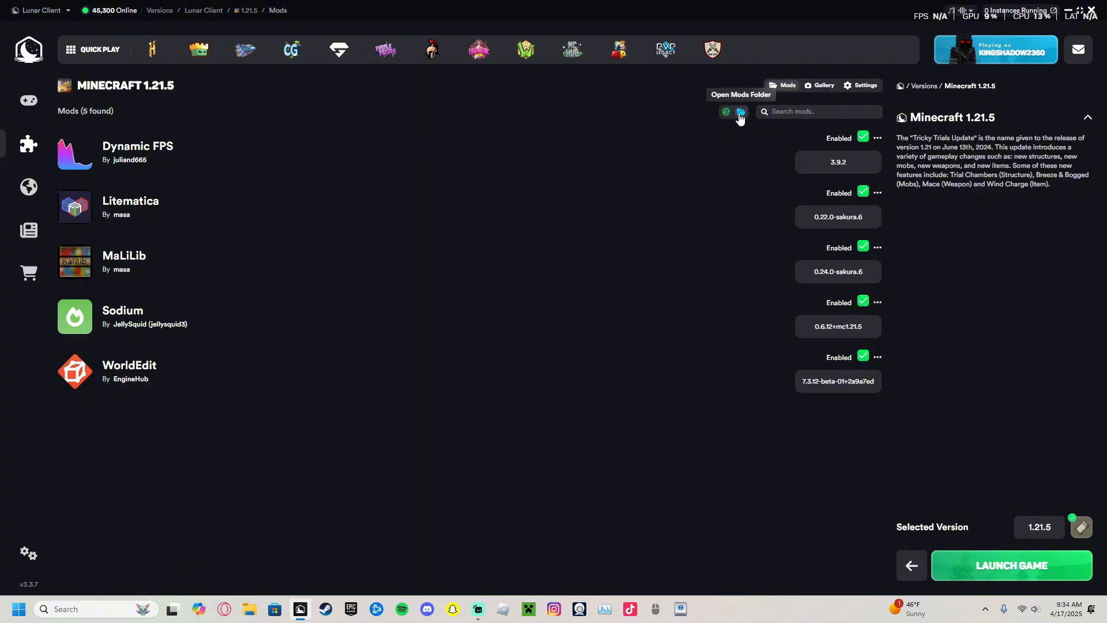
pyautogui.click(741, 112)
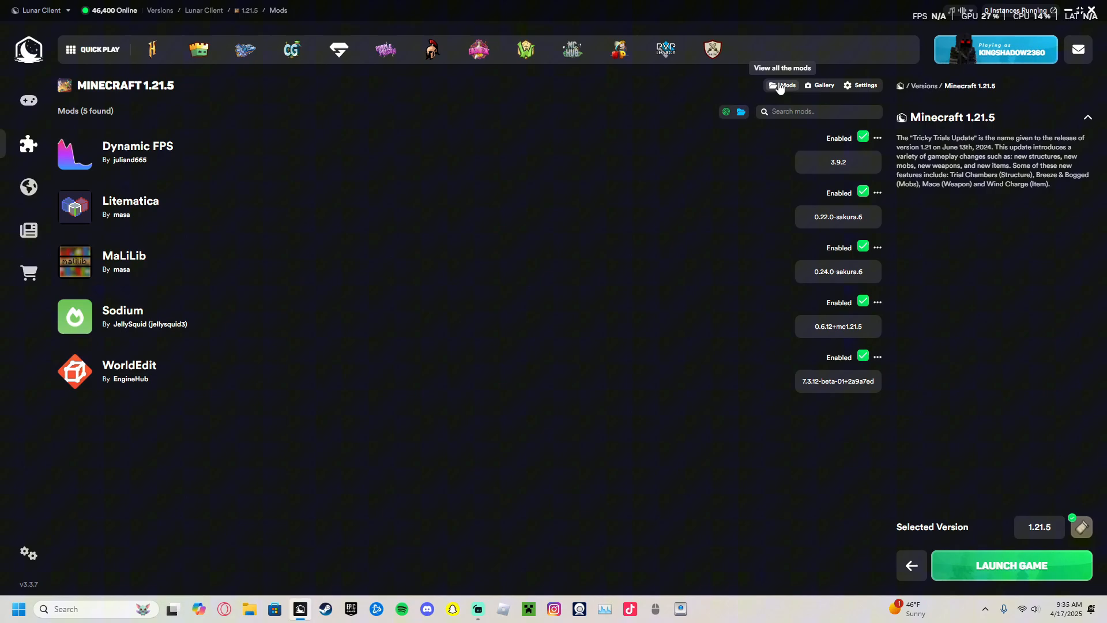
pyautogui.click(862, 86)
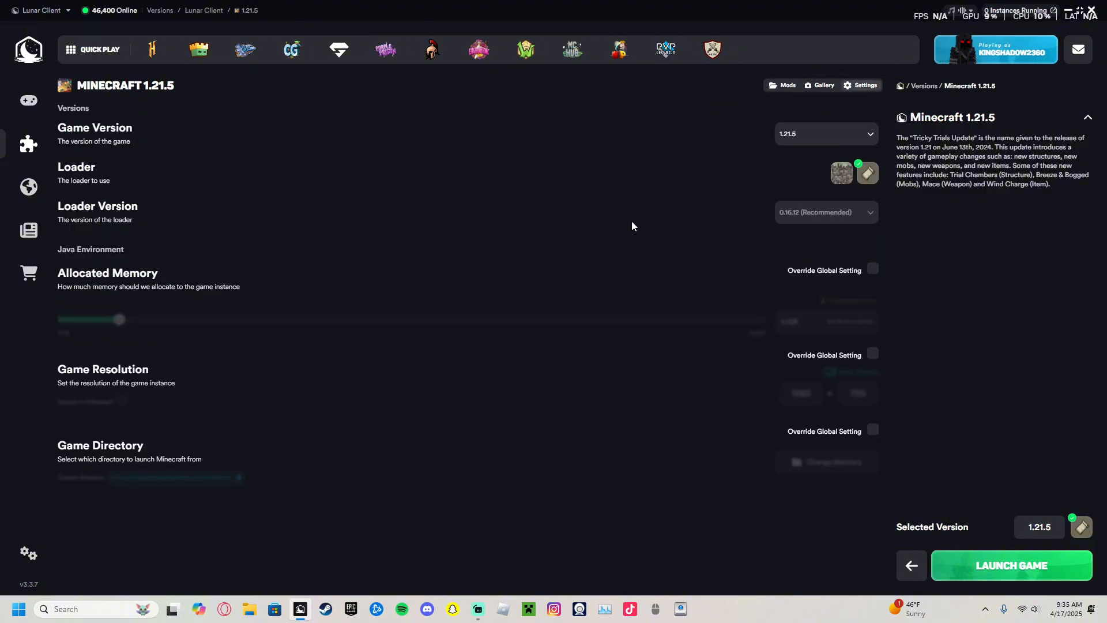
pyautogui.moveTo(868, 76)
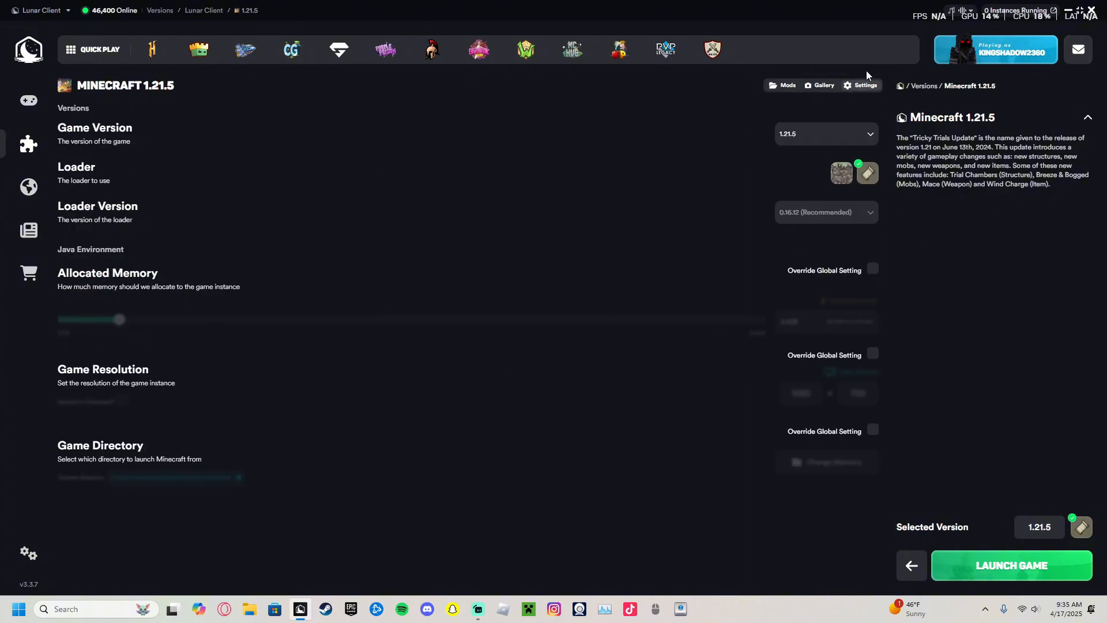
pyautogui.click(823, 85)
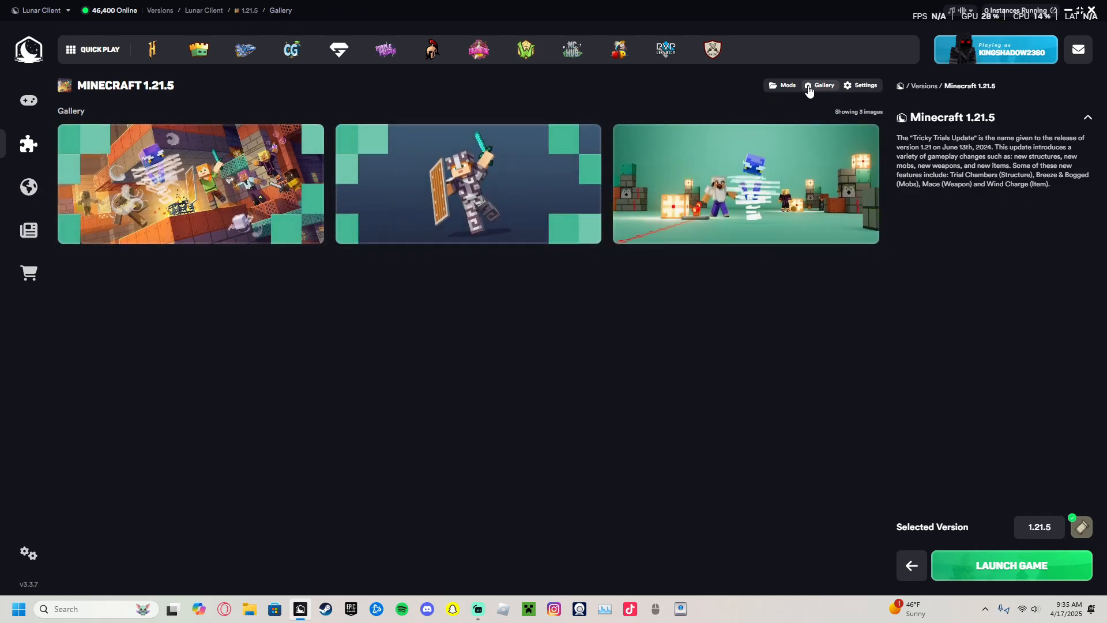
pyautogui.click(782, 85)
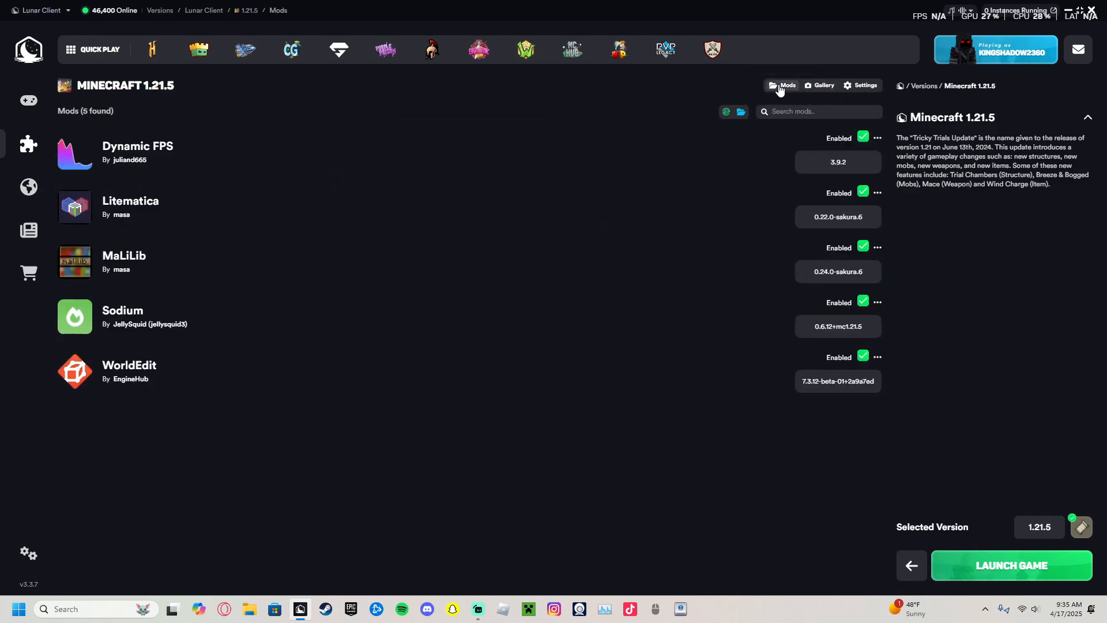
pyautogui.moveTo(505, 219)
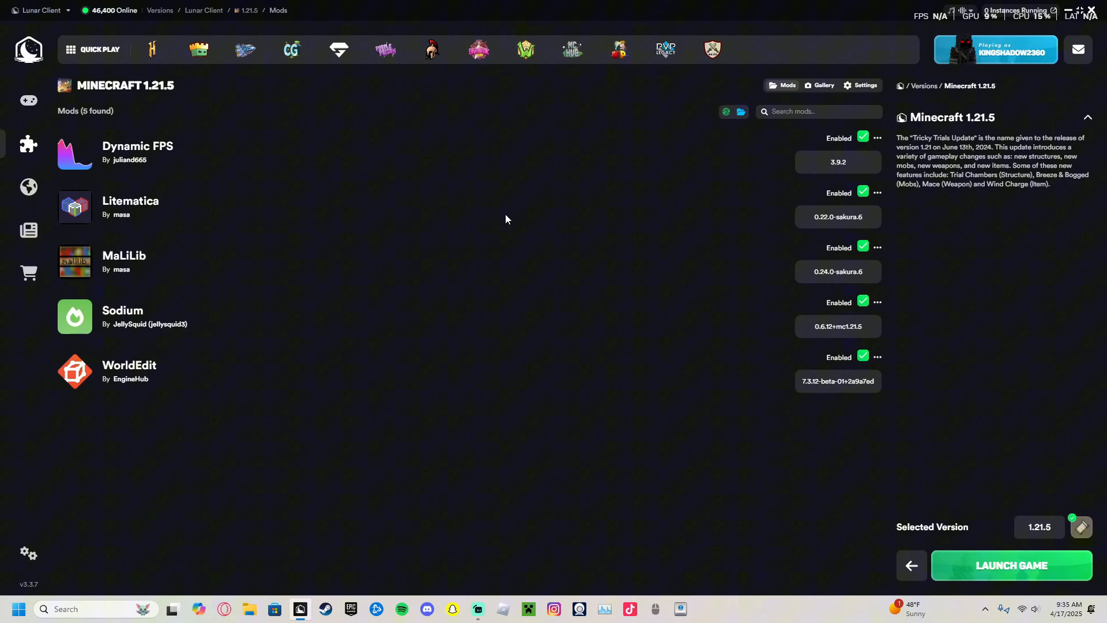
pyautogui.moveTo(171, 411)
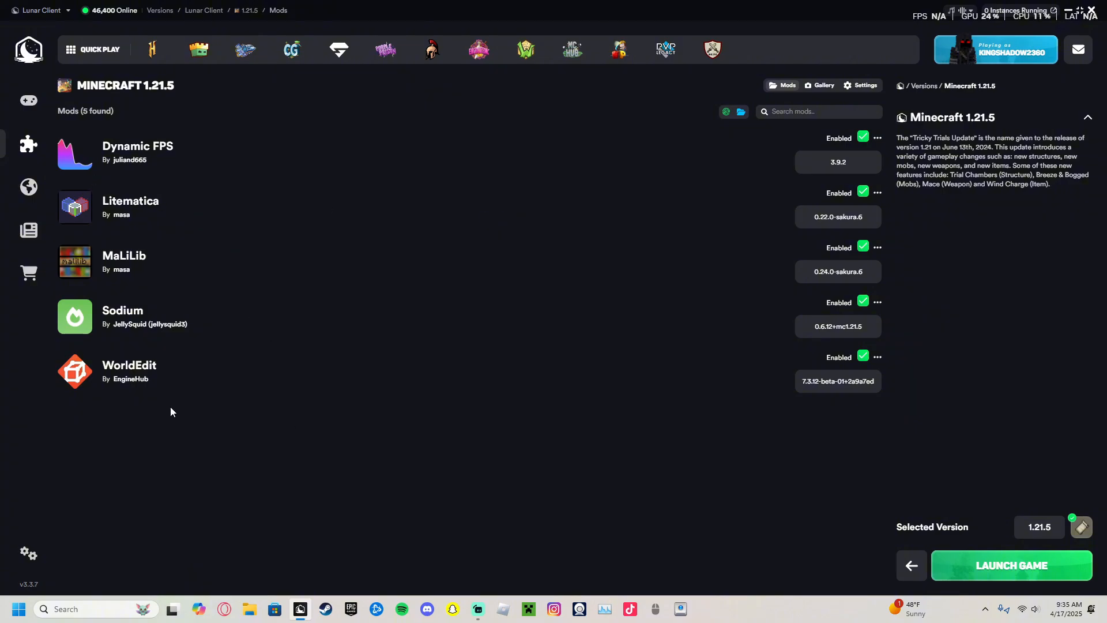
pyautogui.moveTo(300, 139)
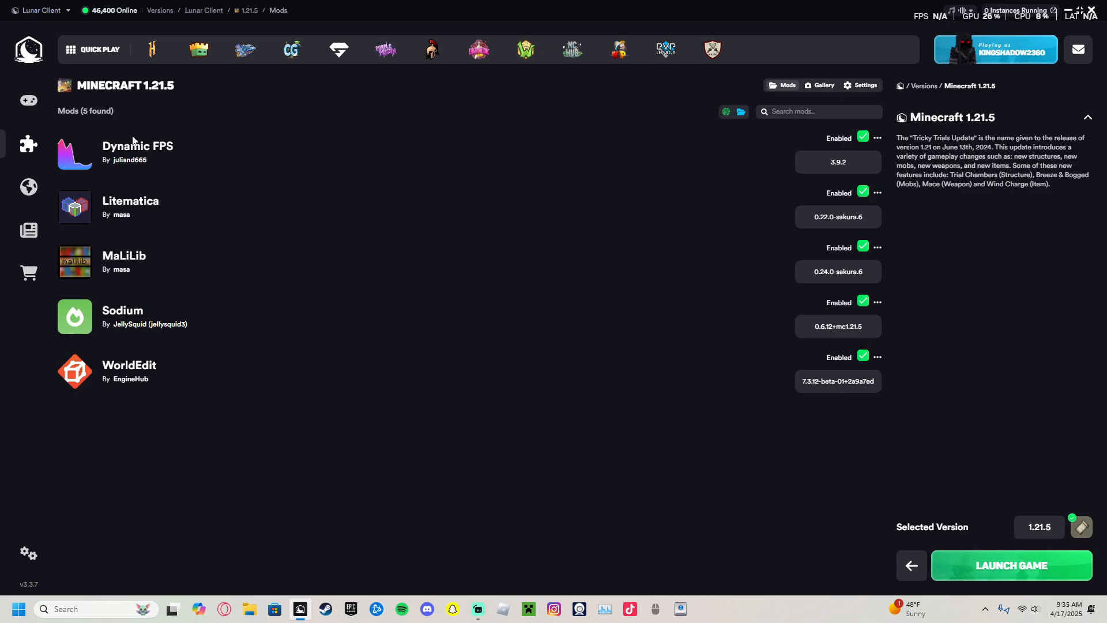
pyautogui.moveTo(97, 210)
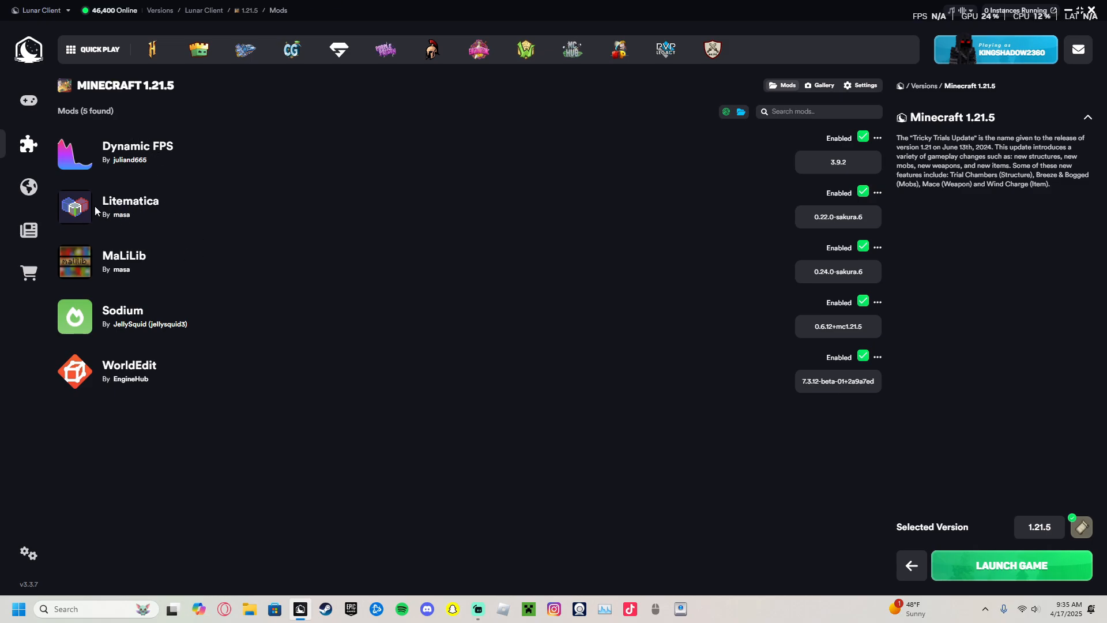
pyautogui.moveTo(653, 223)
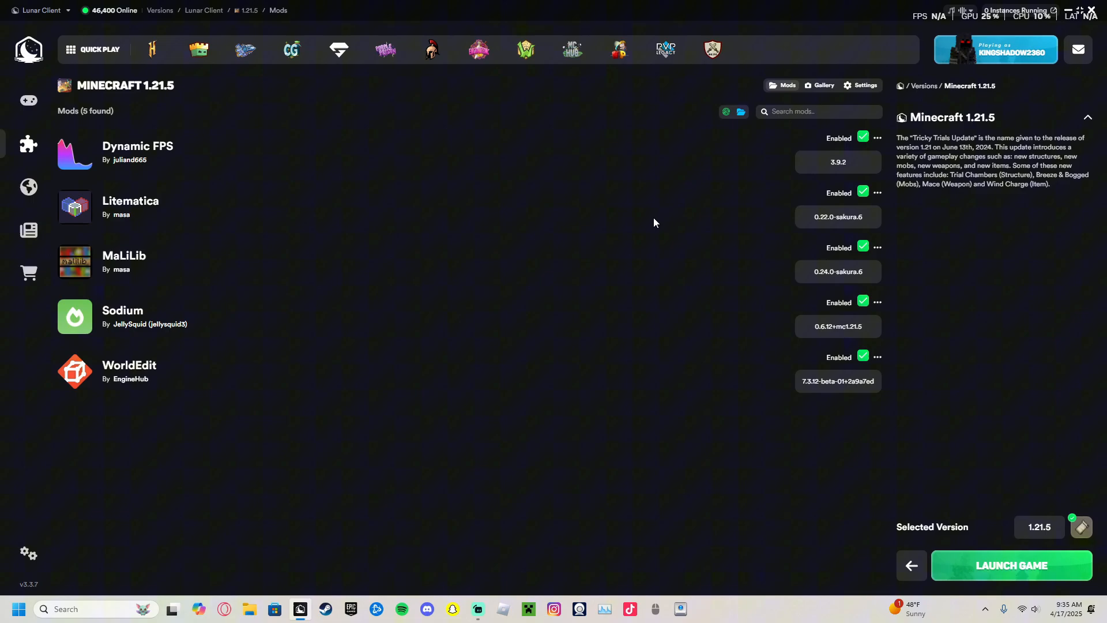
pyautogui.moveTo(703, 129)
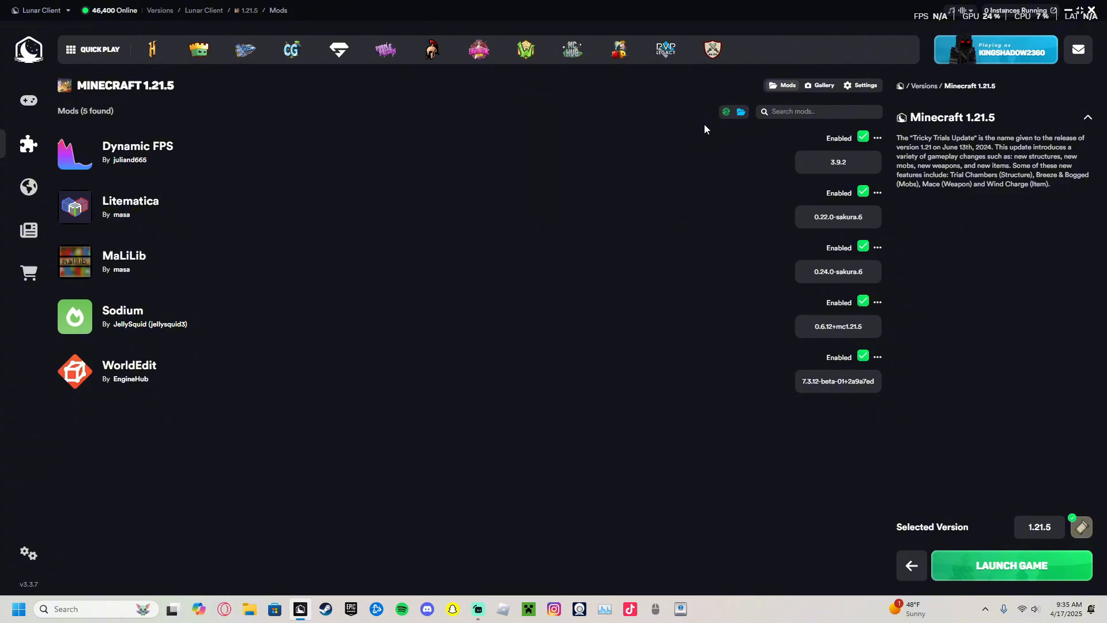
pyautogui.moveTo(740, 112)
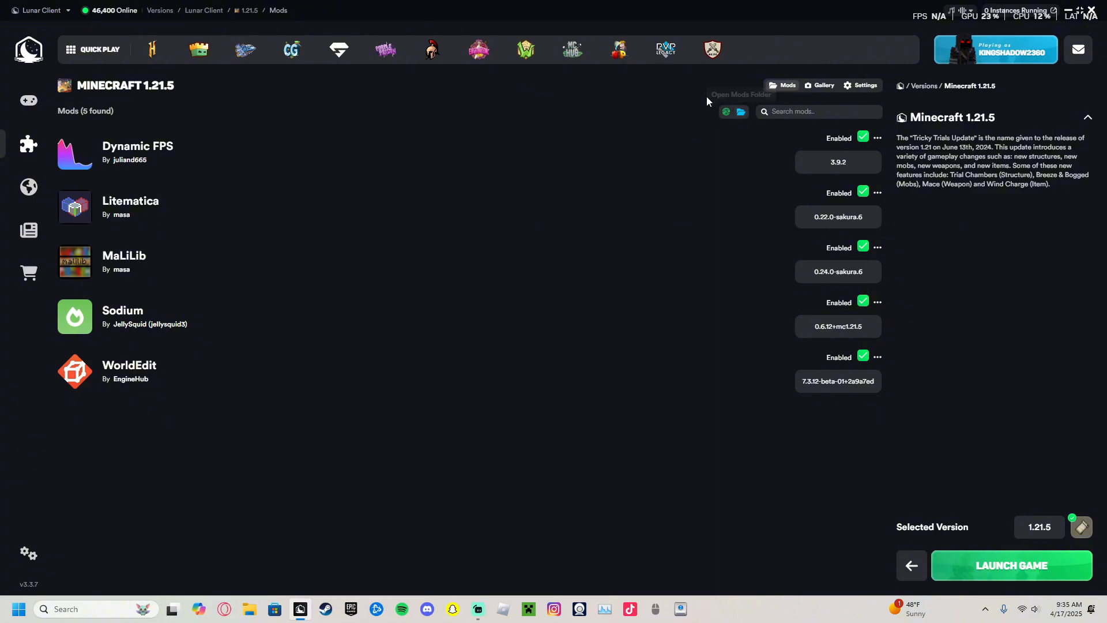
pyautogui.moveTo(740, 113)
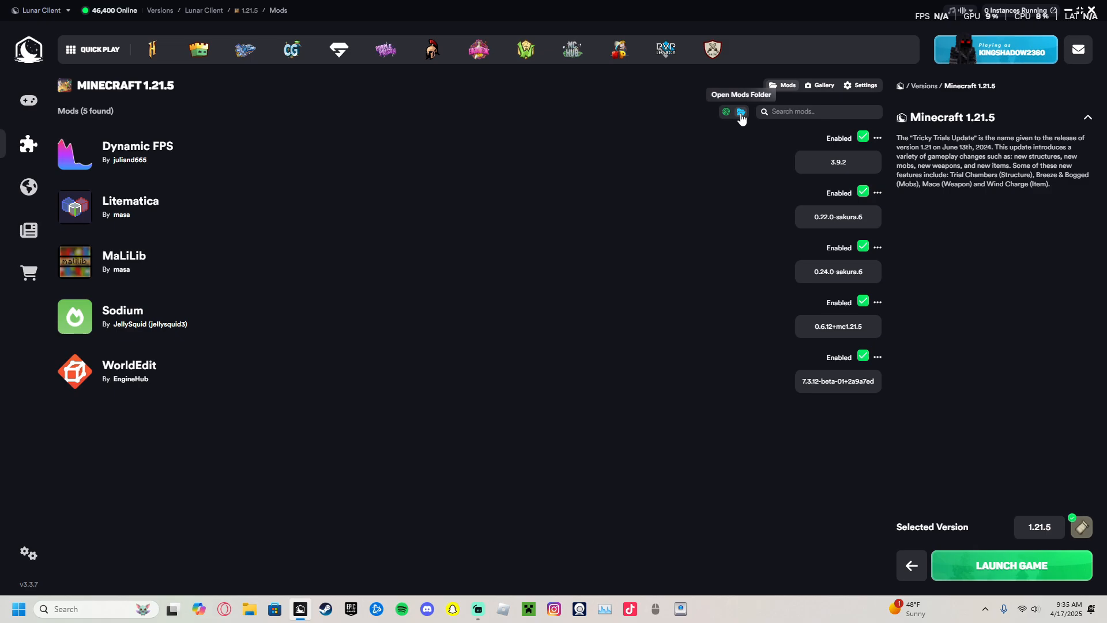
# Open the fabric-1.21.5 mods folder and place its restored-down window at the top right beside the launcher
pyautogui.click(741, 114)
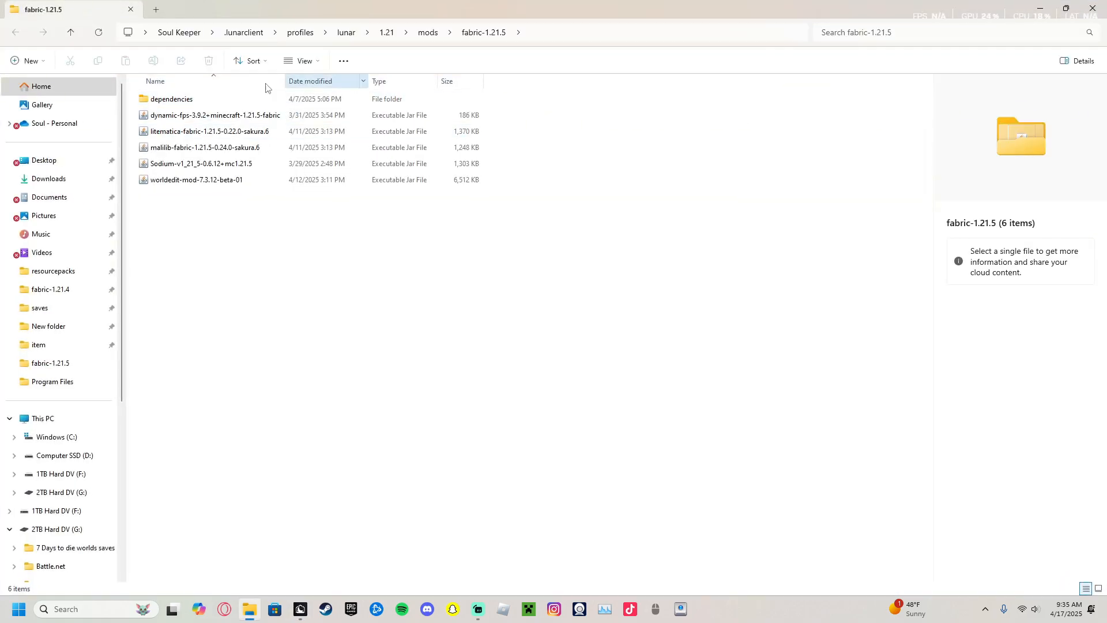
pyautogui.click(201, 164)
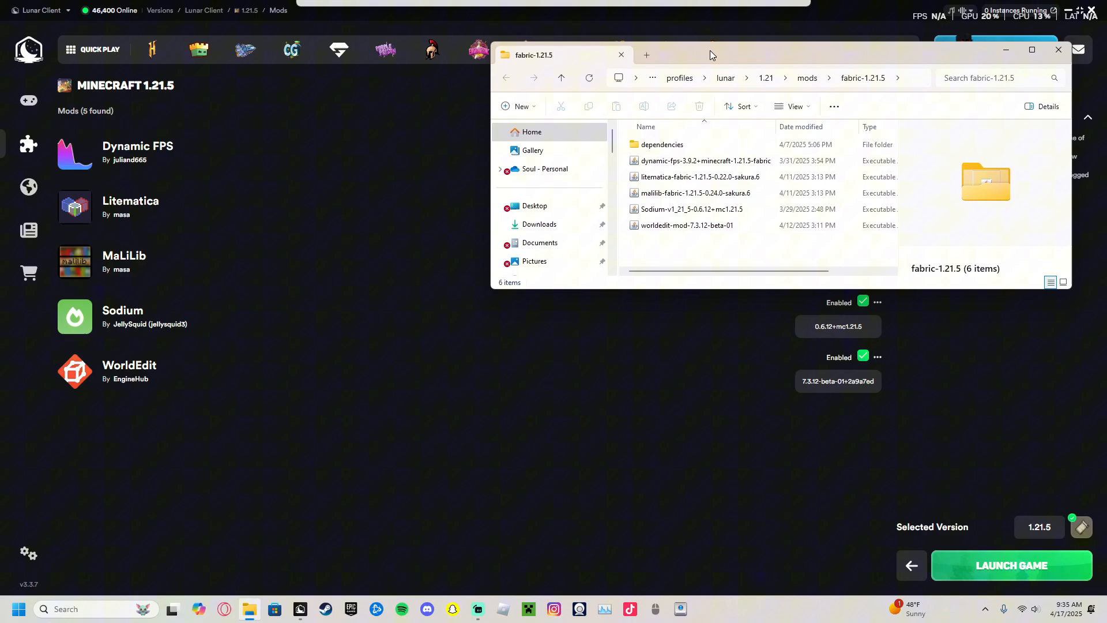
pyautogui.moveTo(711, 56); pyautogui.dragTo(566, 21)
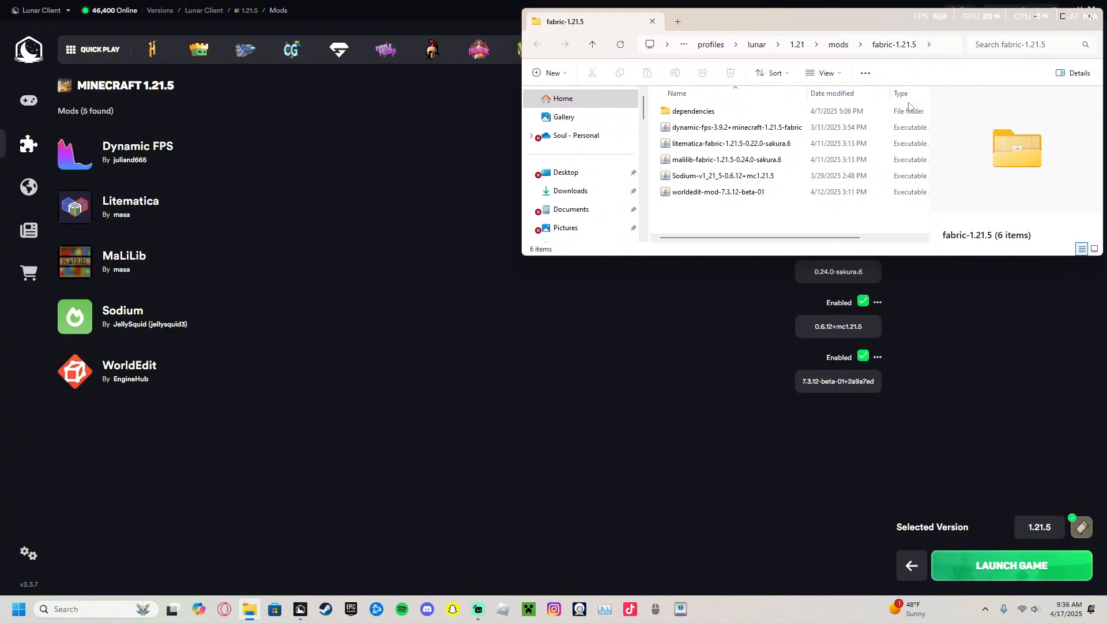
pyautogui.moveTo(248, 609)
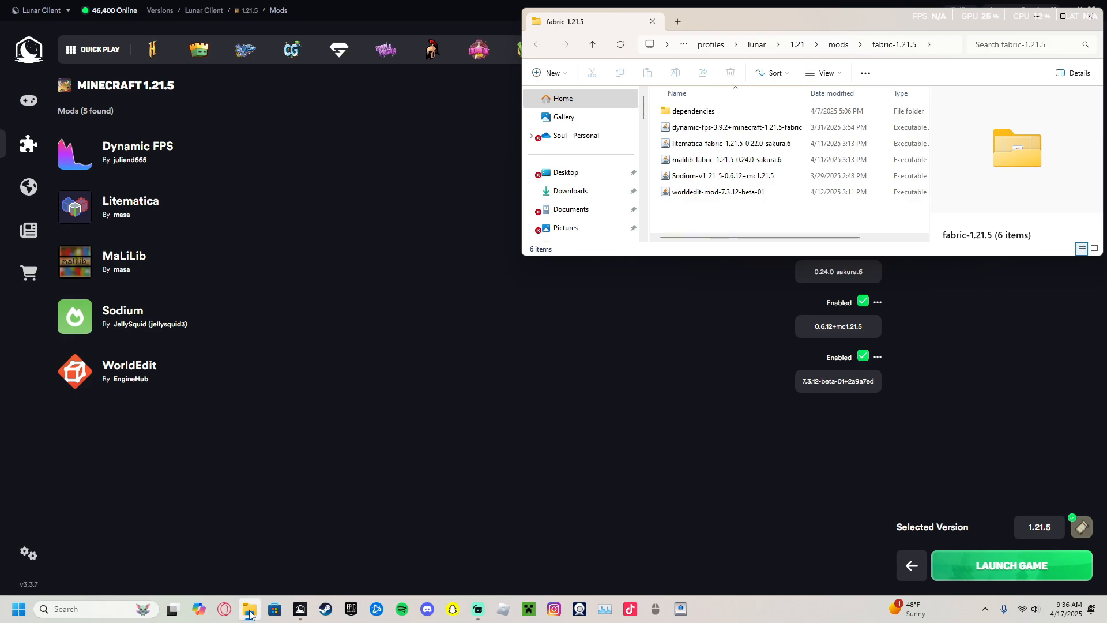
# From a second Explorer window on Downloads, move both sakura.8 jars into the mods folder and close it
pyautogui.rightClick(249, 609)
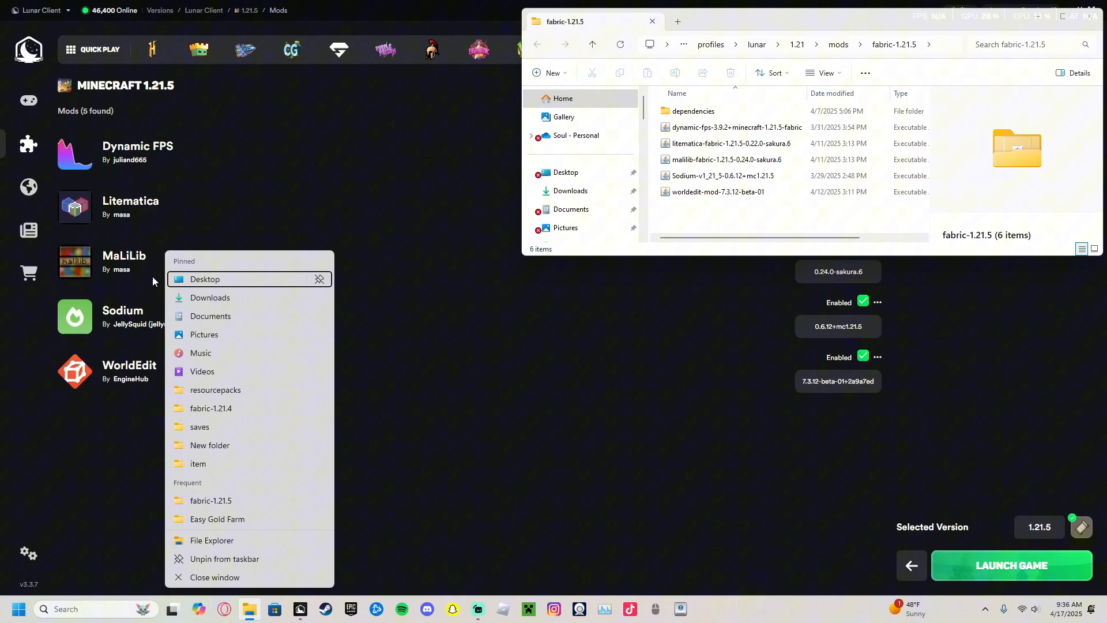
pyautogui.moveTo(246, 612)
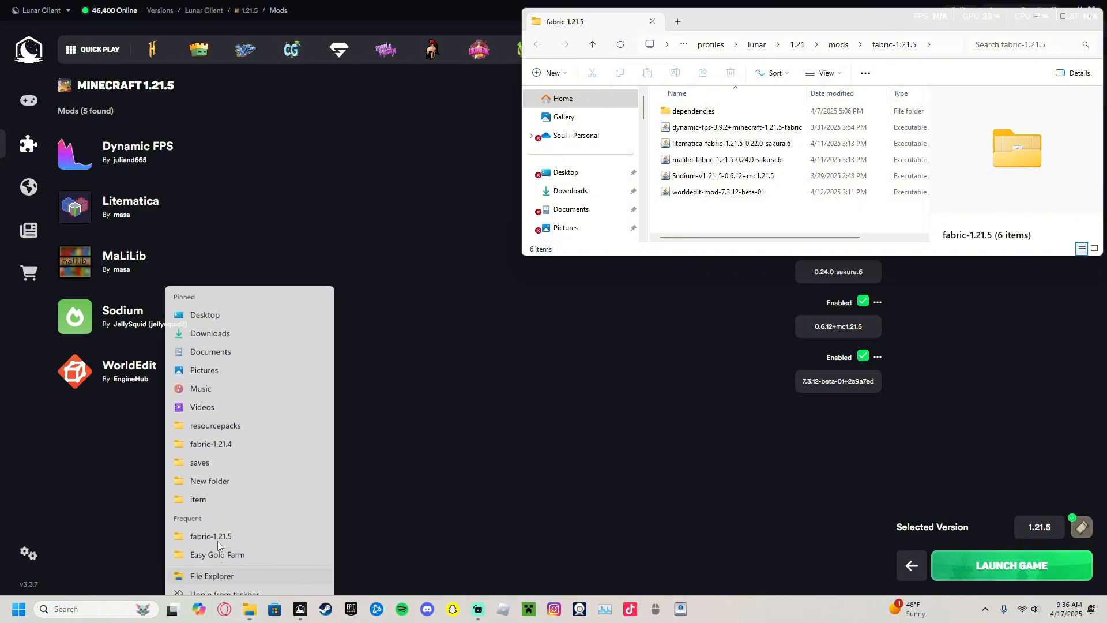
pyautogui.click(211, 575)
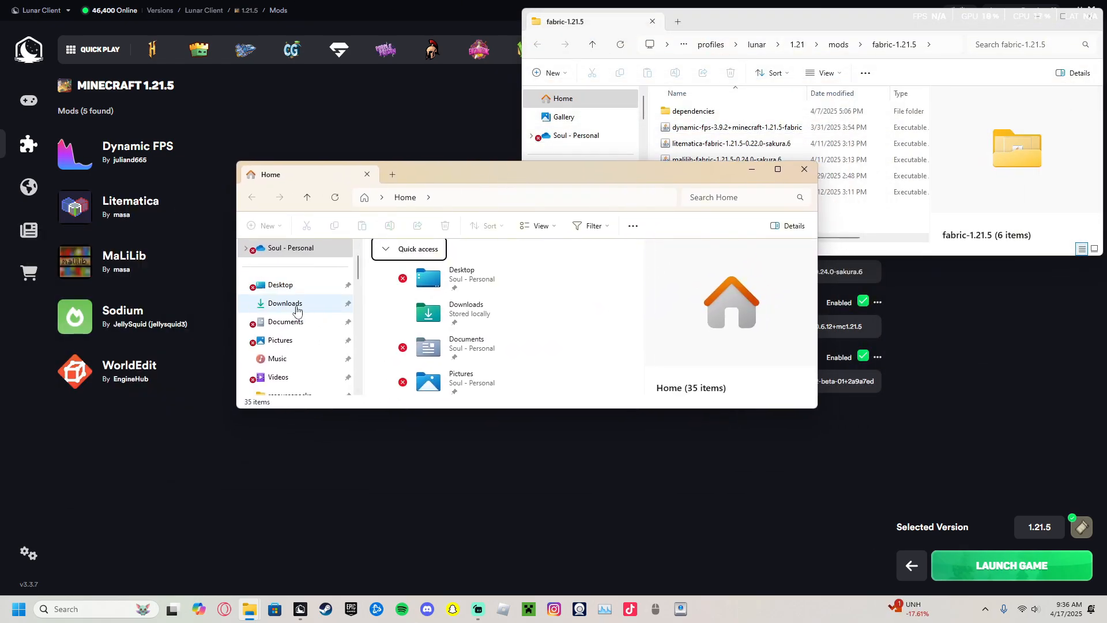
pyautogui.click(284, 303)
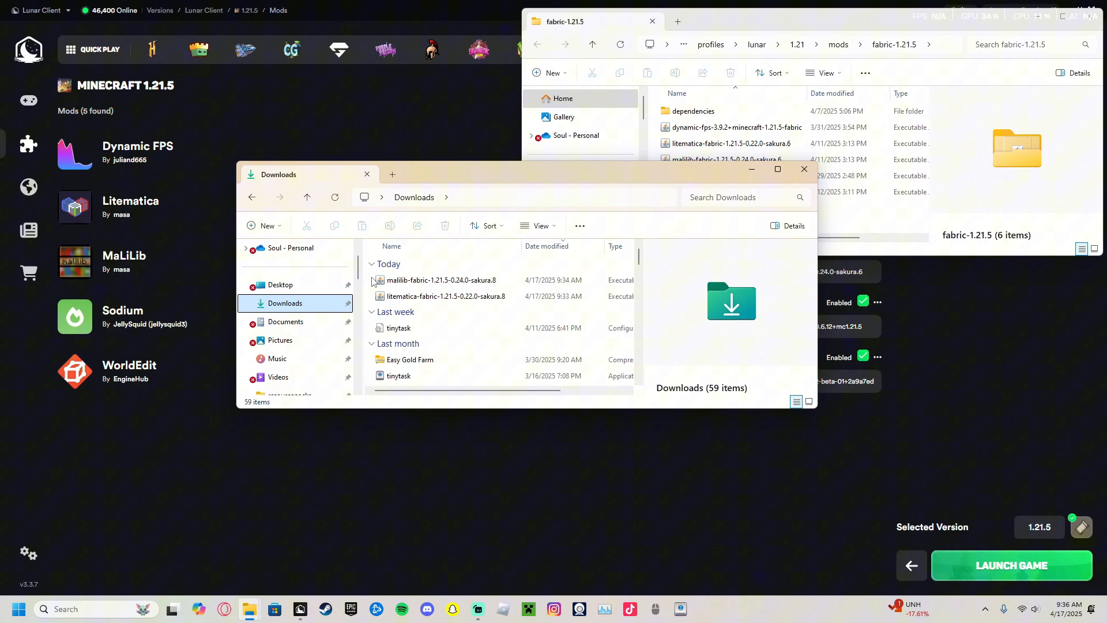
pyautogui.click(445, 297)
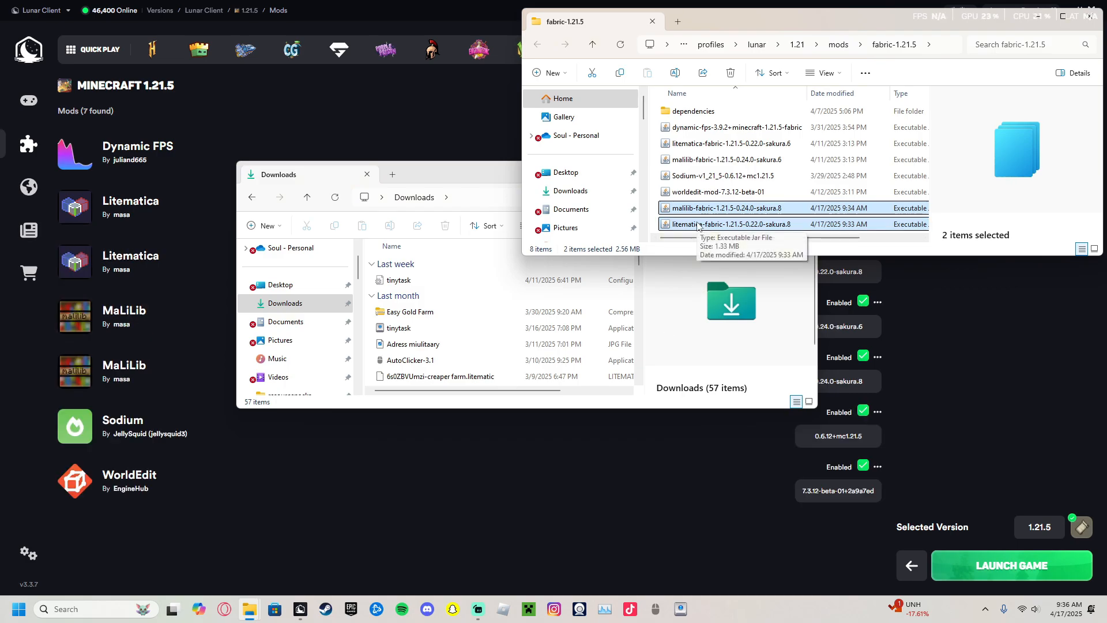
pyautogui.click(650, 21)
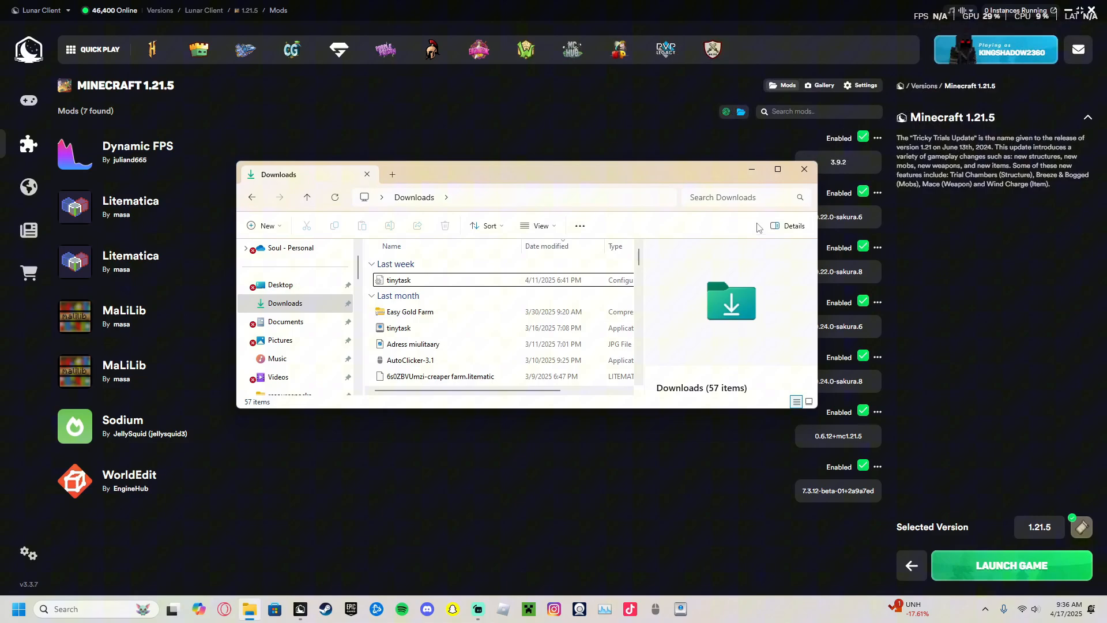
# Close Downloads, reopen the mods folder maximized and recheck fabric-1.21.5, which still lists the older jars
pyautogui.click(804, 169)
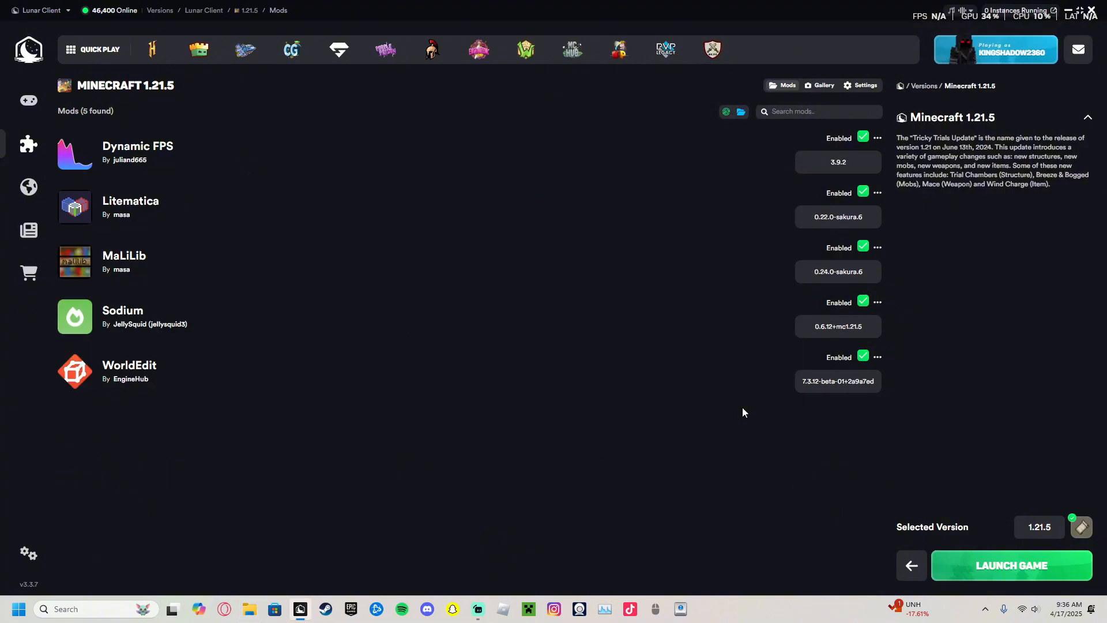
pyautogui.moveTo(652, 312)
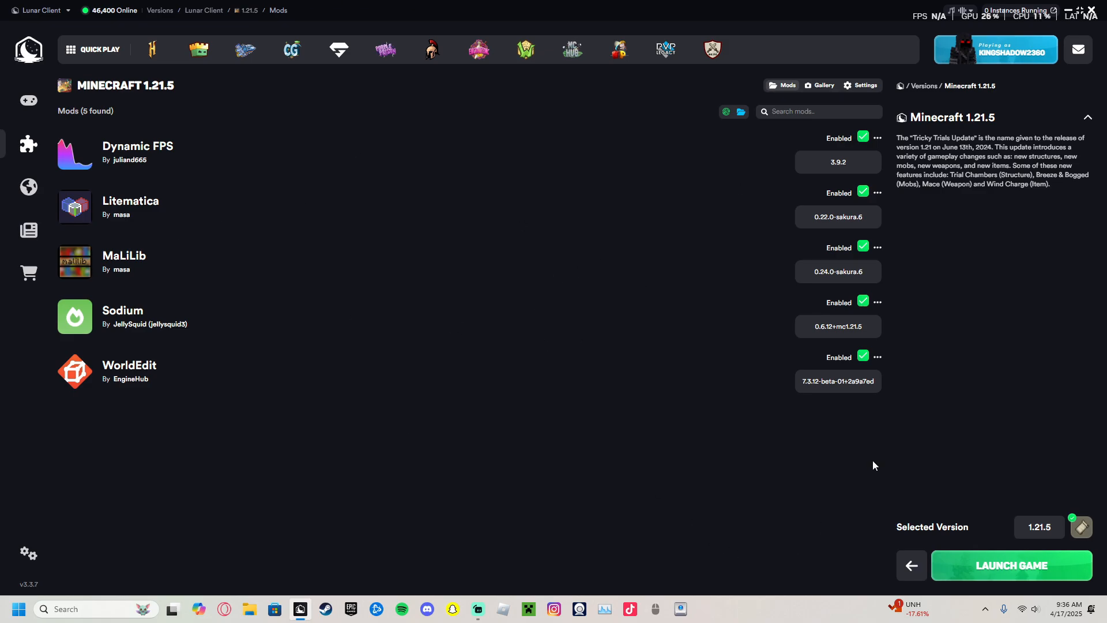
pyautogui.click(741, 112)
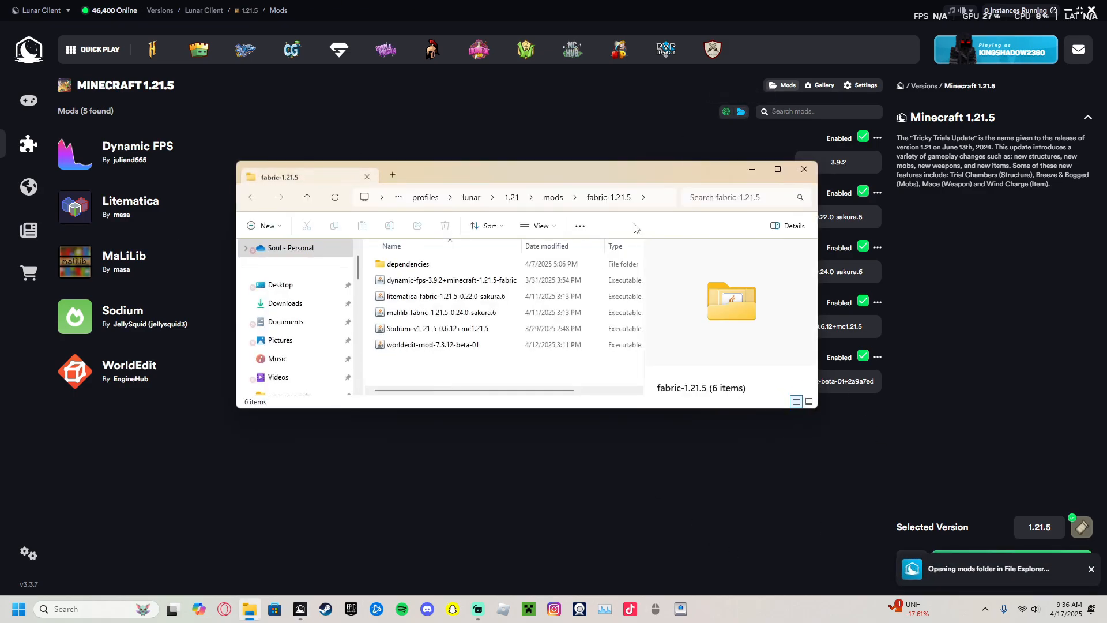
pyautogui.click(307, 198)
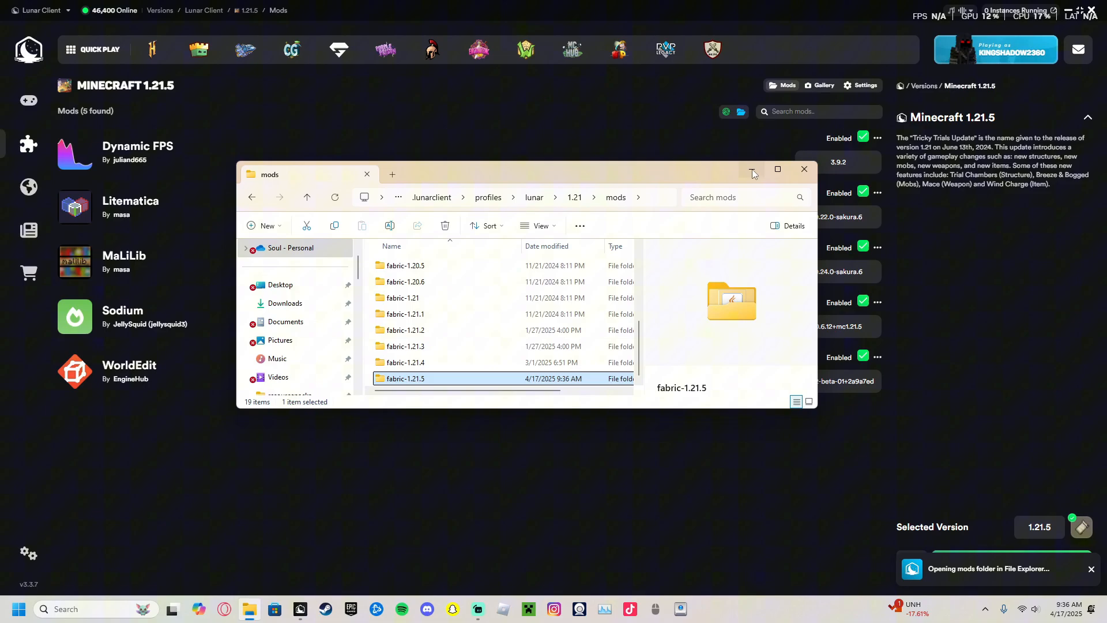
pyautogui.click(777, 169)
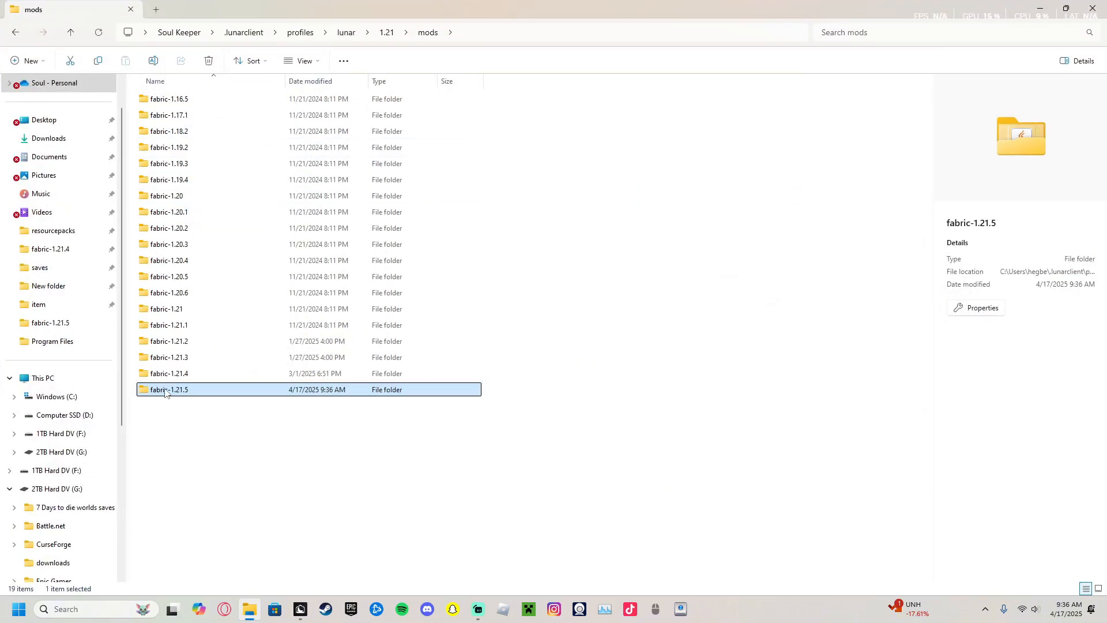
pyautogui.doubleClick(170, 389)
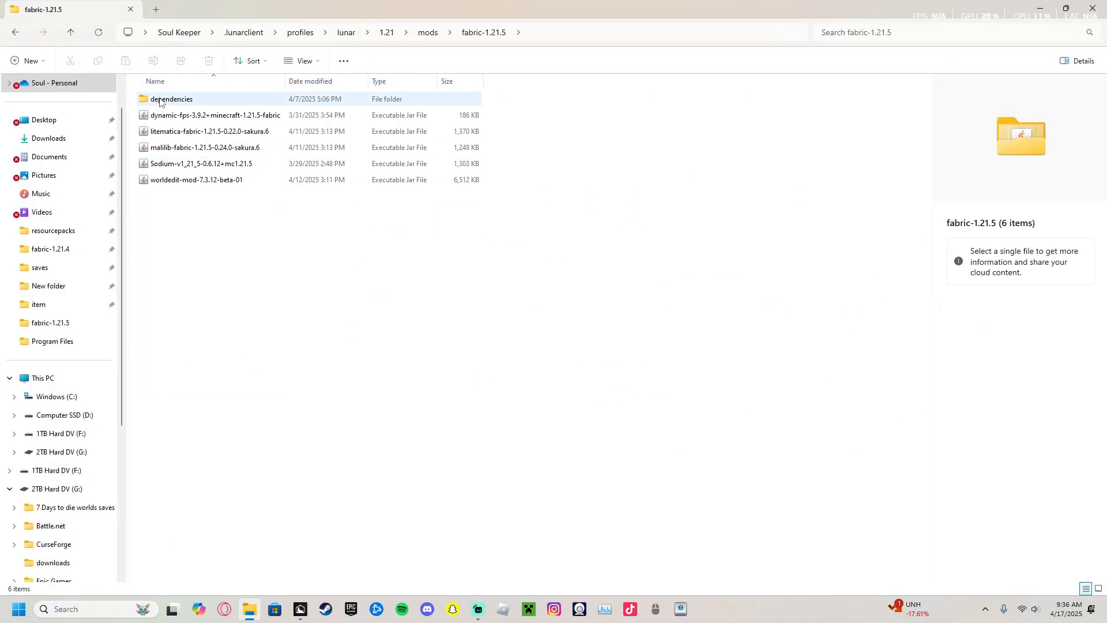
pyautogui.doubleClick(171, 99)
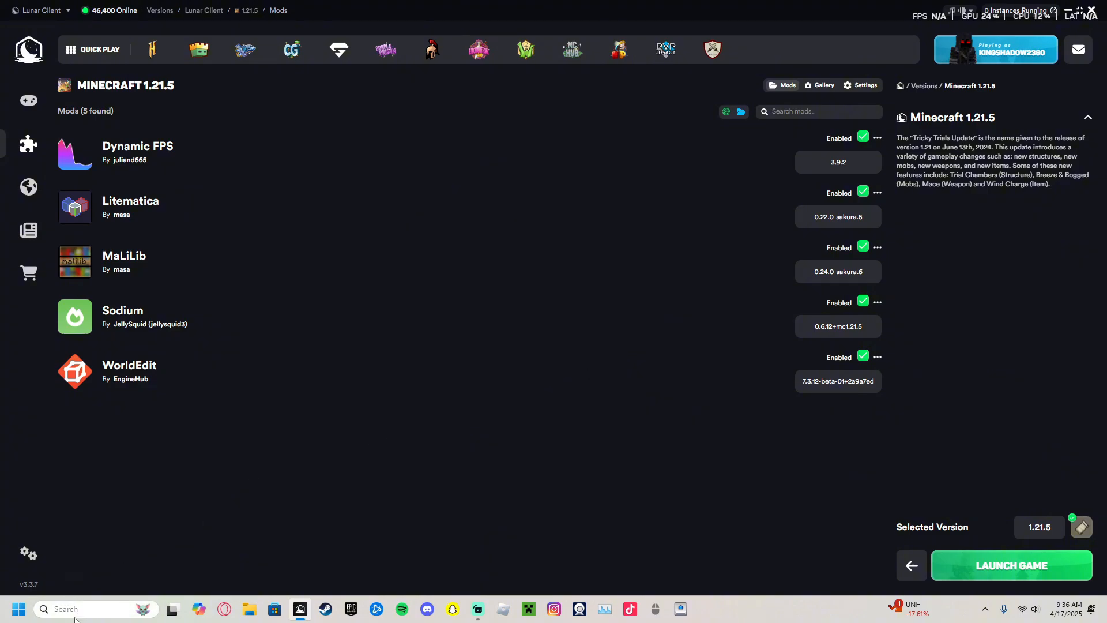
# Search Windows for %appdata% and open the AppData Roaming folder result
pyautogui.click(44, 609)
pyautogui.write('%appdata%')
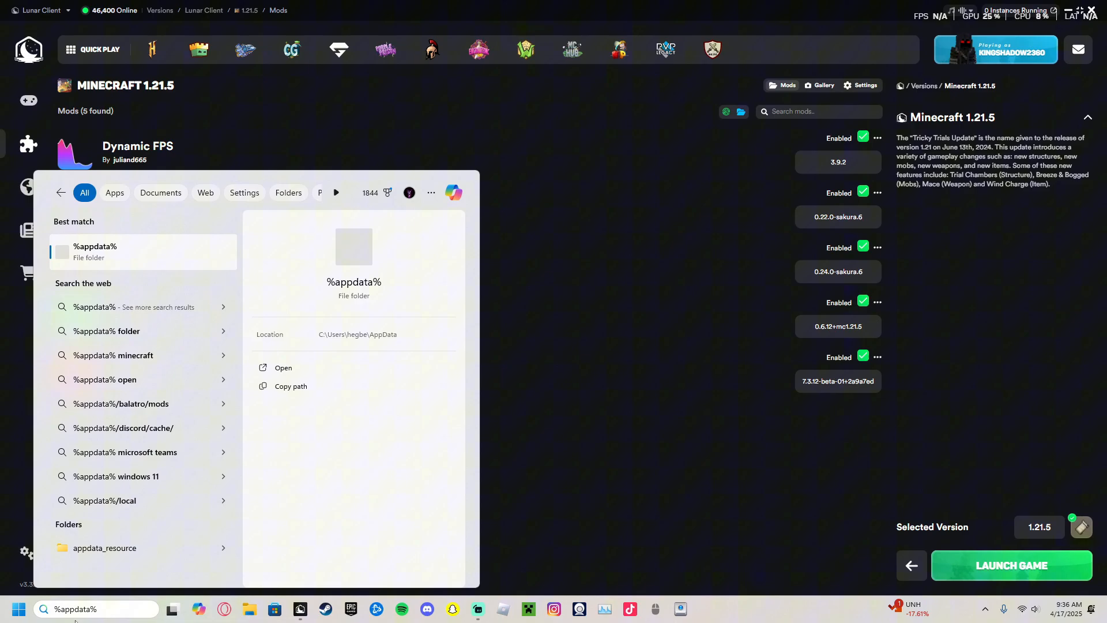
pyautogui.moveTo(76, 595)
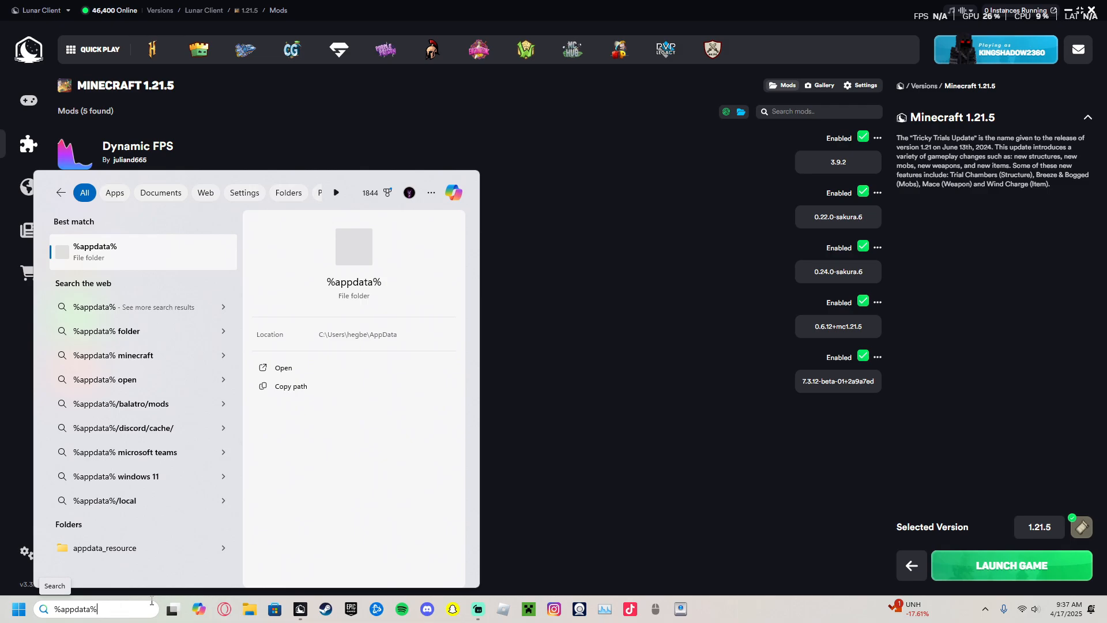
pyautogui.click(284, 367)
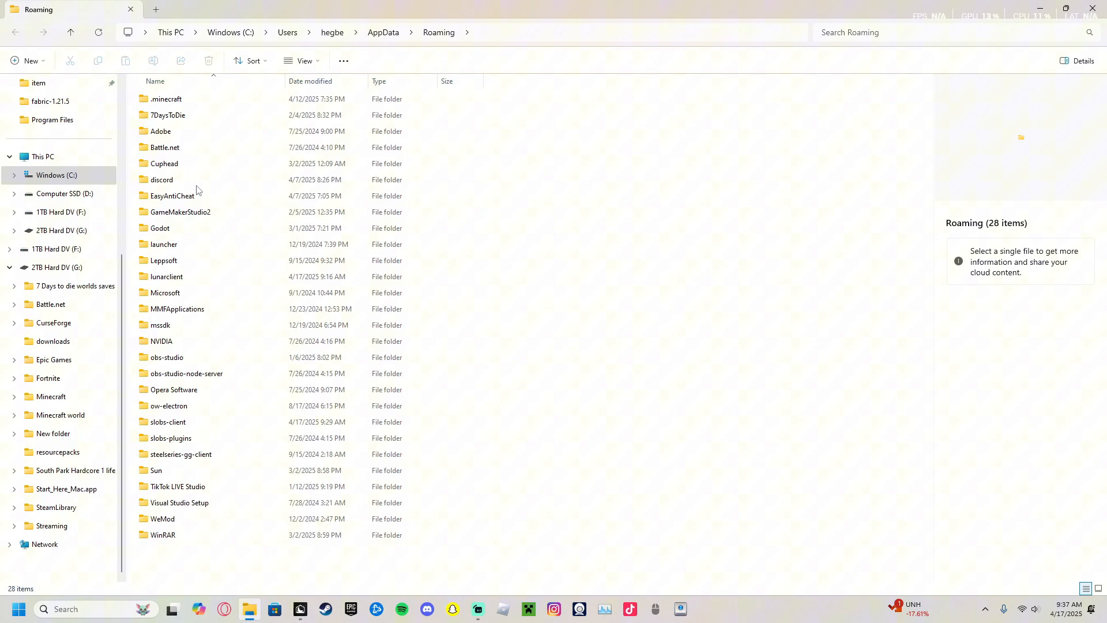
# Open the .minecraft folder in Roaming and start a search inside it with 'scvh'
pyautogui.click(166, 99)
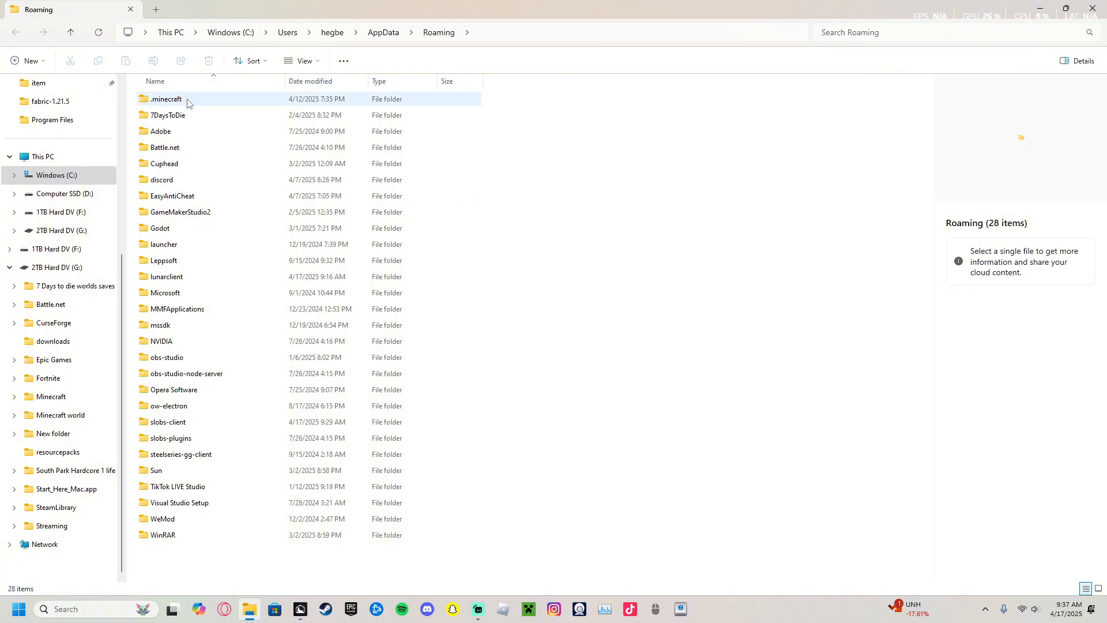
pyautogui.doubleClick(166, 99)
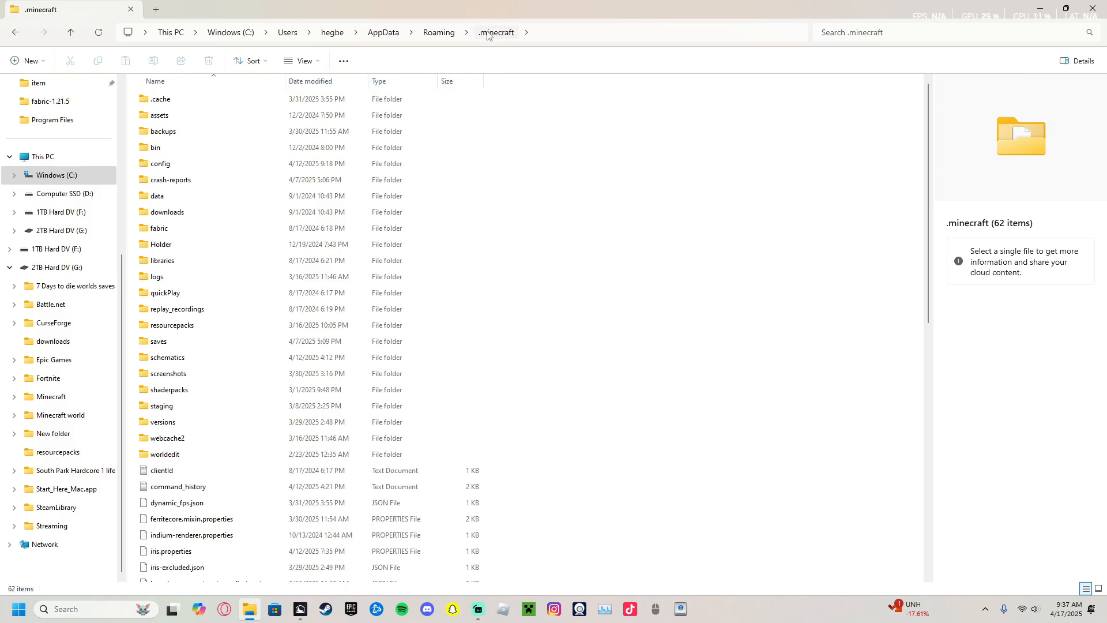
pyautogui.click(438, 33)
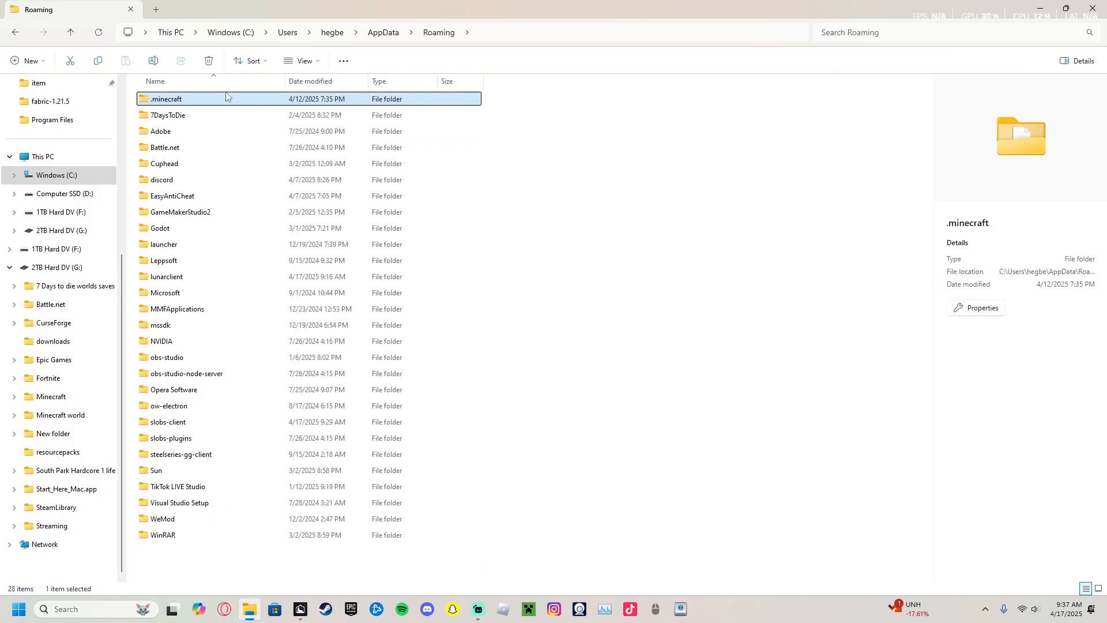
pyautogui.rightClick(166, 99)
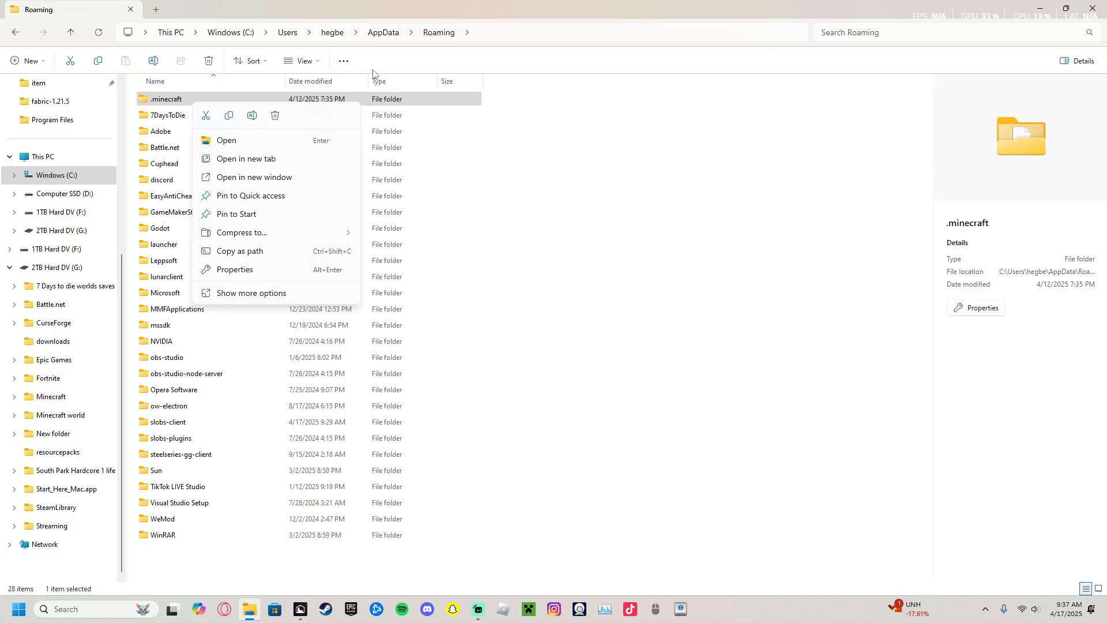
pyautogui.click(227, 140)
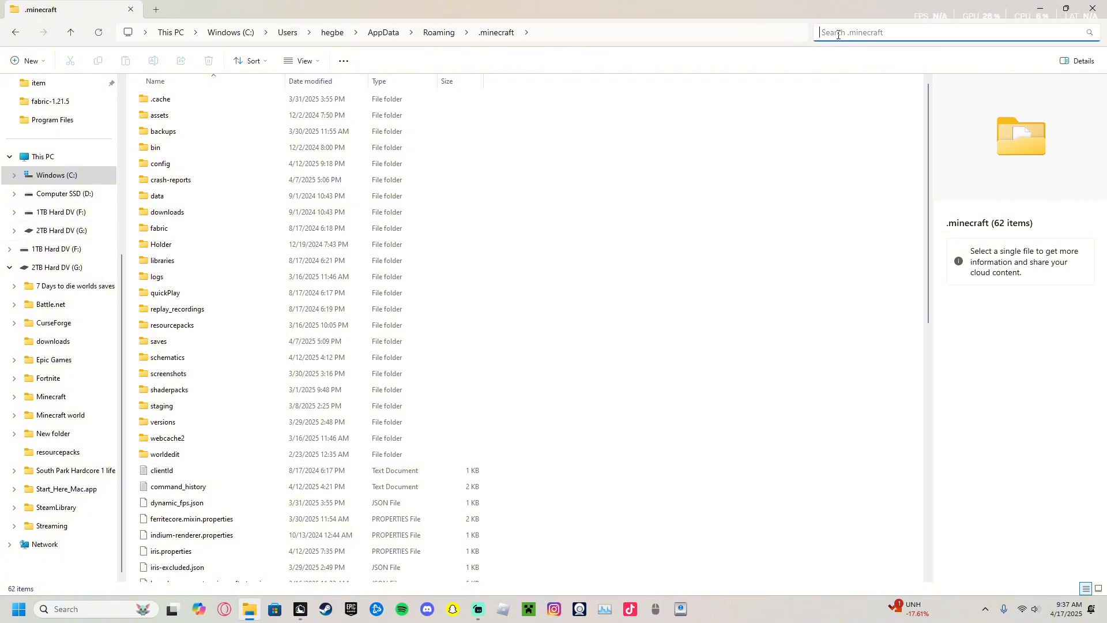
pyautogui.write('scvh')
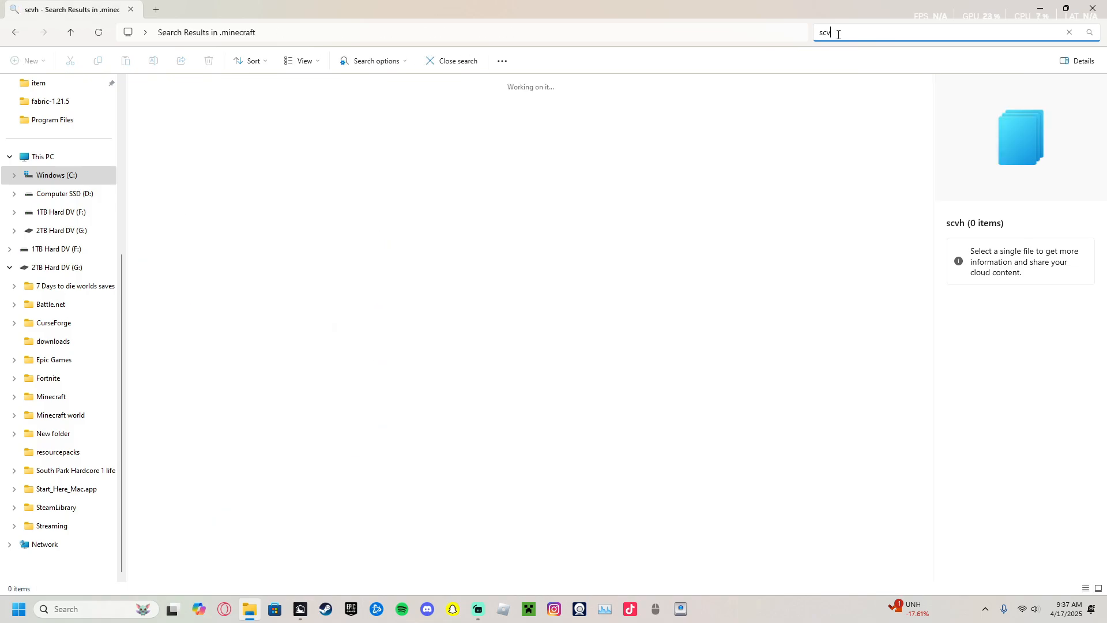
# Search .minecraft for 'schem', then leave the search results back to the .minecraft folder
pyautogui.write('schem')
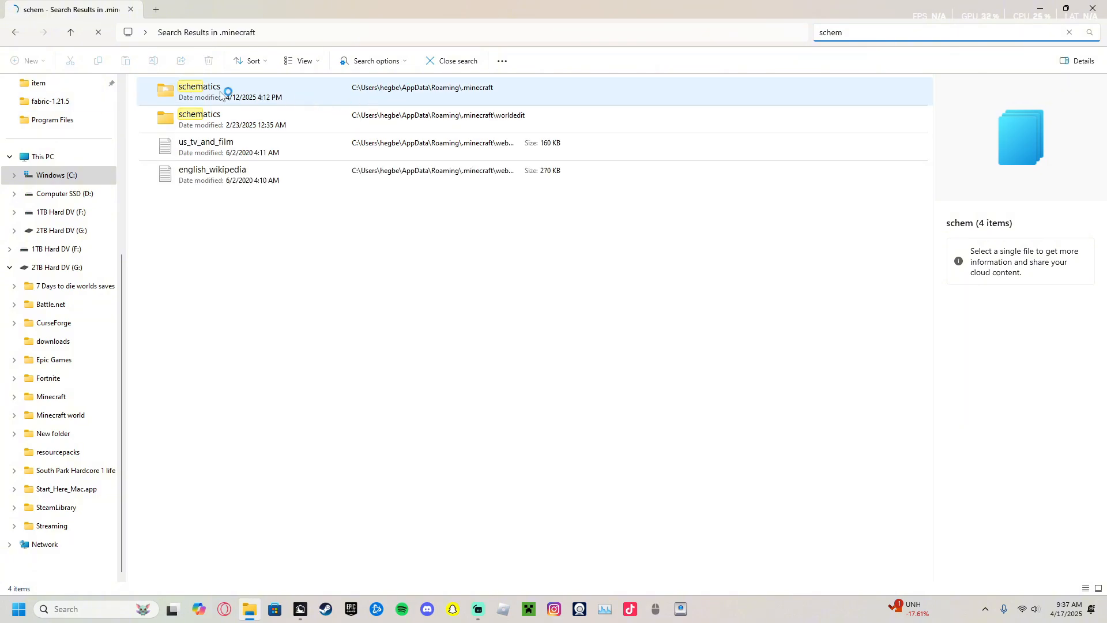
pyautogui.doubleClick(200, 90)
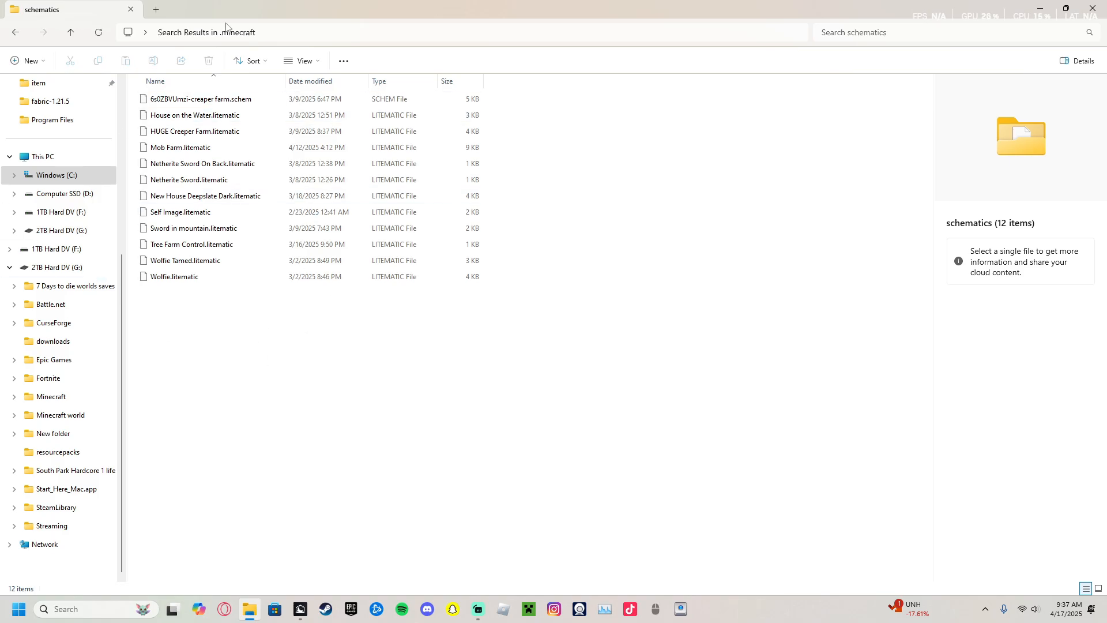
pyautogui.write('schem')
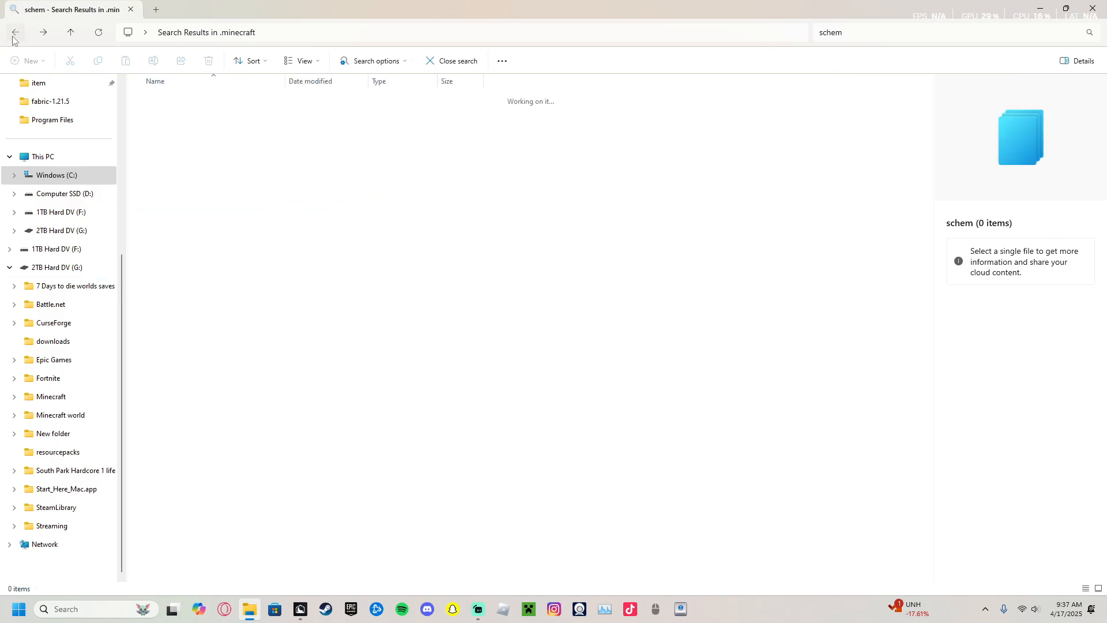
pyautogui.click(15, 33)
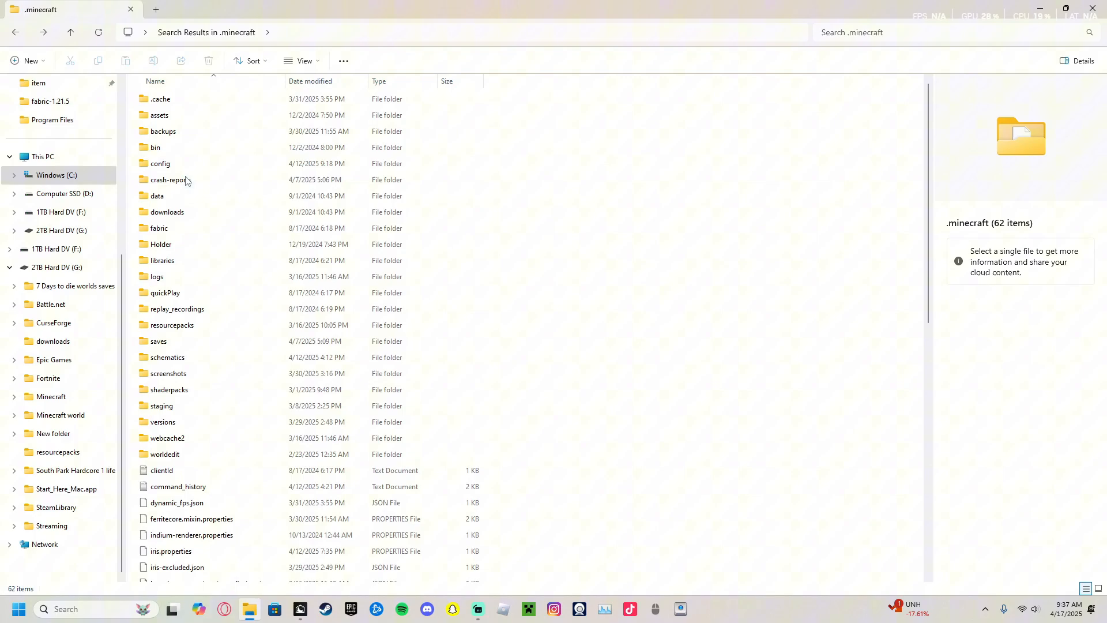
# Select and open the schematics folder inside .minecraft
pyautogui.click(155, 146)
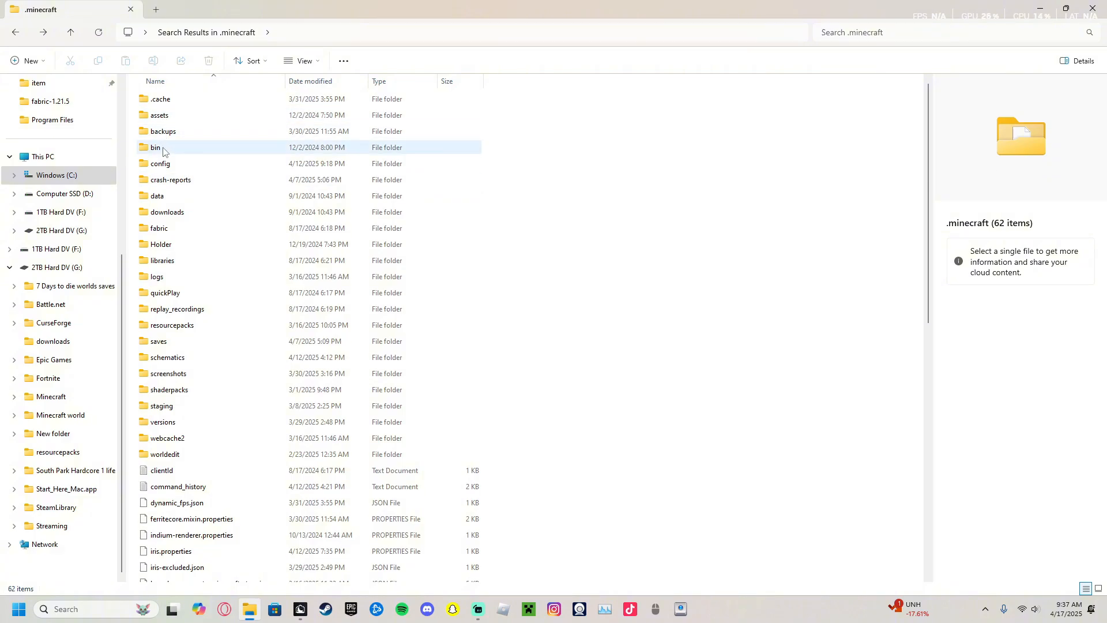
pyautogui.click(172, 326)
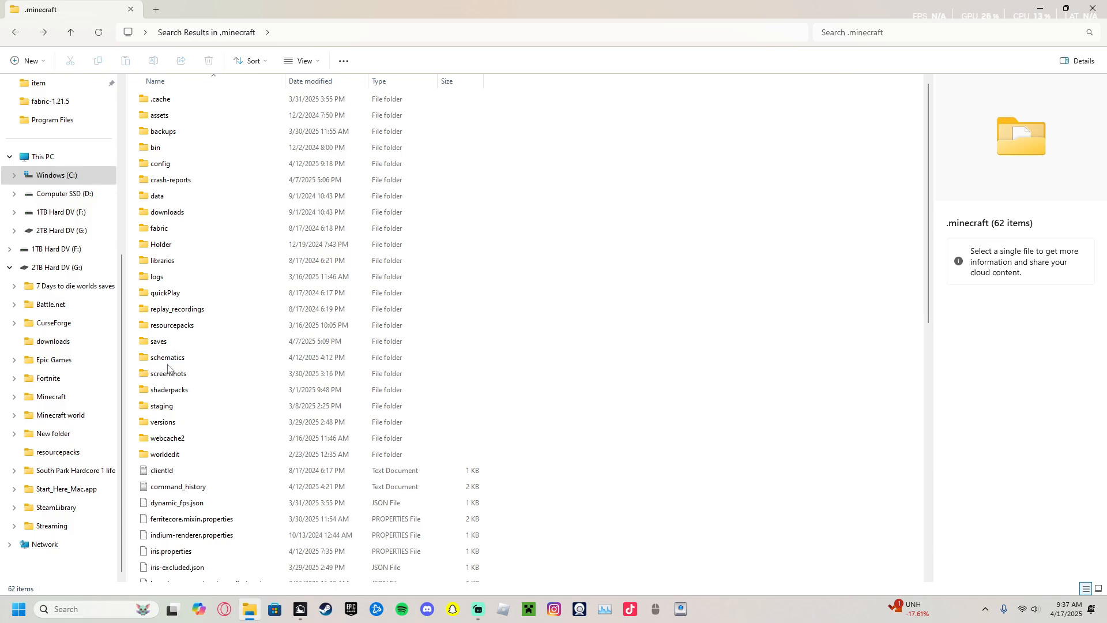
pyautogui.click(168, 372)
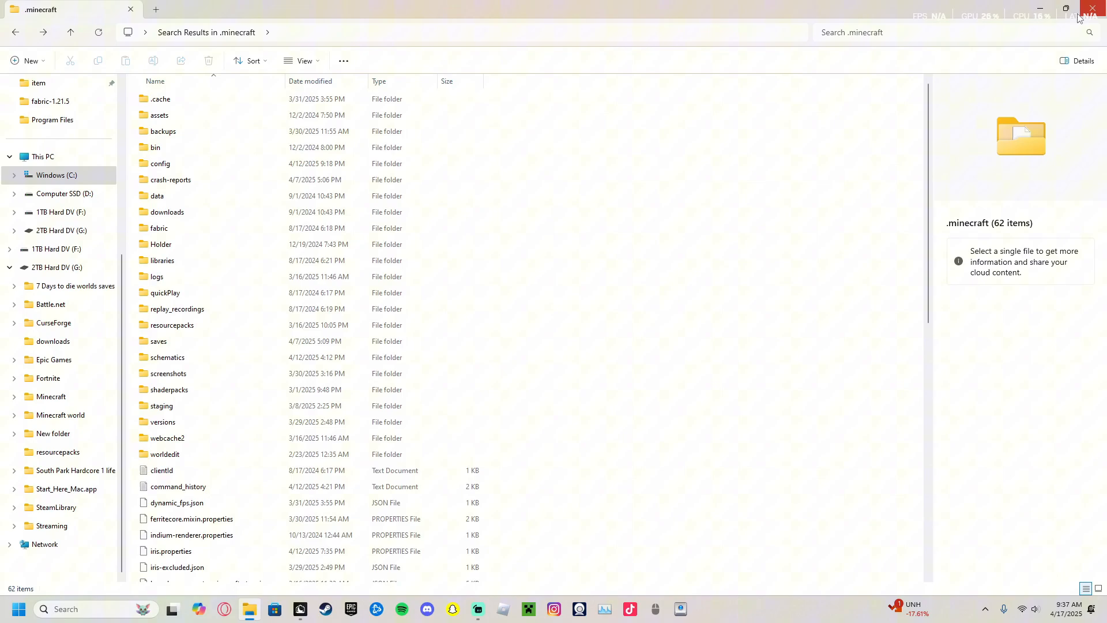
pyautogui.click(168, 356)
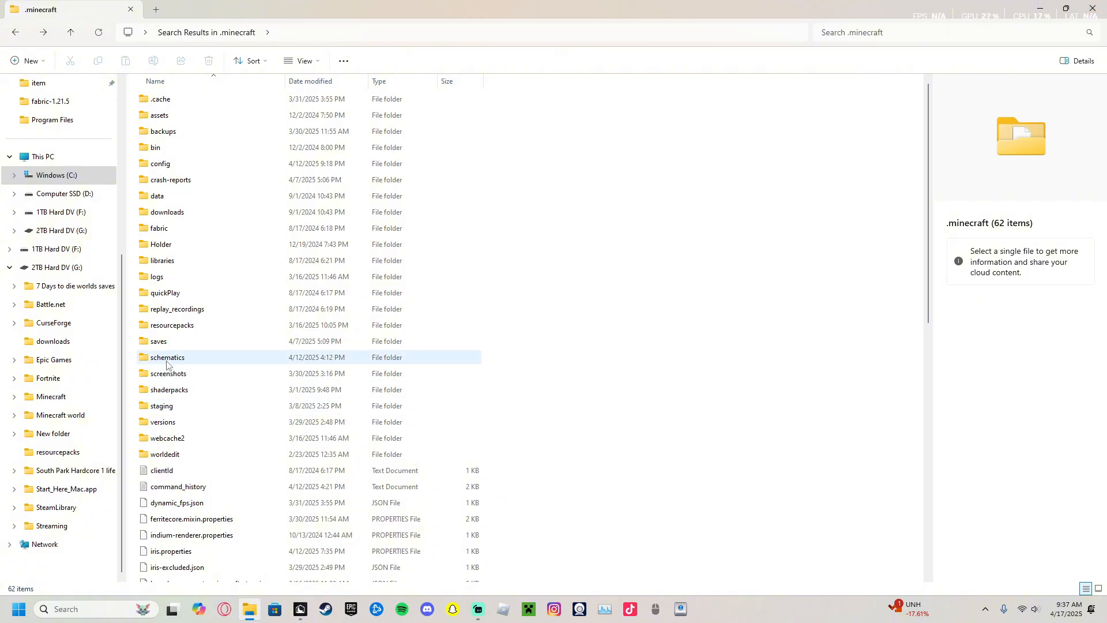
pyautogui.doubleClick(167, 357)
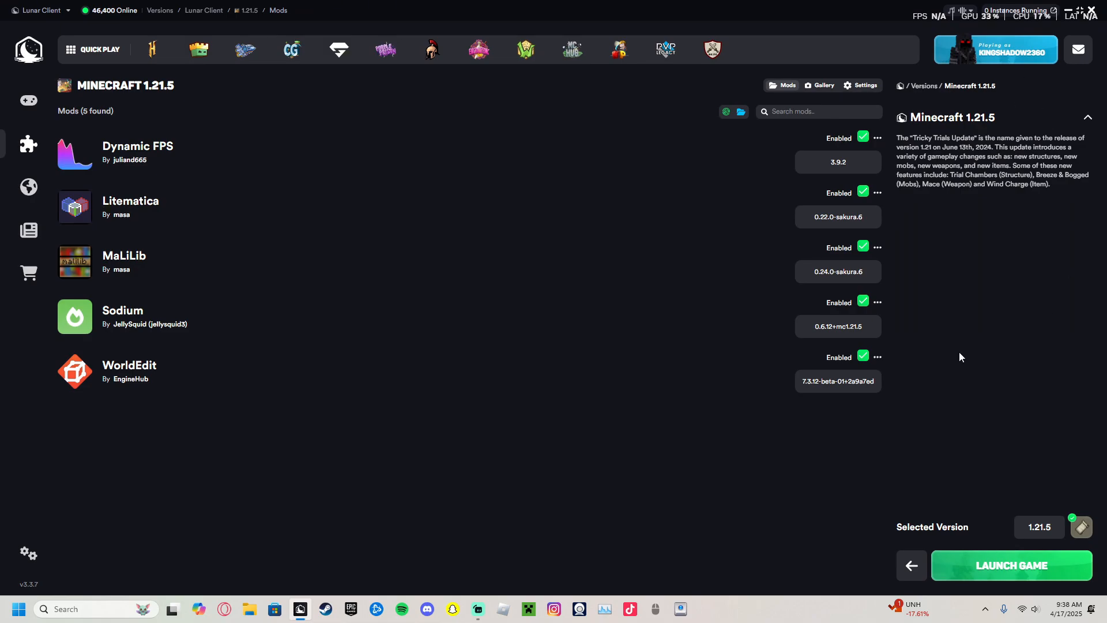
pyautogui.moveTo(669, 118)
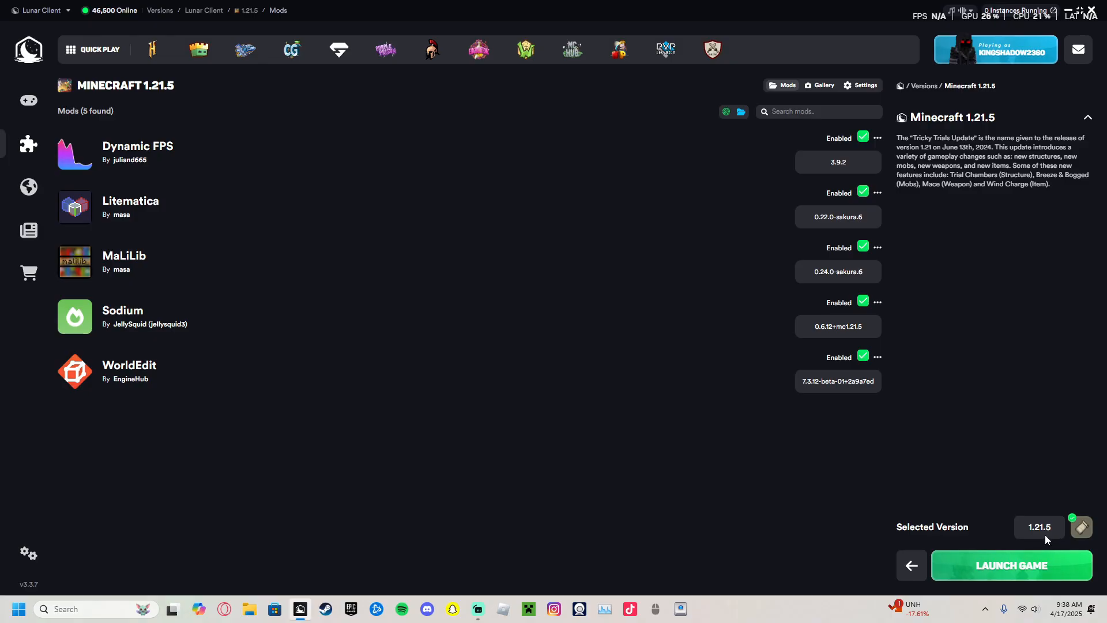
# Launch Minecraft 1.21.5 with its mods and let Lunar Client update
pyautogui.click(1011, 565)
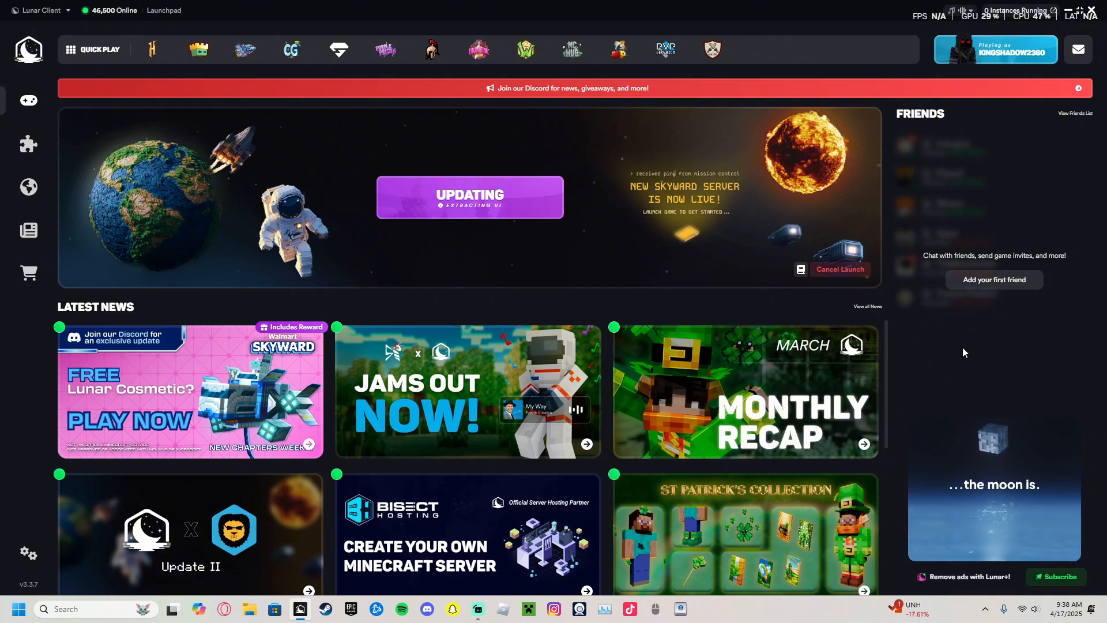
pyautogui.moveTo(1096, 80)
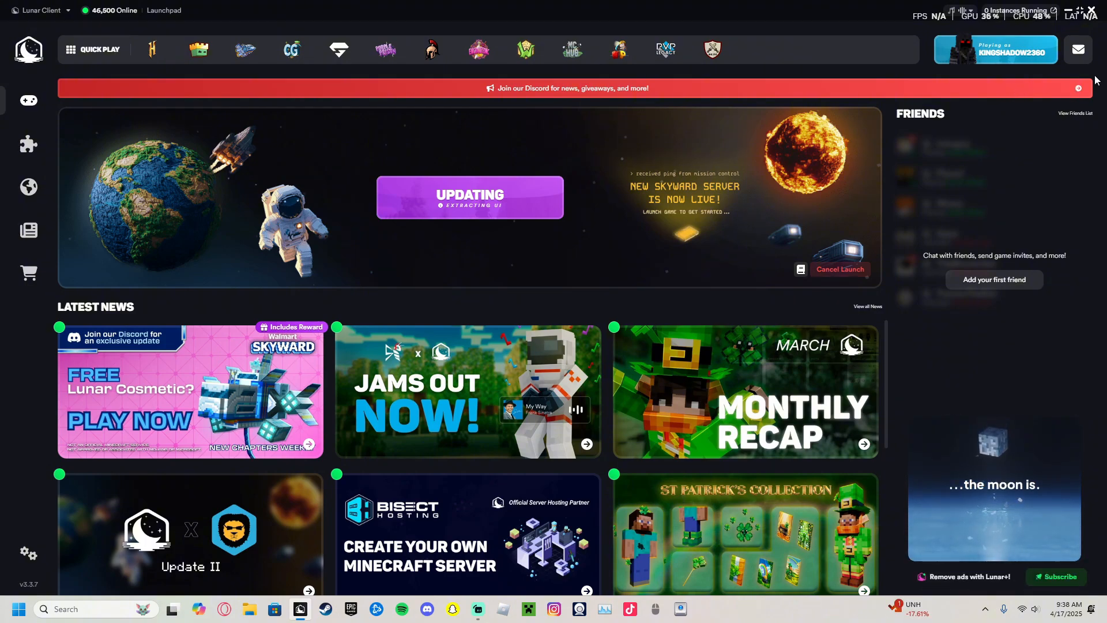
pyautogui.moveTo(572, 50)
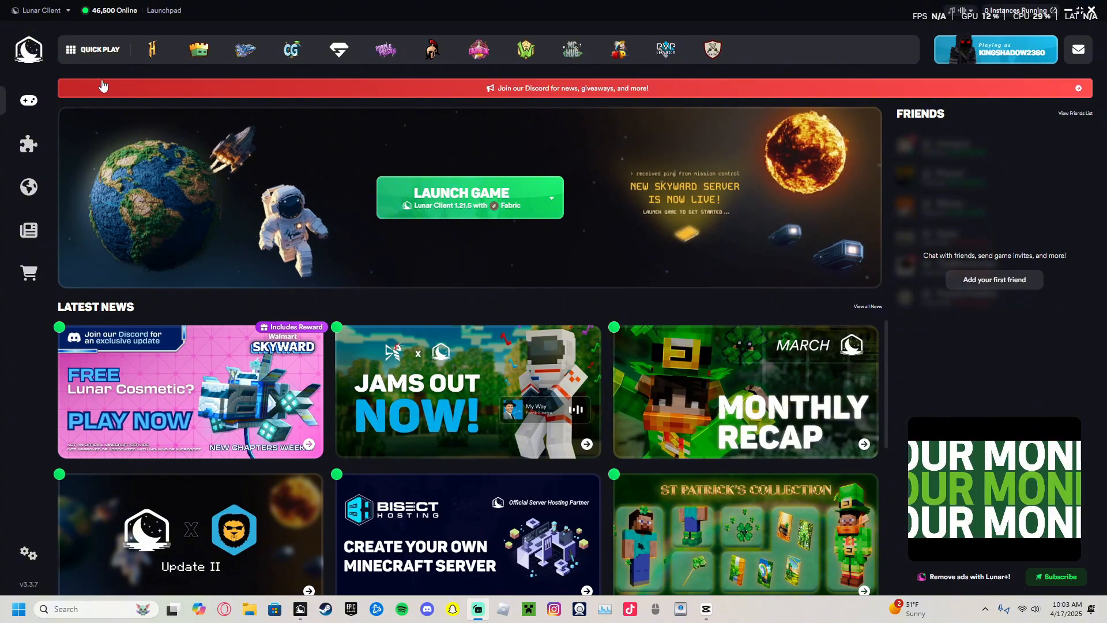
# Review the 1.21.5 mods and addons in Versions, then launch the game to the title screen
pyautogui.click(28, 145)
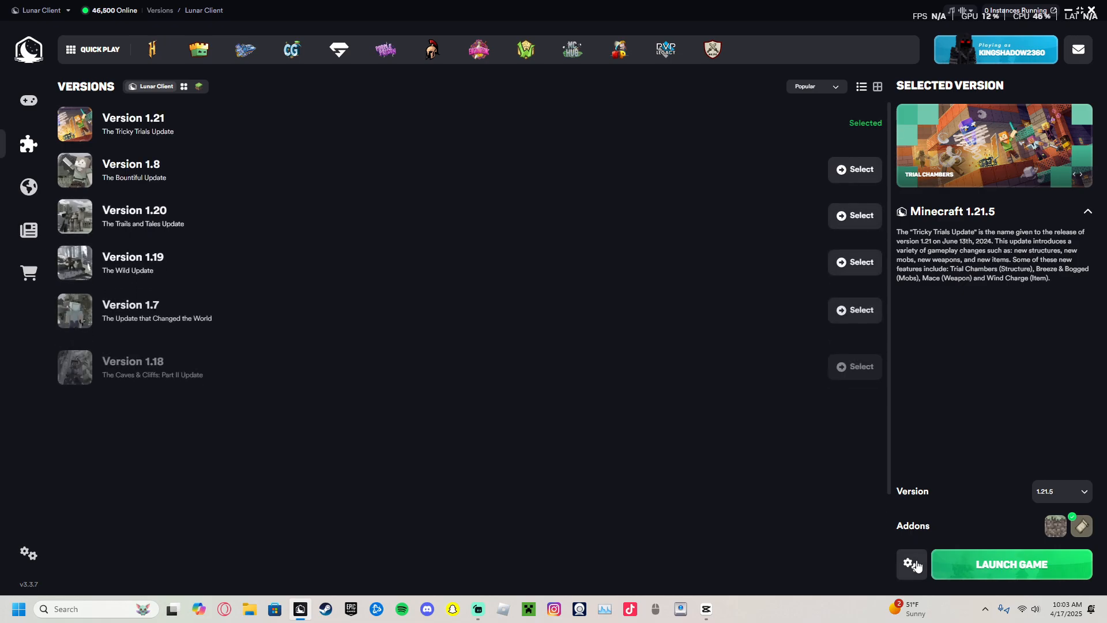
pyautogui.click(912, 564)
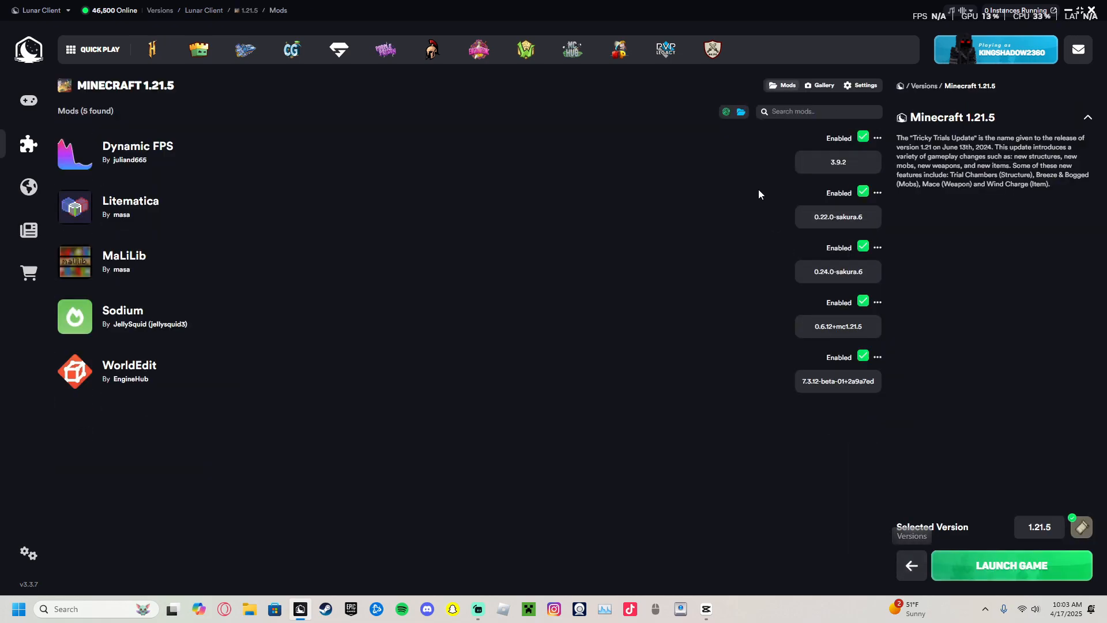
pyautogui.moveTo(740, 112)
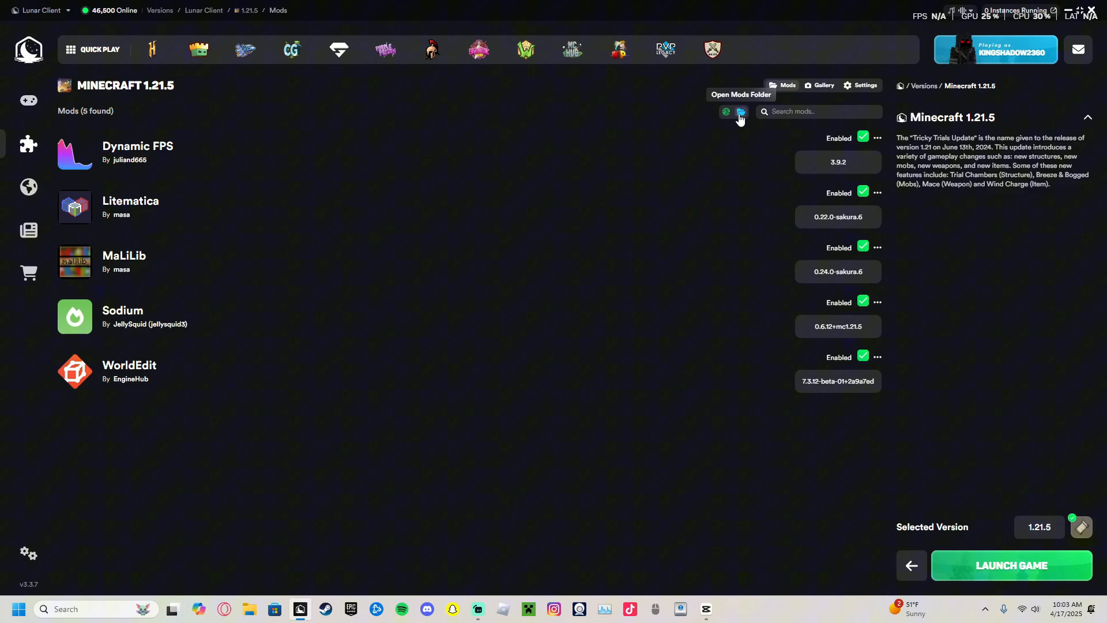
pyautogui.moveTo(773, 129)
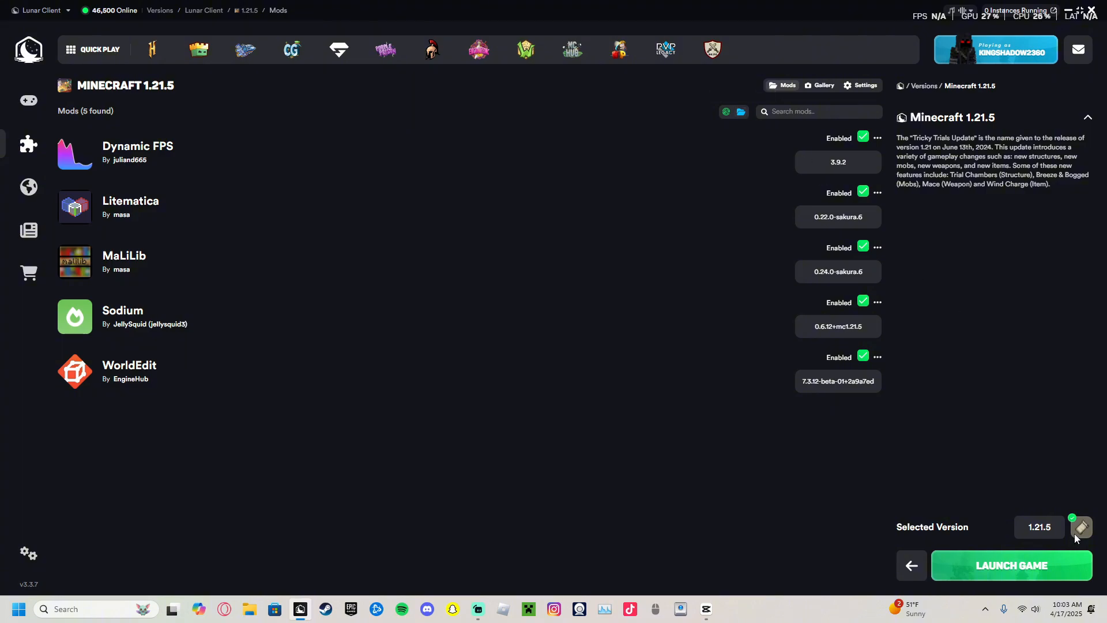
pyautogui.moveTo(918, 547)
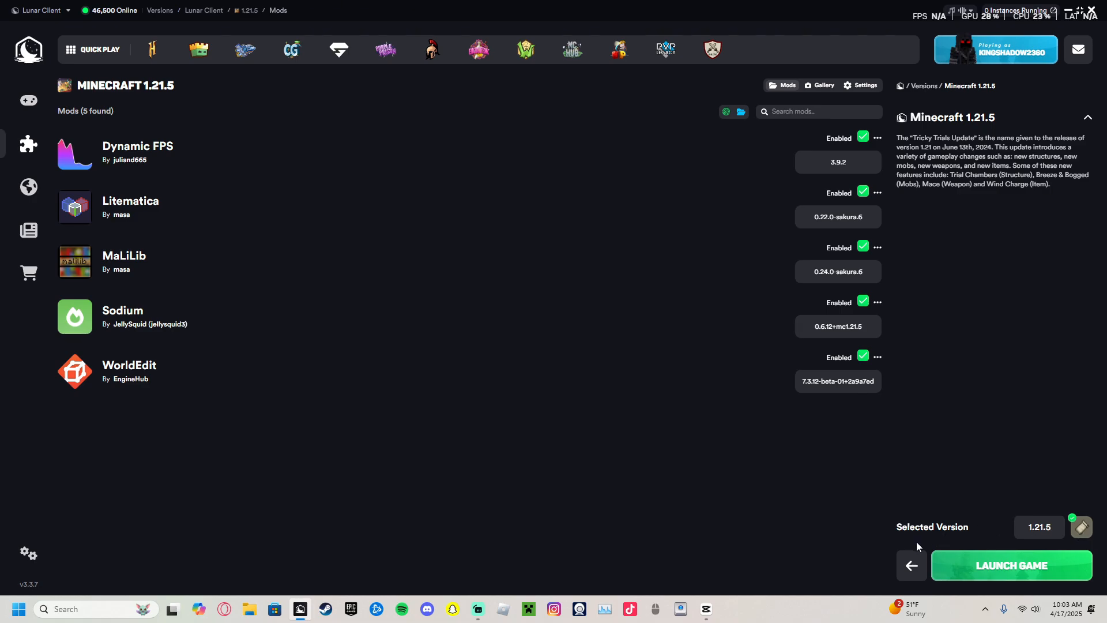
pyautogui.click(911, 566)
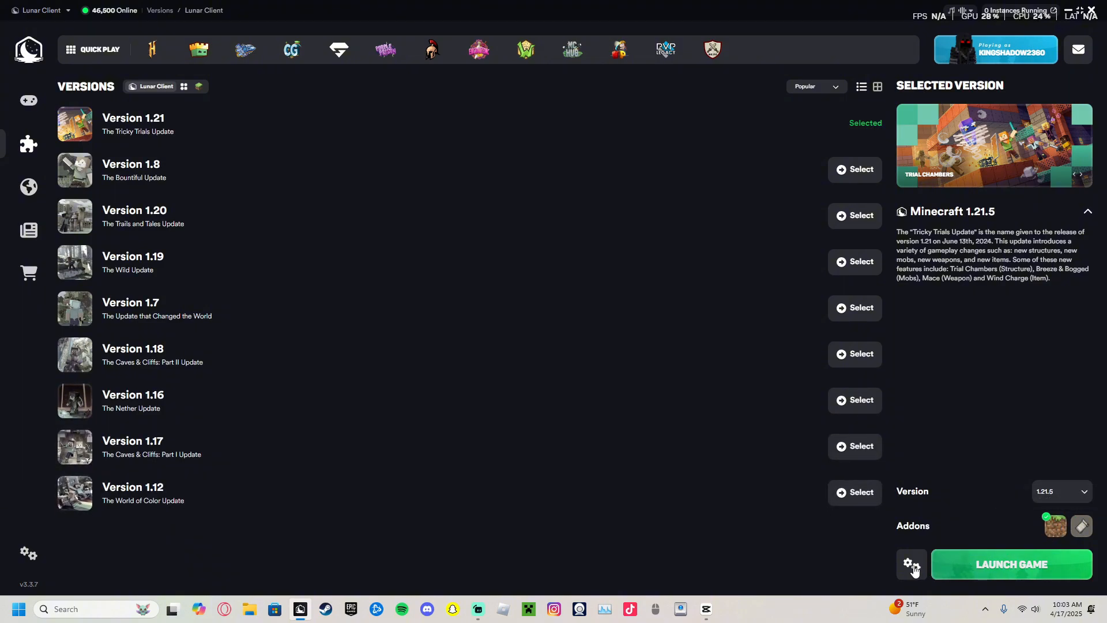
pyautogui.click(911, 564)
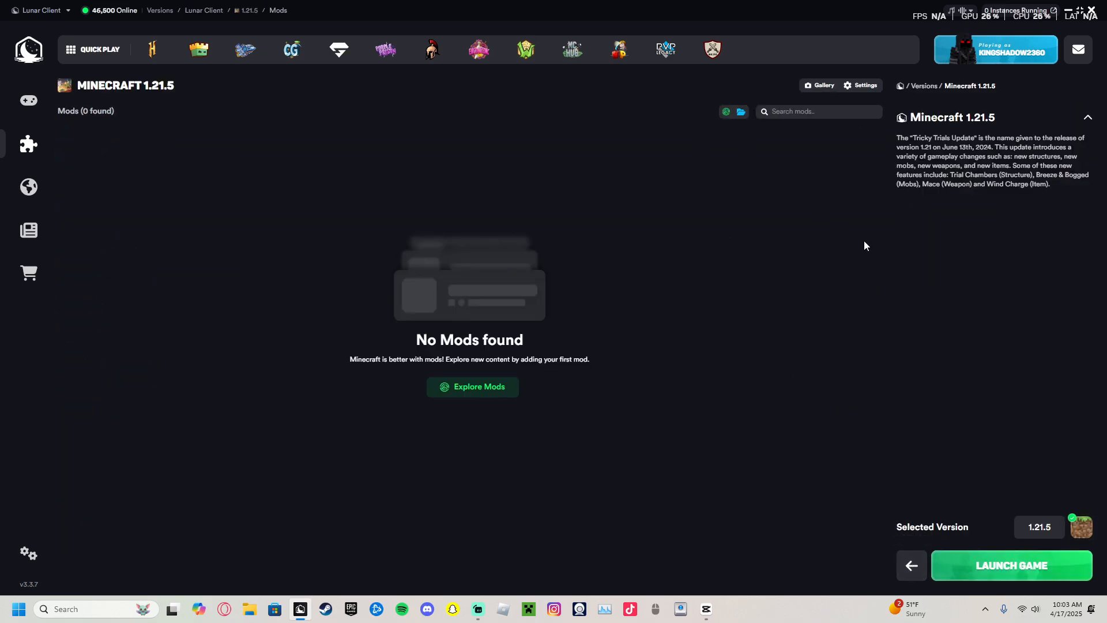
pyautogui.moveTo(1088, 533)
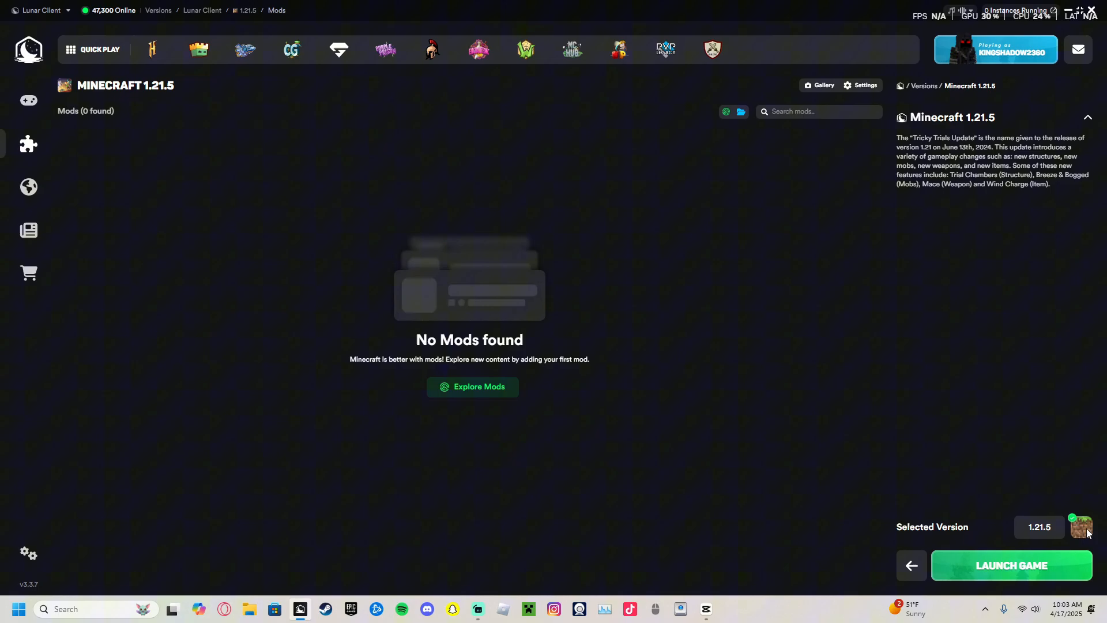
pyautogui.moveTo(733, 121)
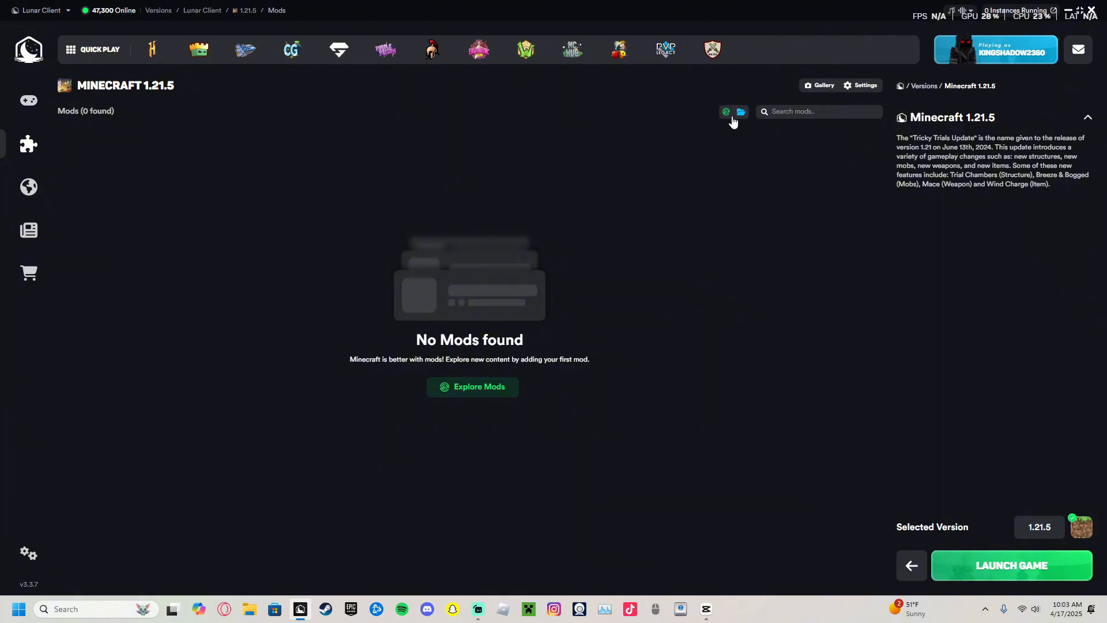
pyautogui.moveTo(890, 523)
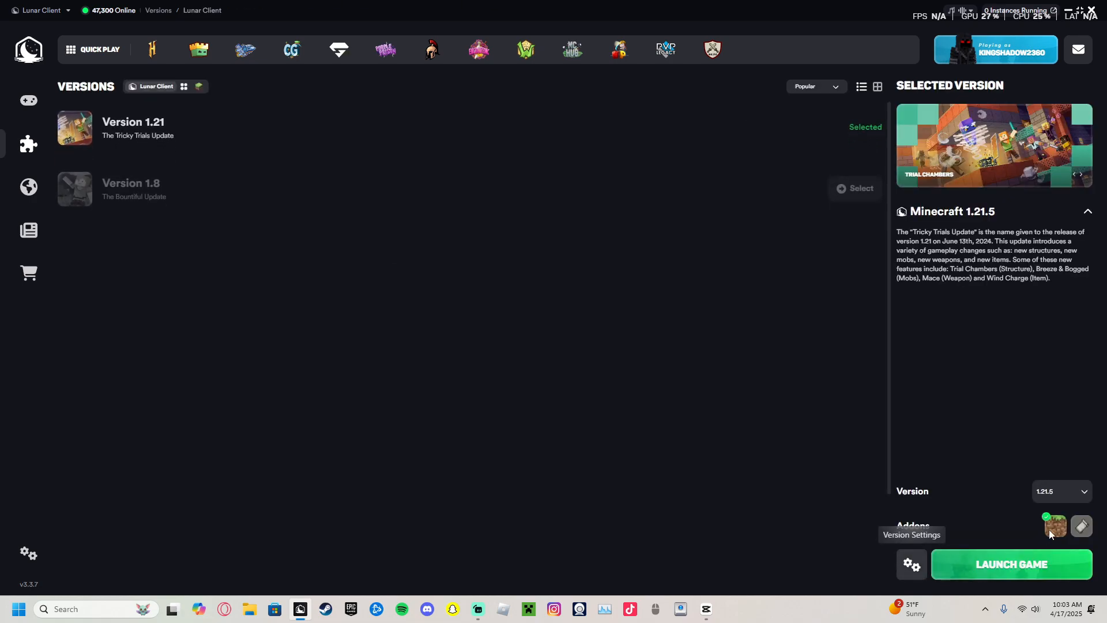
pyautogui.click(1012, 564)
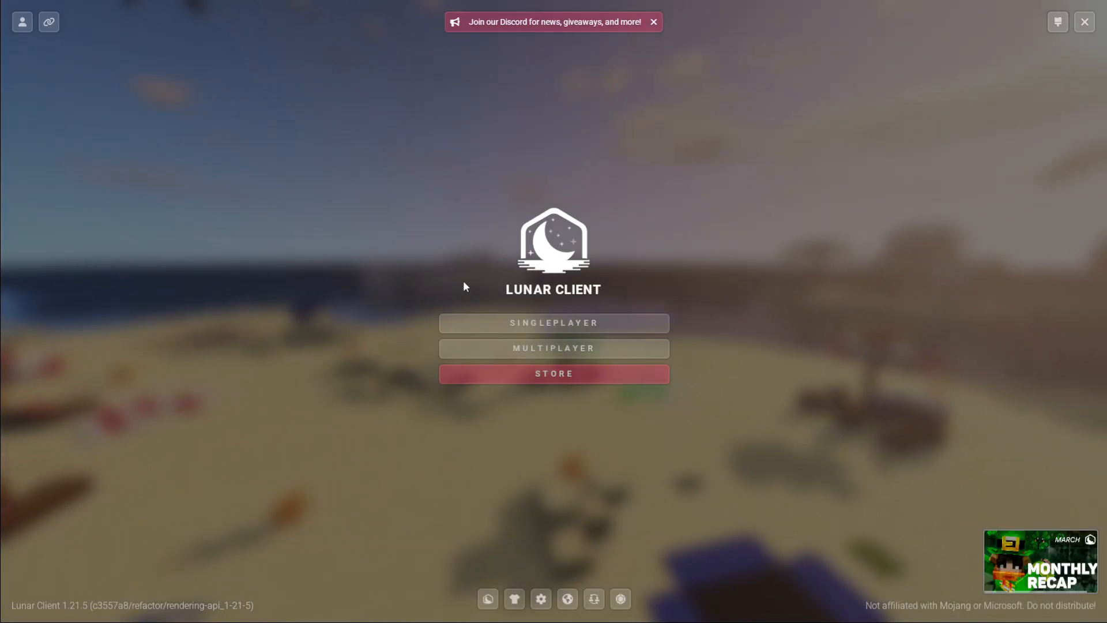
pyautogui.moveTo(539, 599)
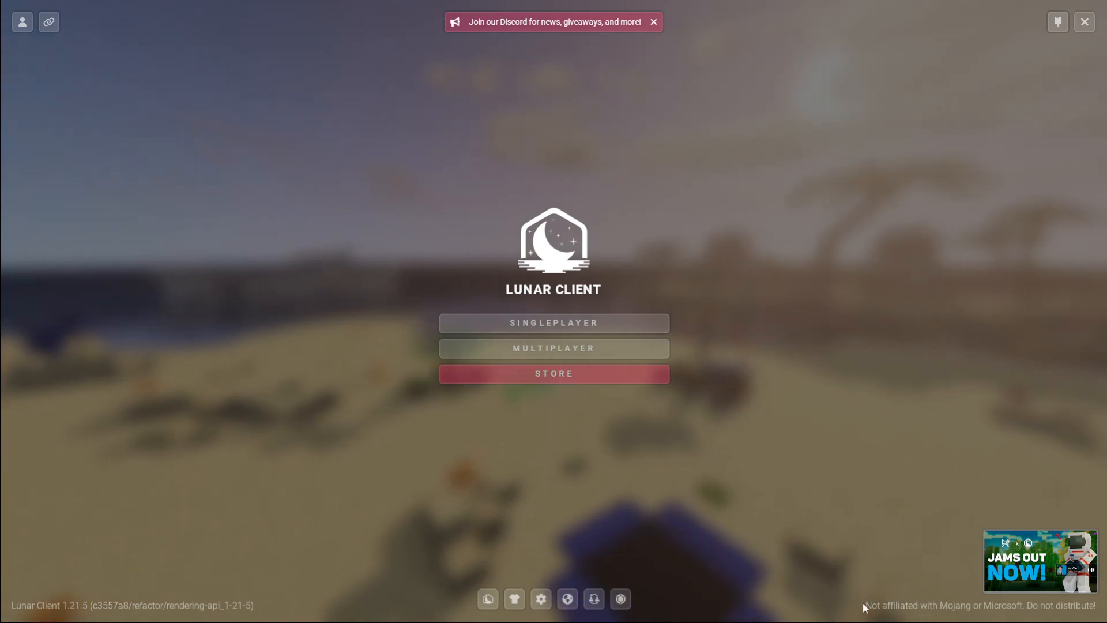
# Reach the Key Binds list through Options and Controls
pyautogui.click(539, 599)
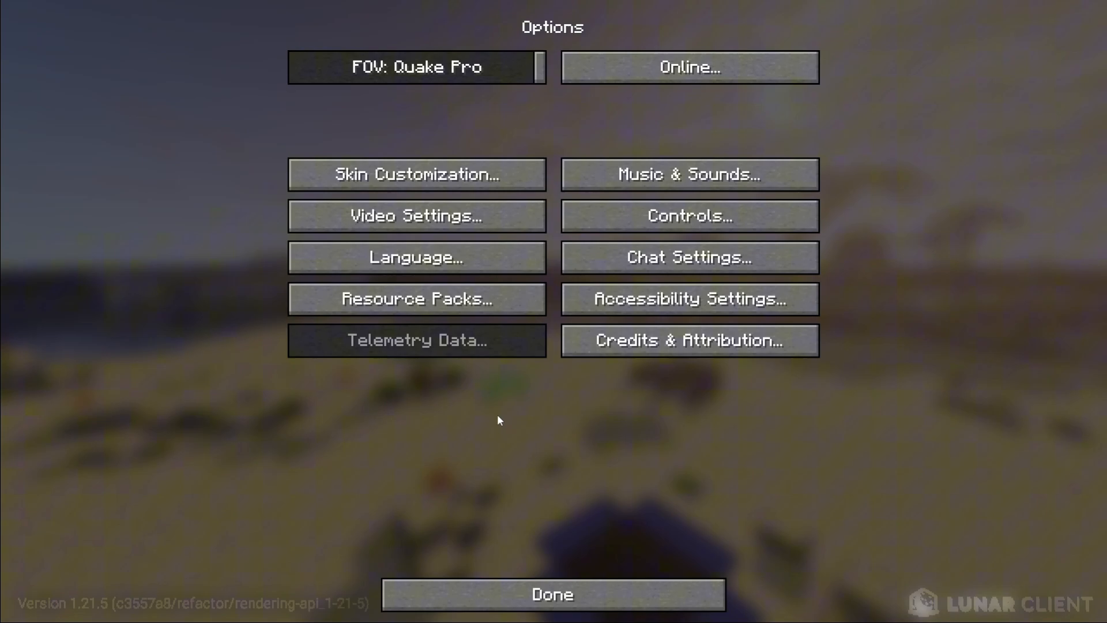
pyautogui.moveTo(689, 216)
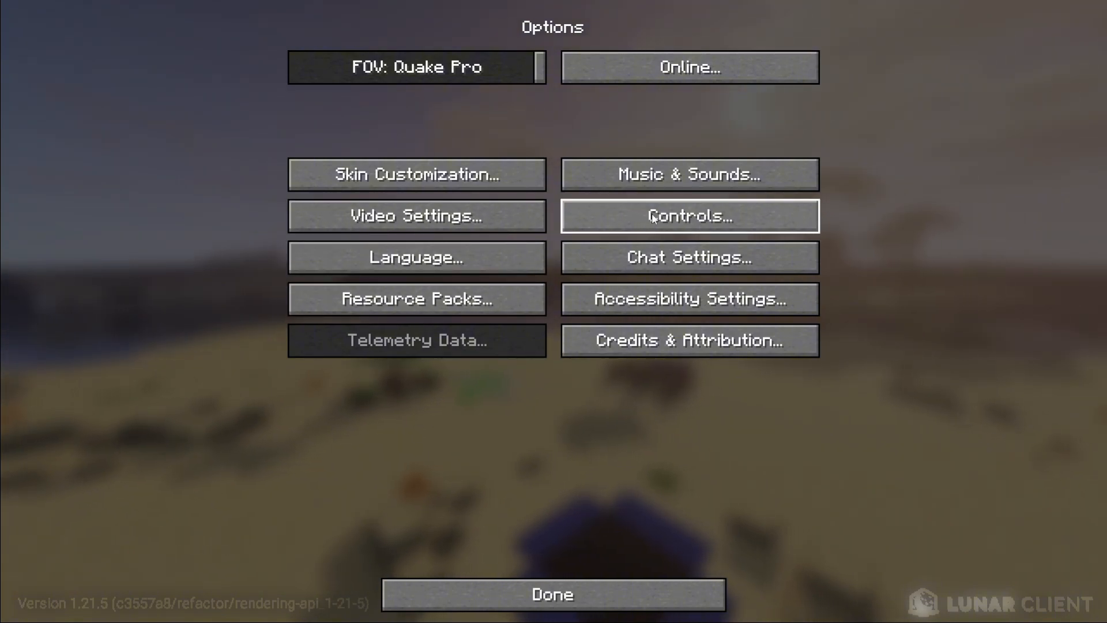
pyautogui.click(689, 216)
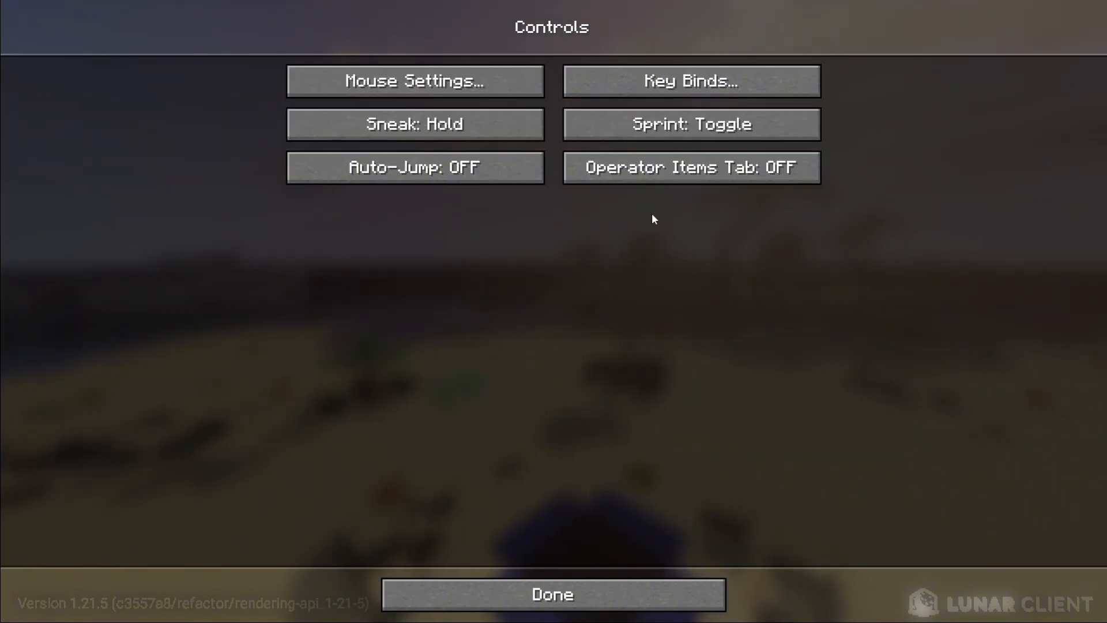
pyautogui.click(690, 81)
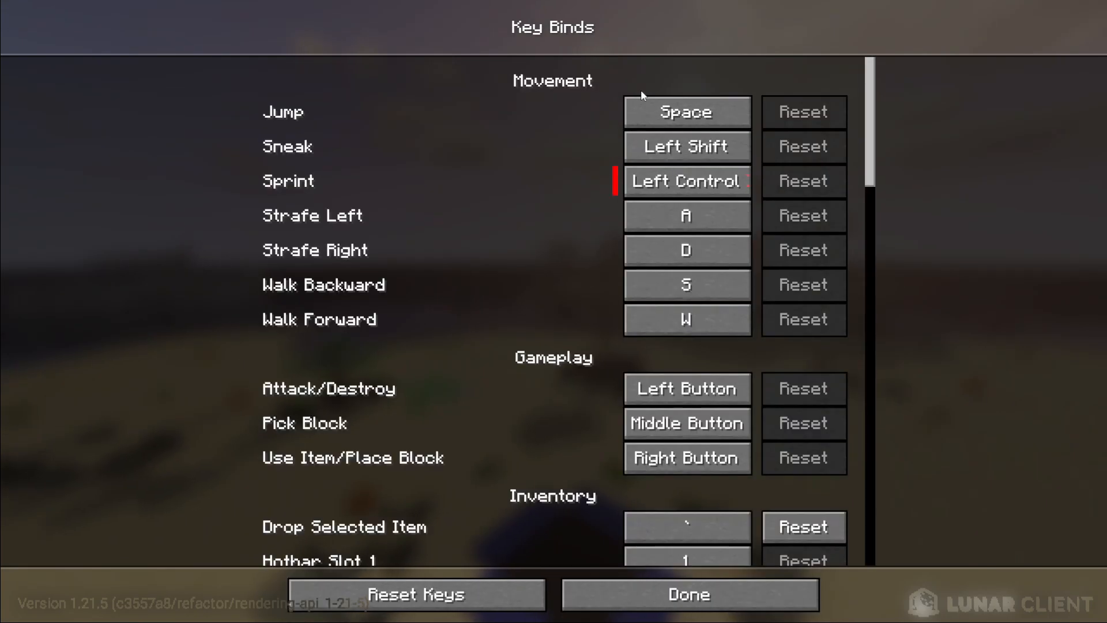
# Rebind Toggle Display of Waypoints in the Lunar Client section, then leave Key Binds
pyautogui.scroll(-3)
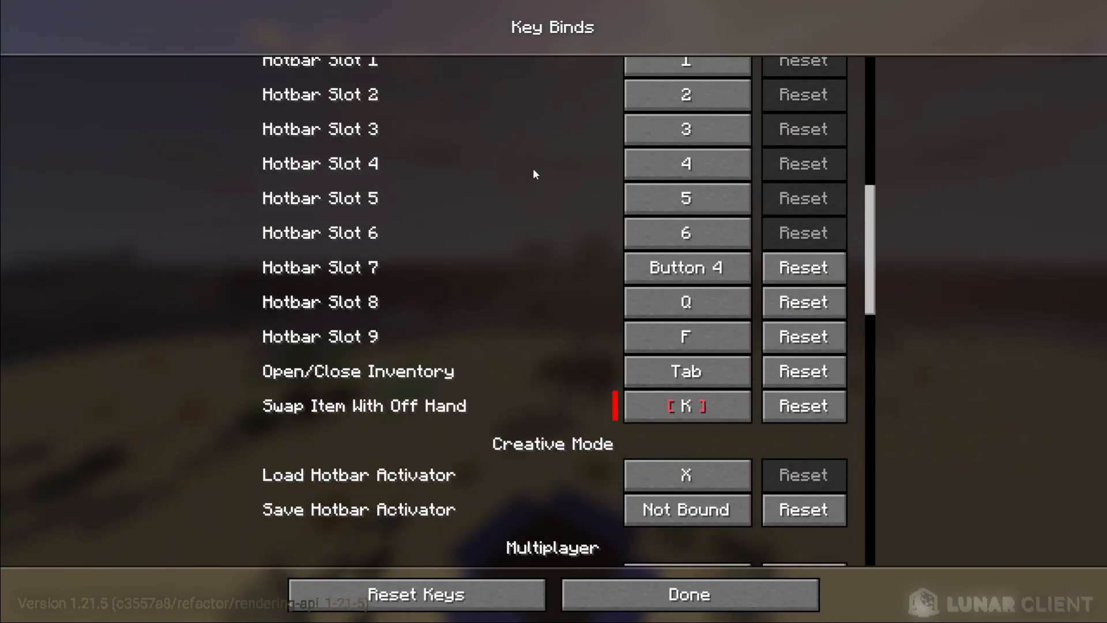
pyautogui.scroll(-3)
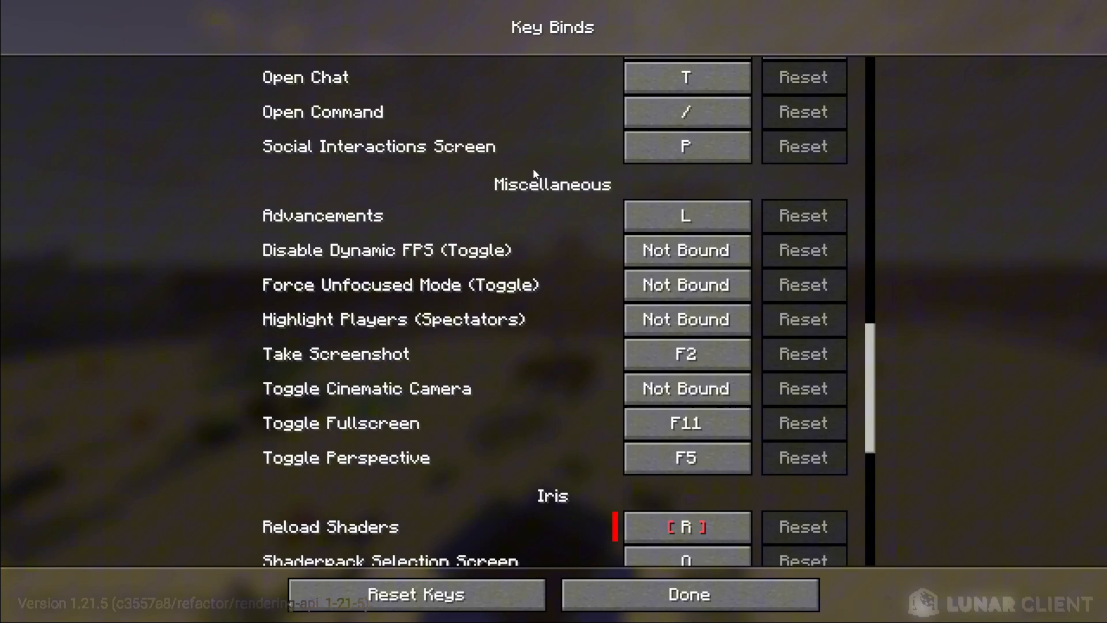
pyautogui.scroll(-3)
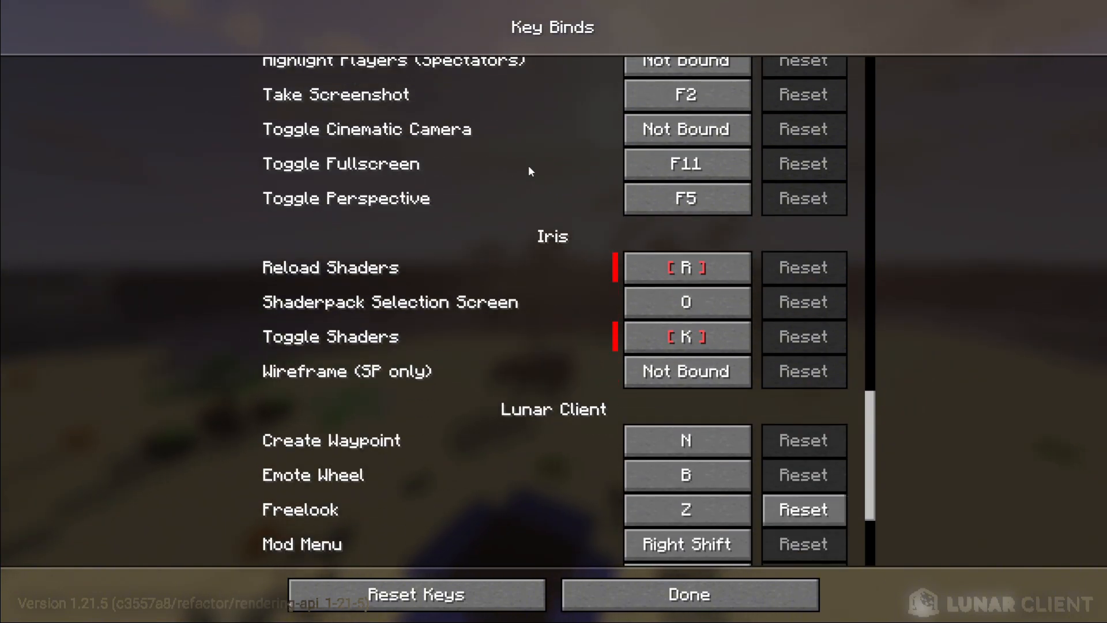
pyautogui.scroll(-3)
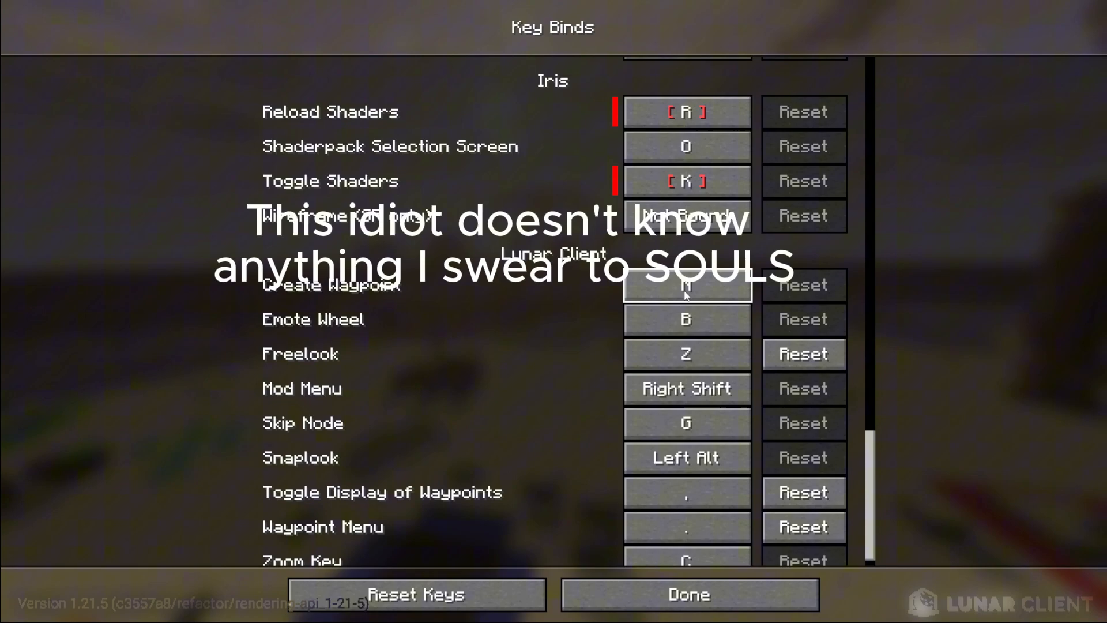
pyautogui.scroll(3)
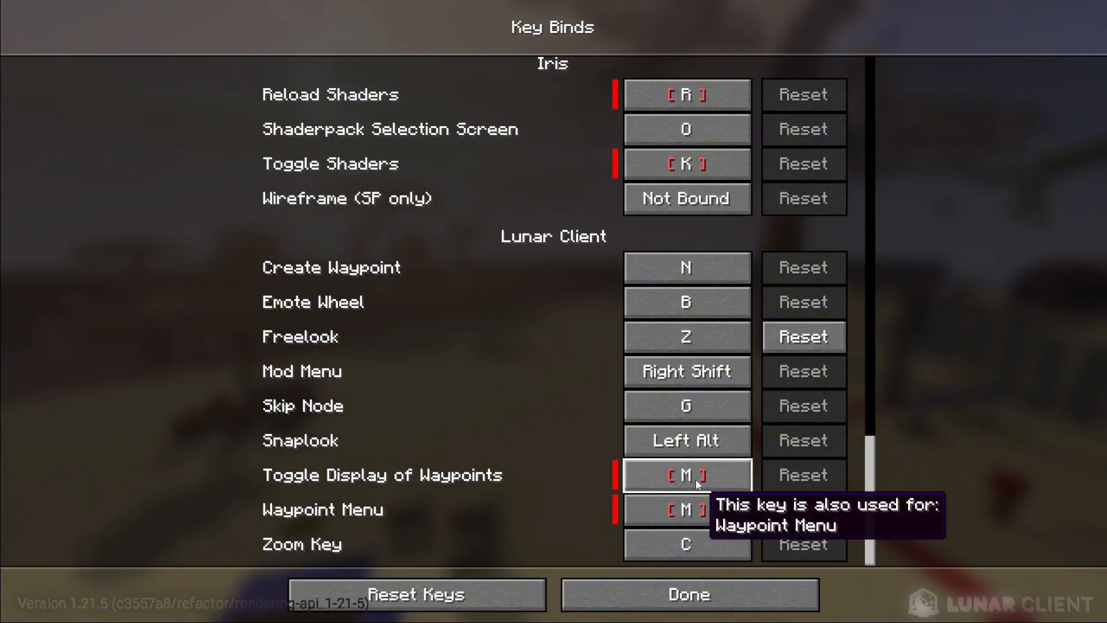
pyautogui.click(684, 474)
pyautogui.write(',')
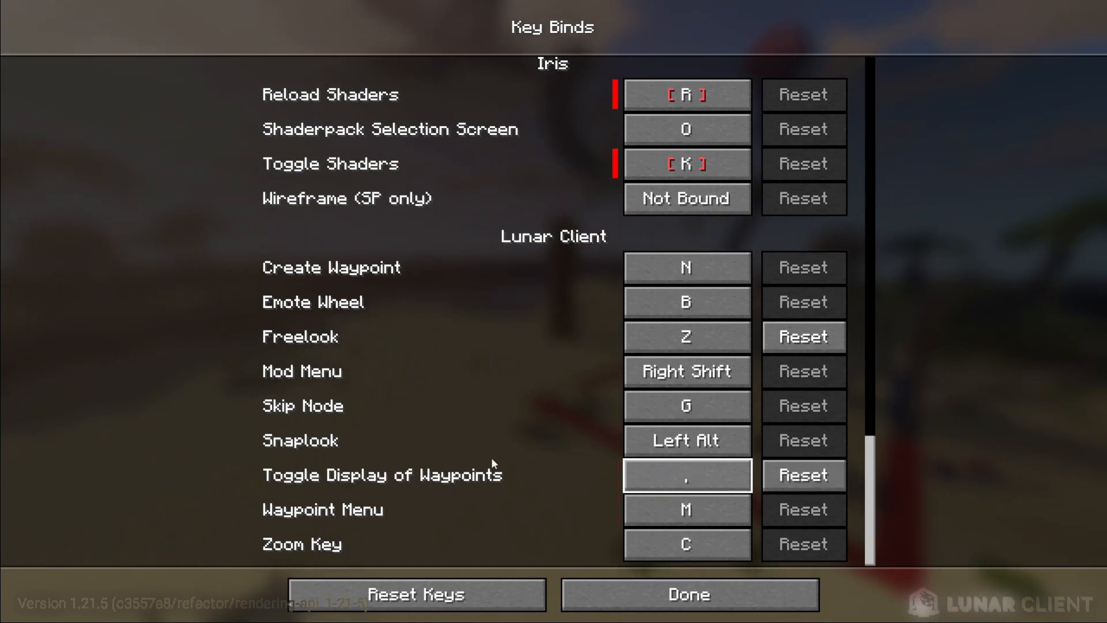
pyautogui.click(685, 509)
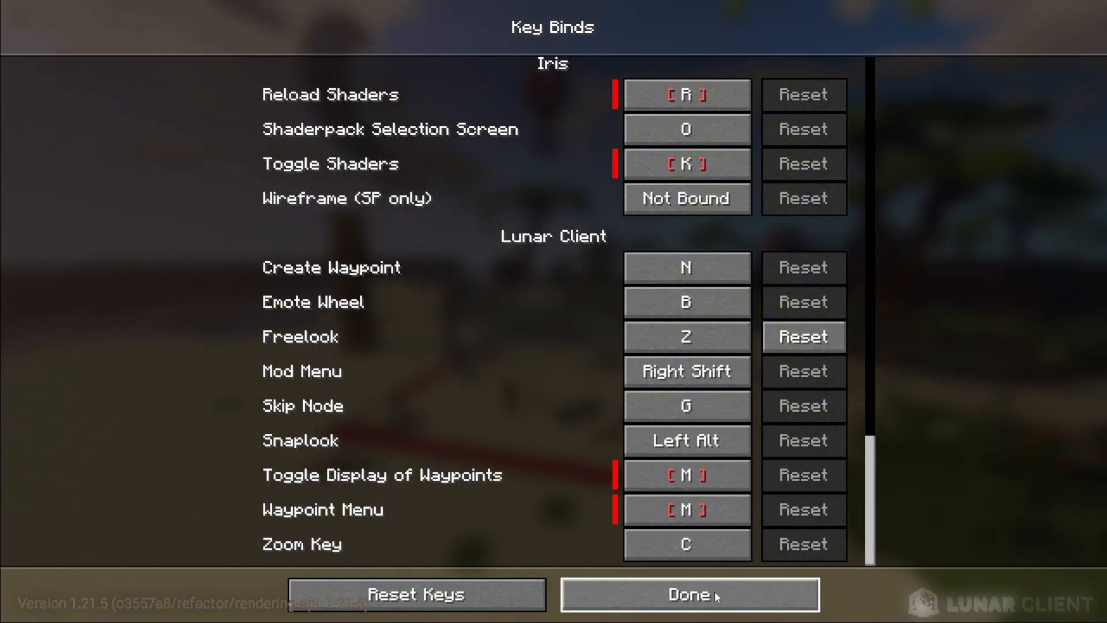
pyautogui.click(688, 594)
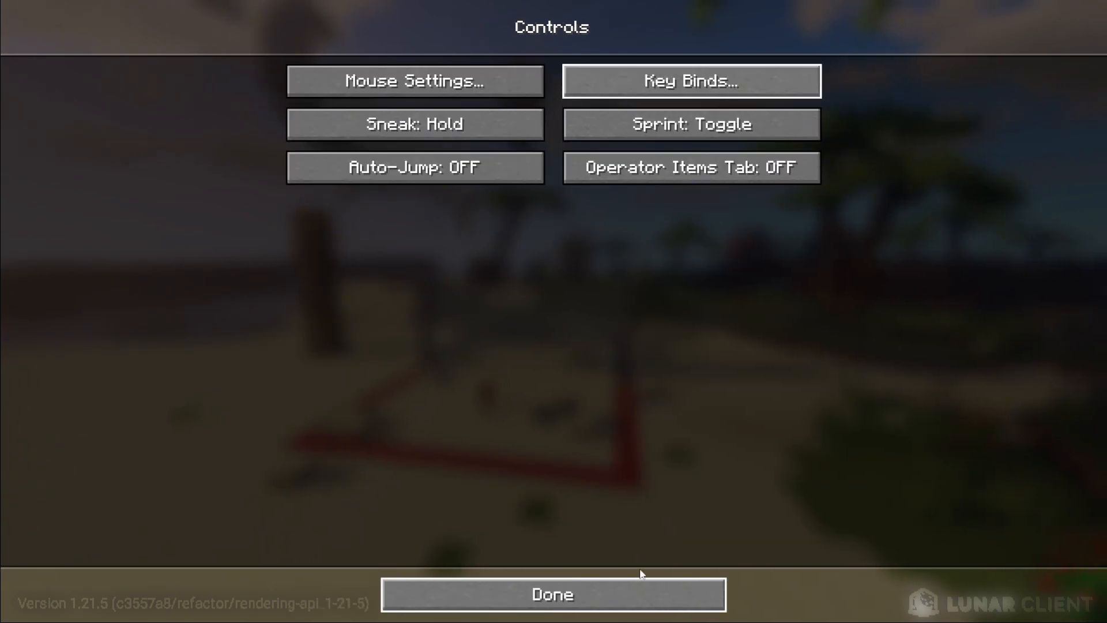
# Close Controls and the menus and resume playing in the world
pyautogui.click(552, 594)
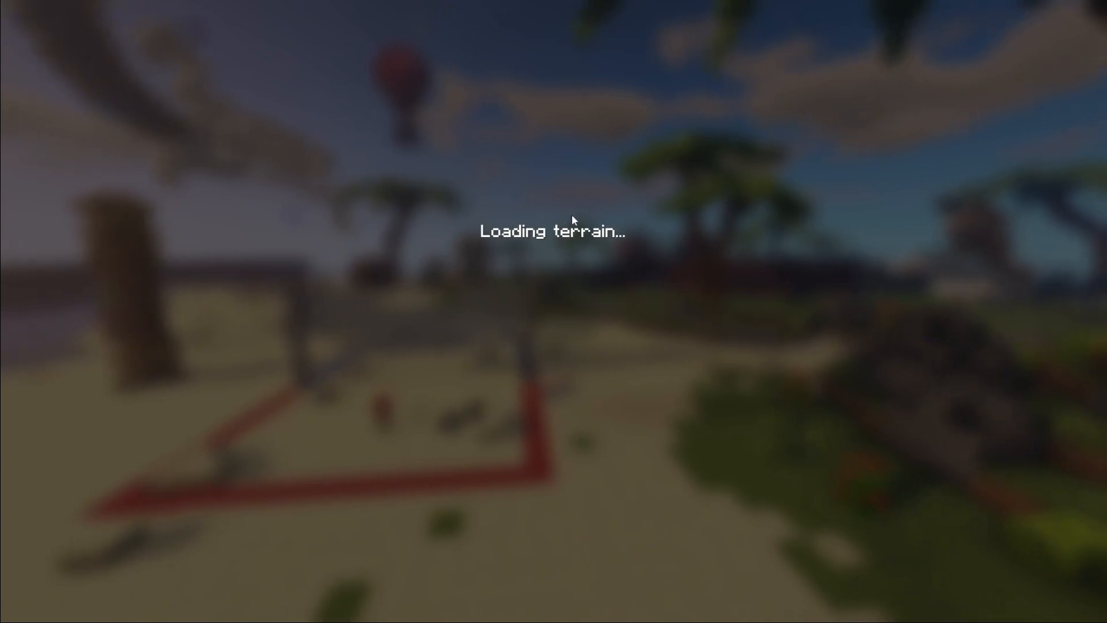
pyautogui.press('Escape')
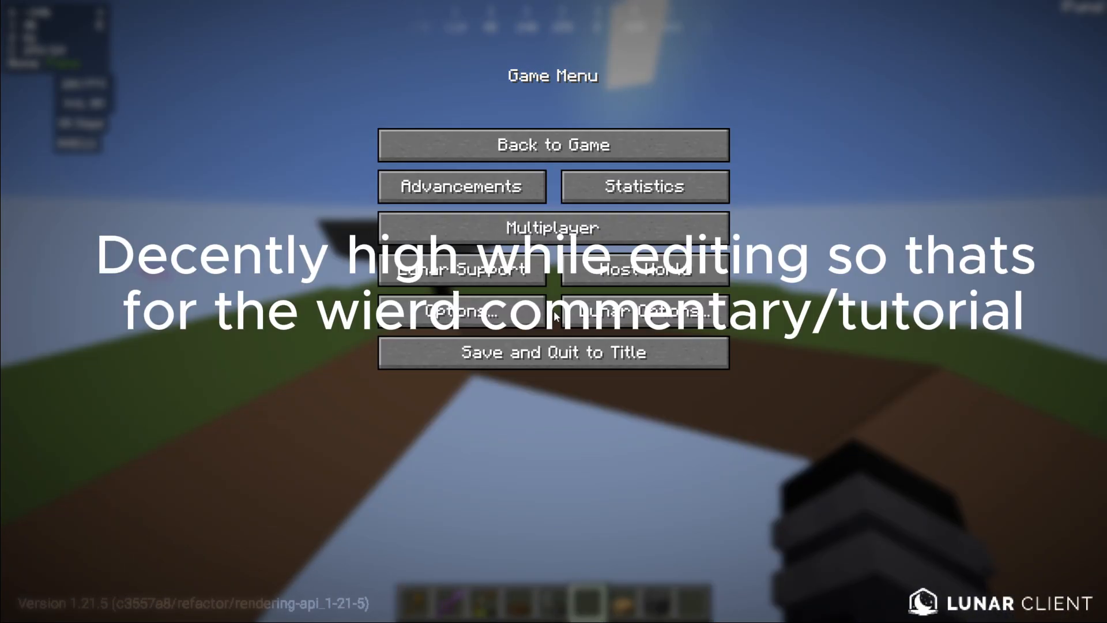
pyautogui.click(552, 144)
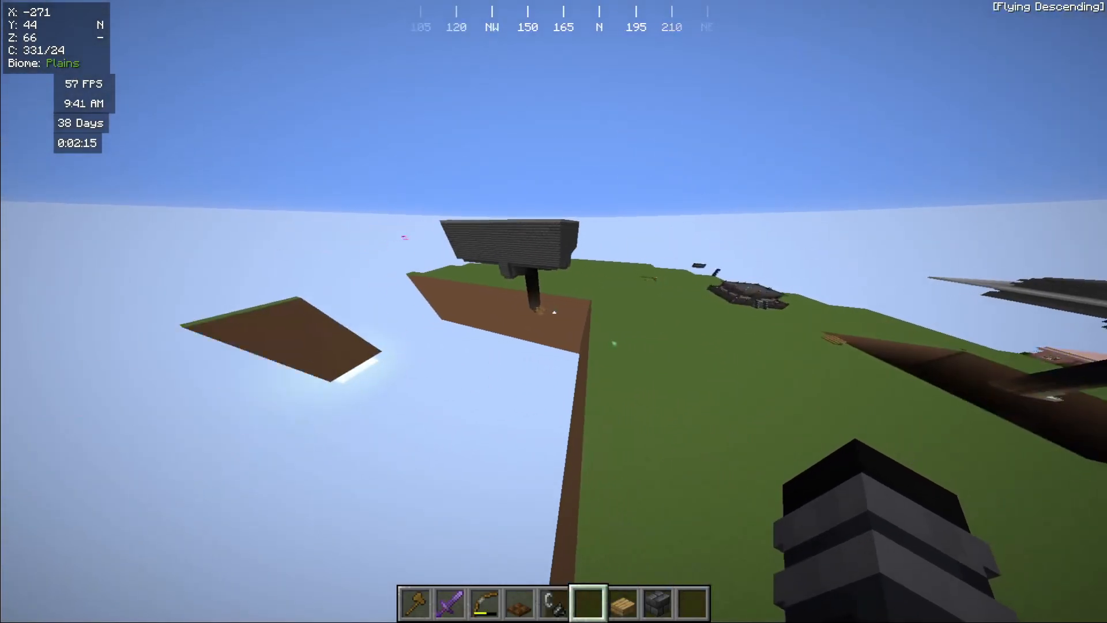
pyautogui.moveTo(554, 312)
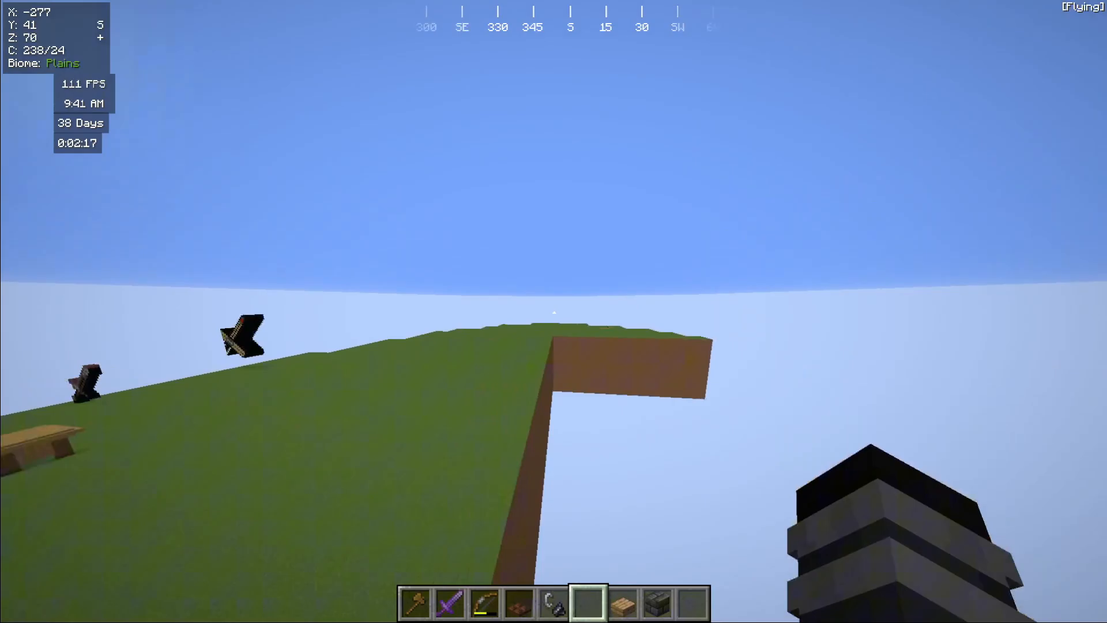
# Test the M shortcut, then return to Key Binds through the game menu
pyautogui.press('Escape')
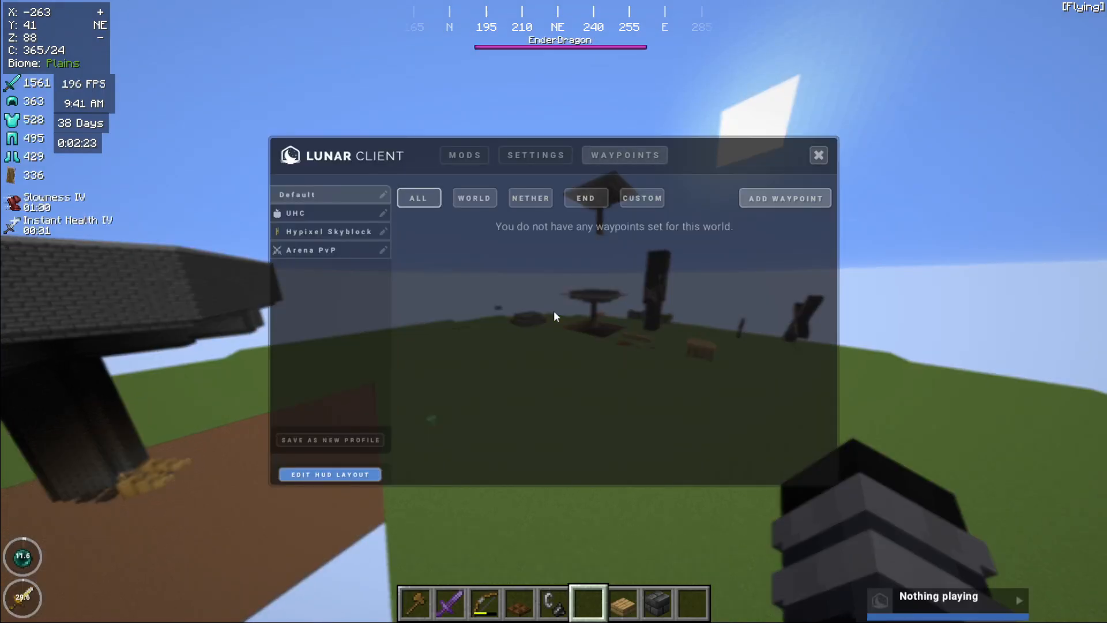
pyautogui.moveTo(641, 197)
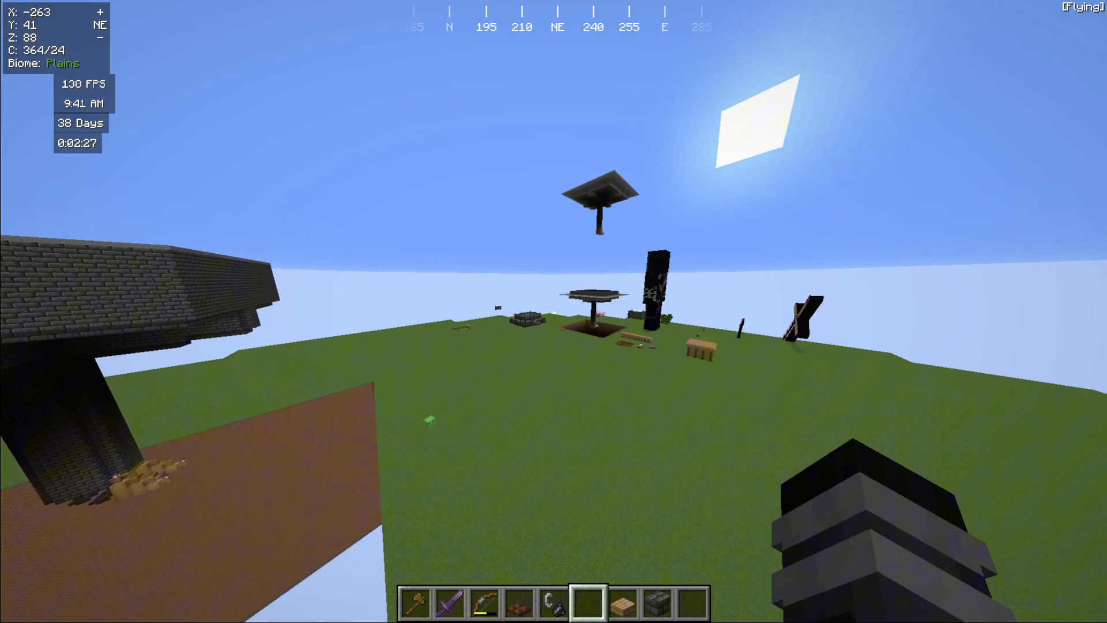
pyautogui.press('Escape')
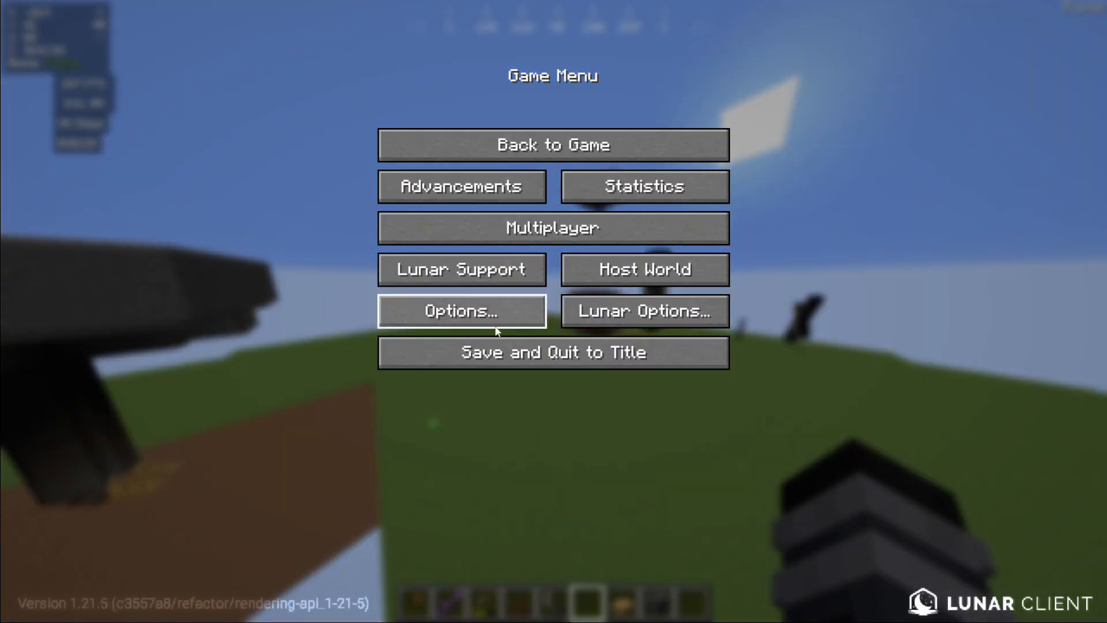
pyautogui.click(462, 310)
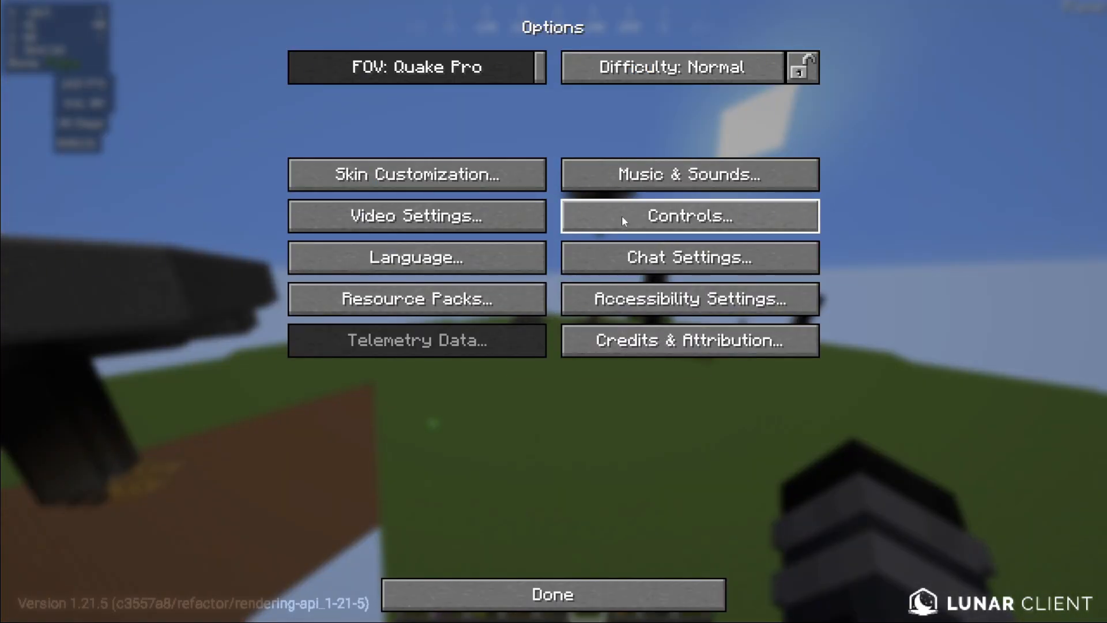
pyautogui.click(688, 216)
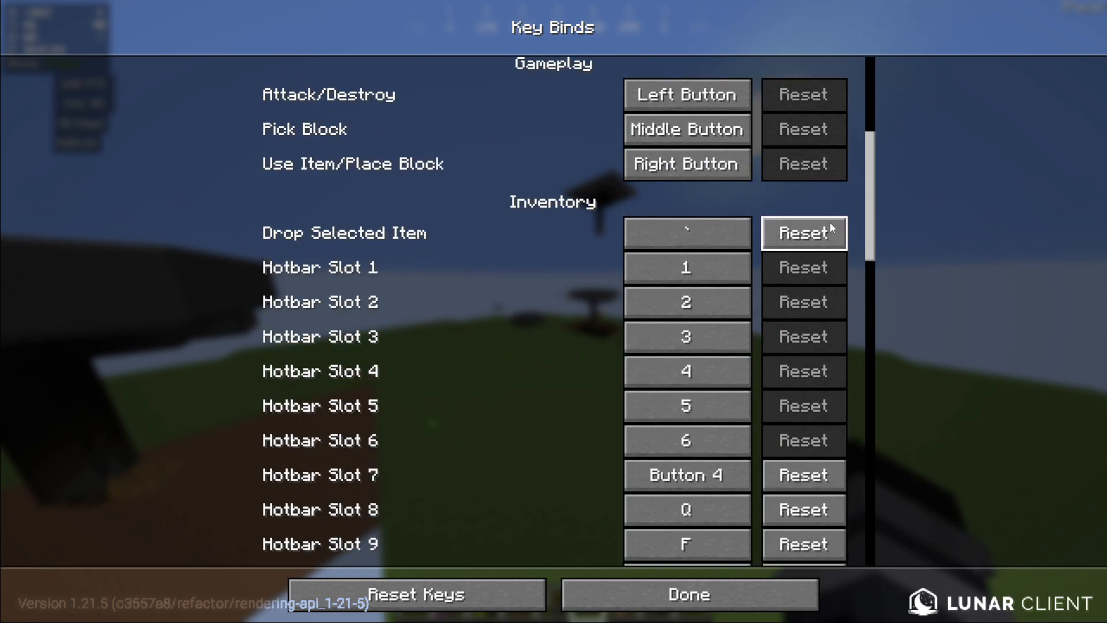
# Move Toggle Display of Waypoints and Waypoint Menu onto separate keys and return to the world
pyautogui.scroll(-3)
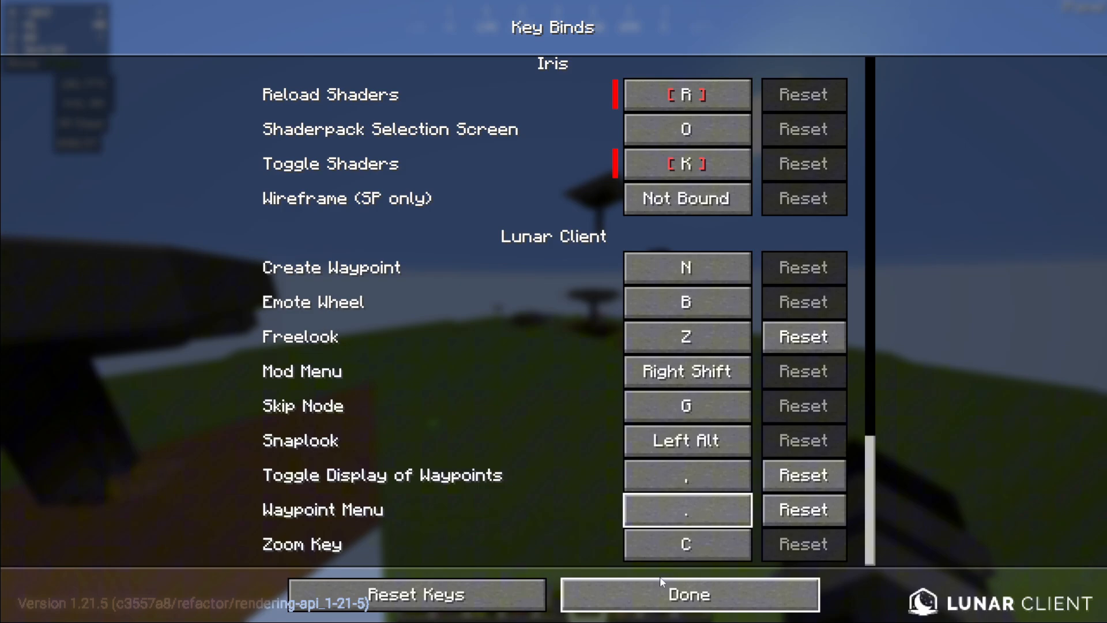
pyautogui.click(688, 594)
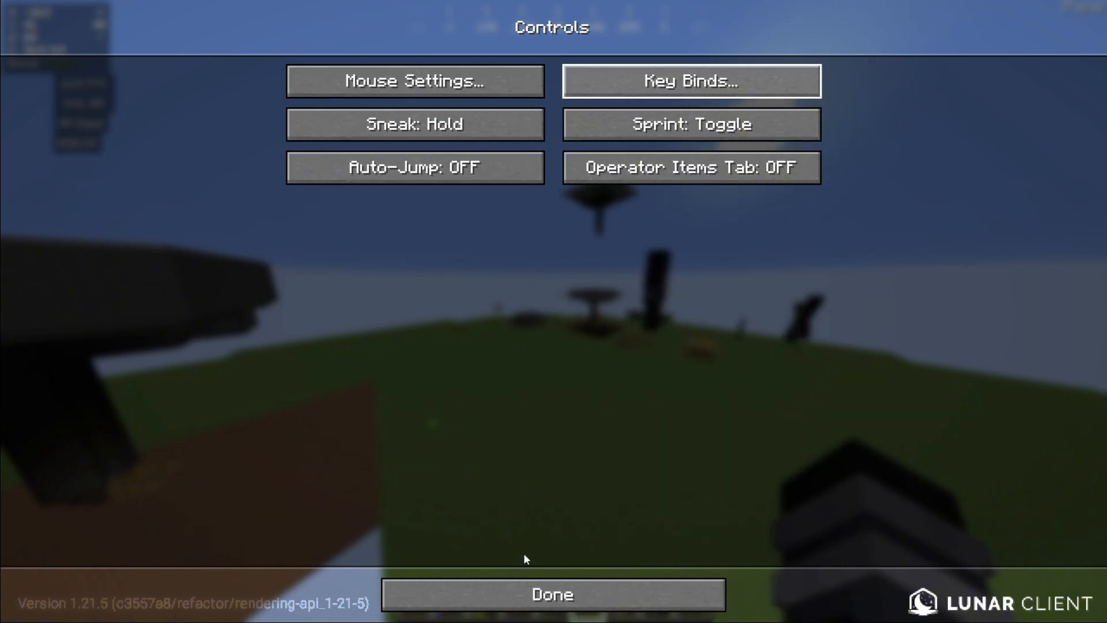
pyautogui.click(552, 593)
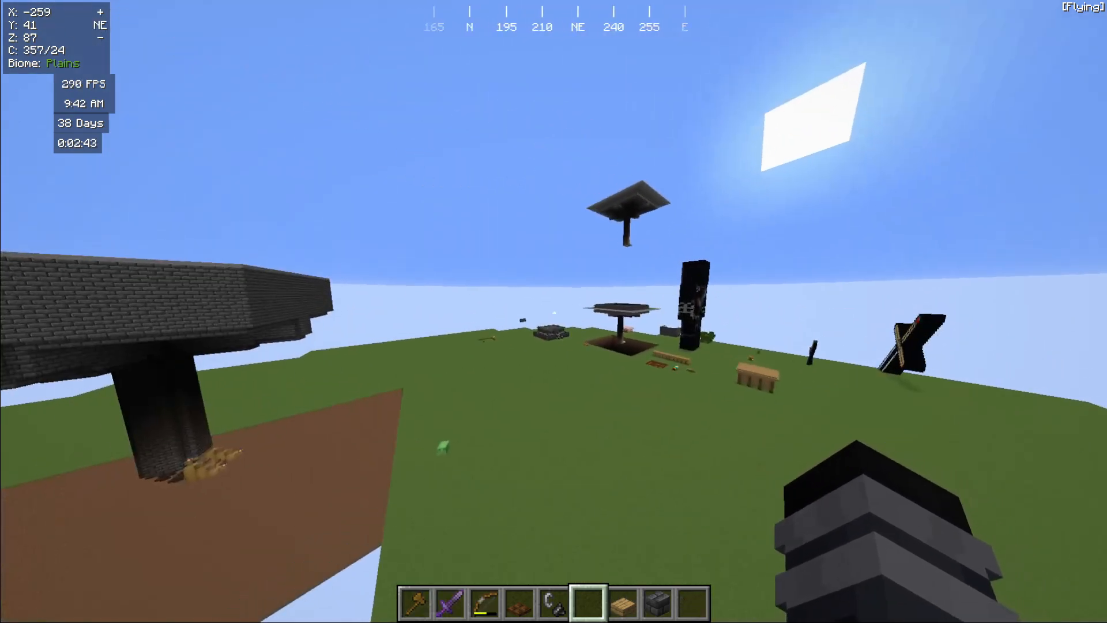
# Check the Key Binds list once via the M shortcut and Controls, then leave it
pyautogui.press('m')
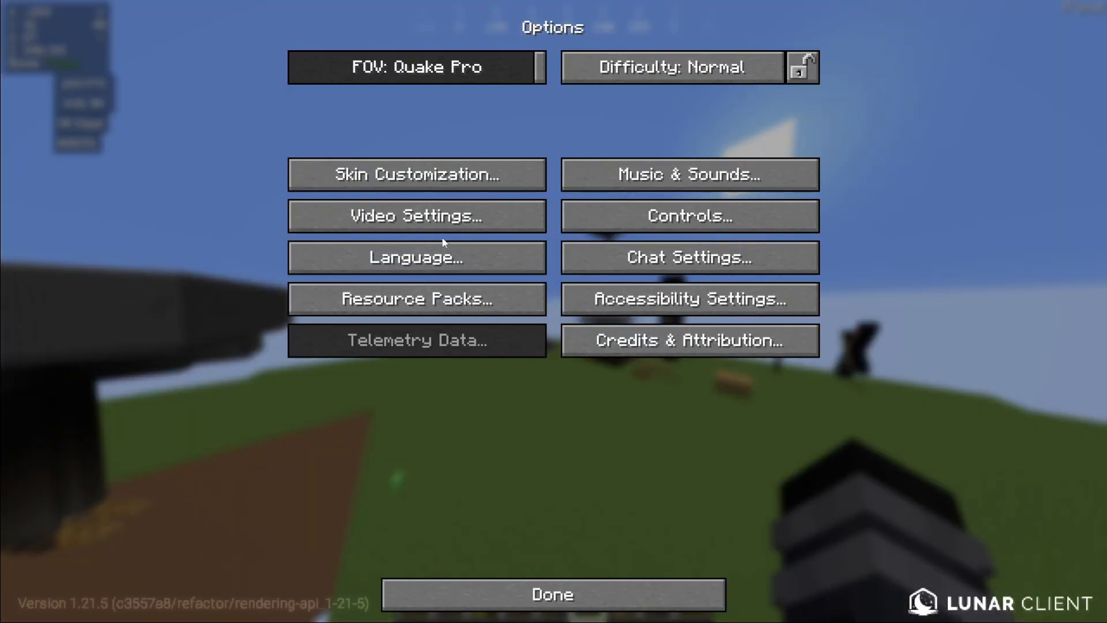
pyautogui.click(689, 215)
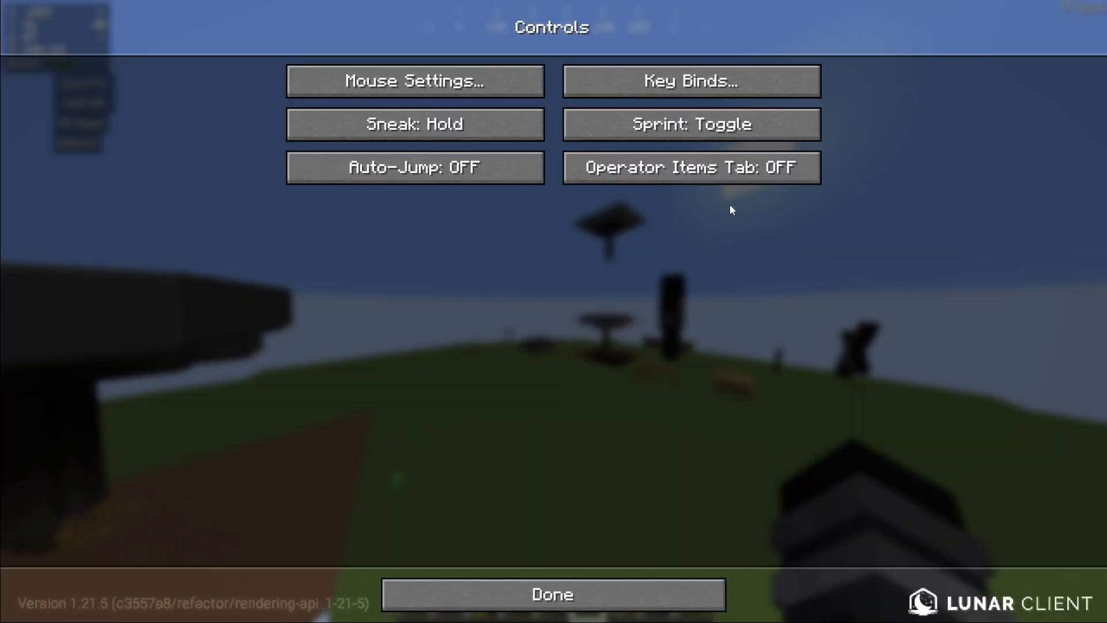
pyautogui.click(691, 81)
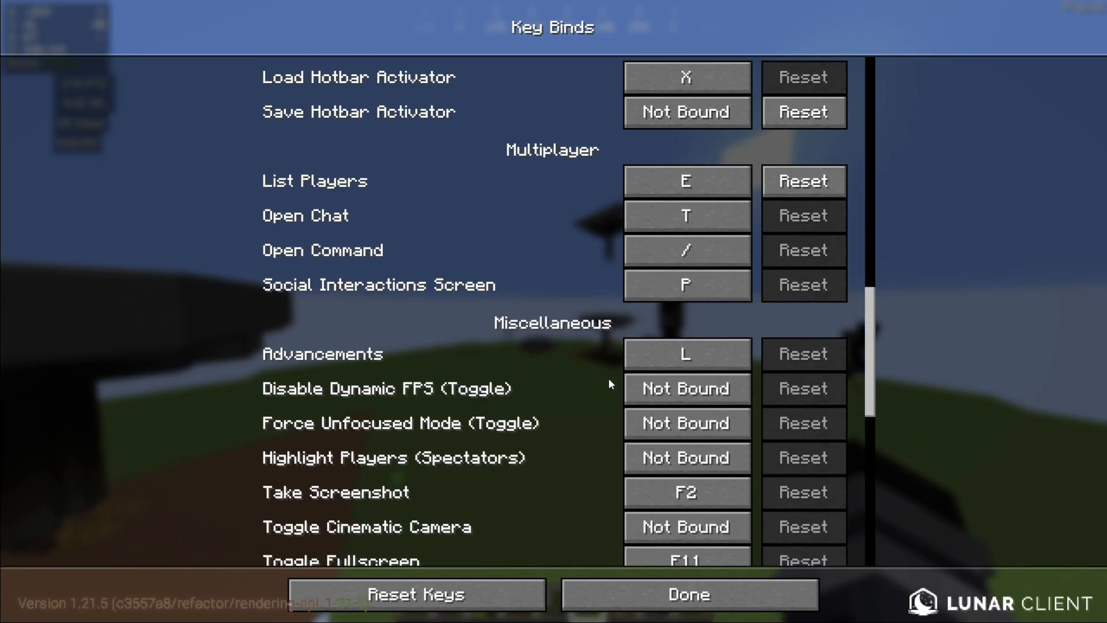
pyautogui.scroll(-3)
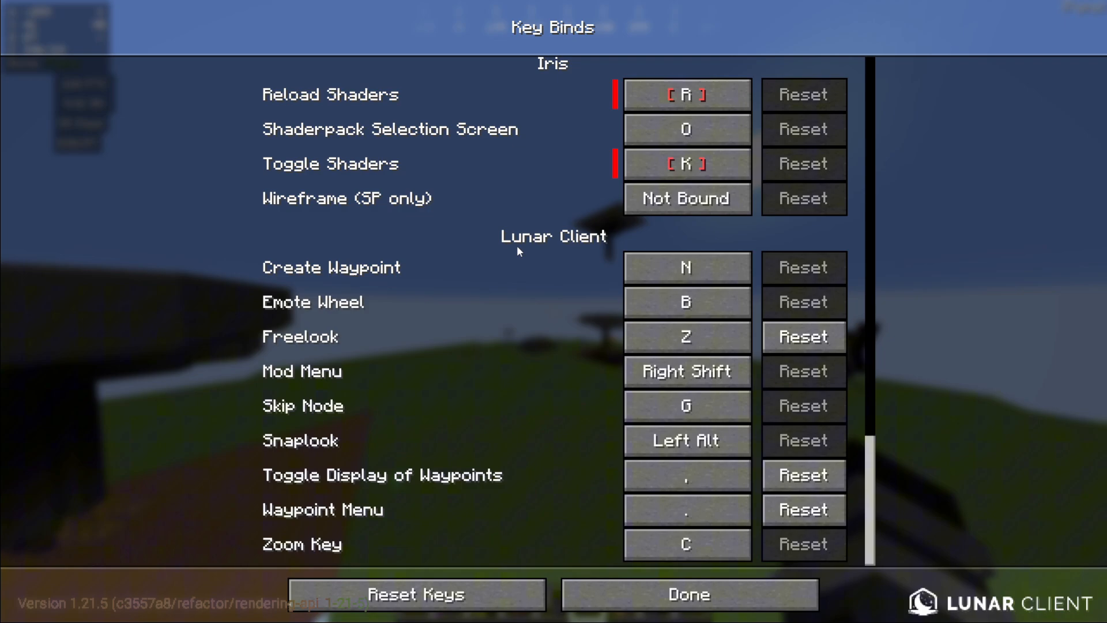
pyautogui.moveTo(515, 55)
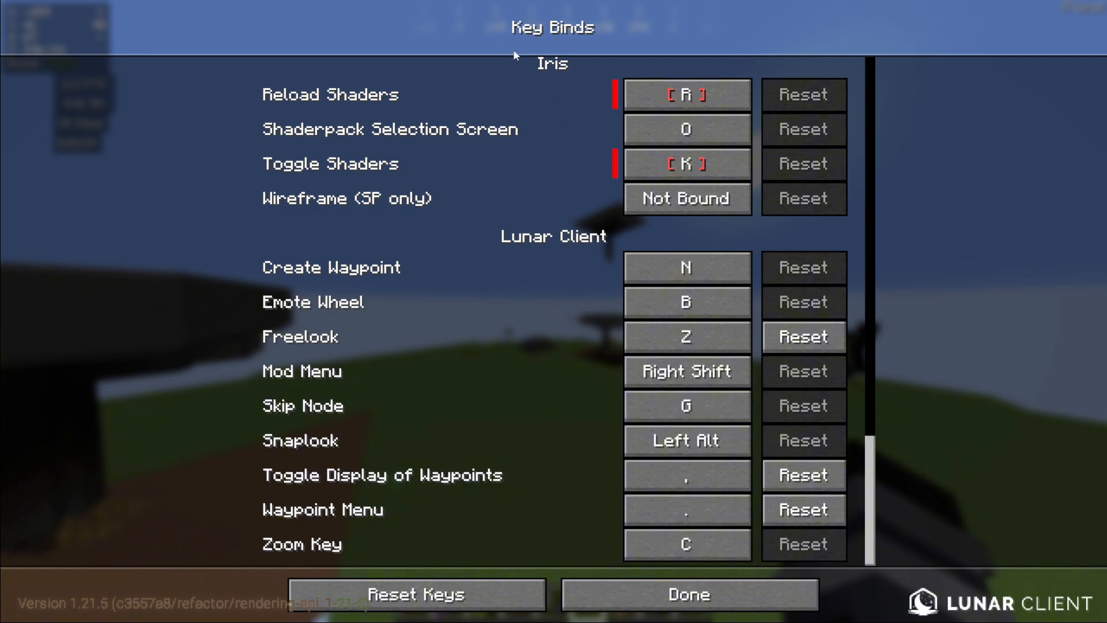
pyautogui.moveTo(455, 265)
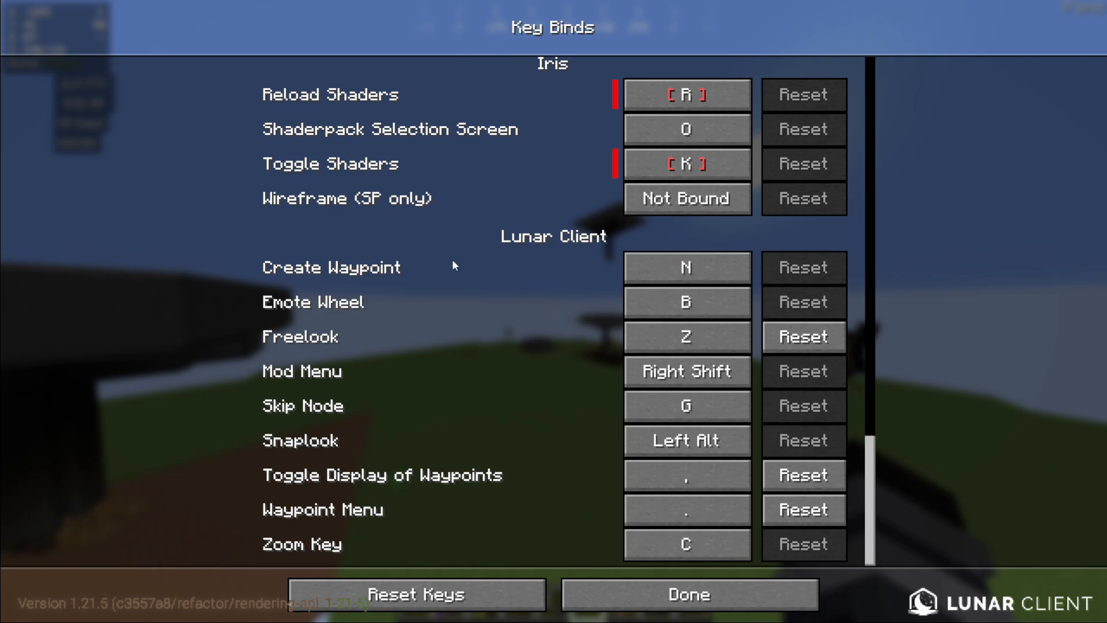
pyautogui.moveTo(568, 81)
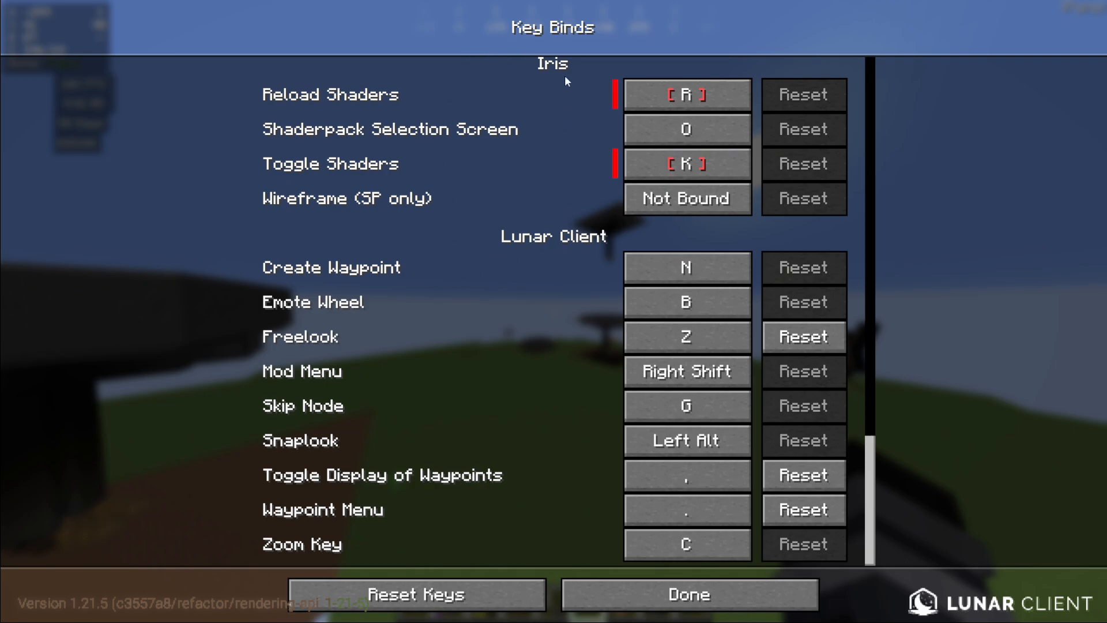
pyautogui.click(687, 593)
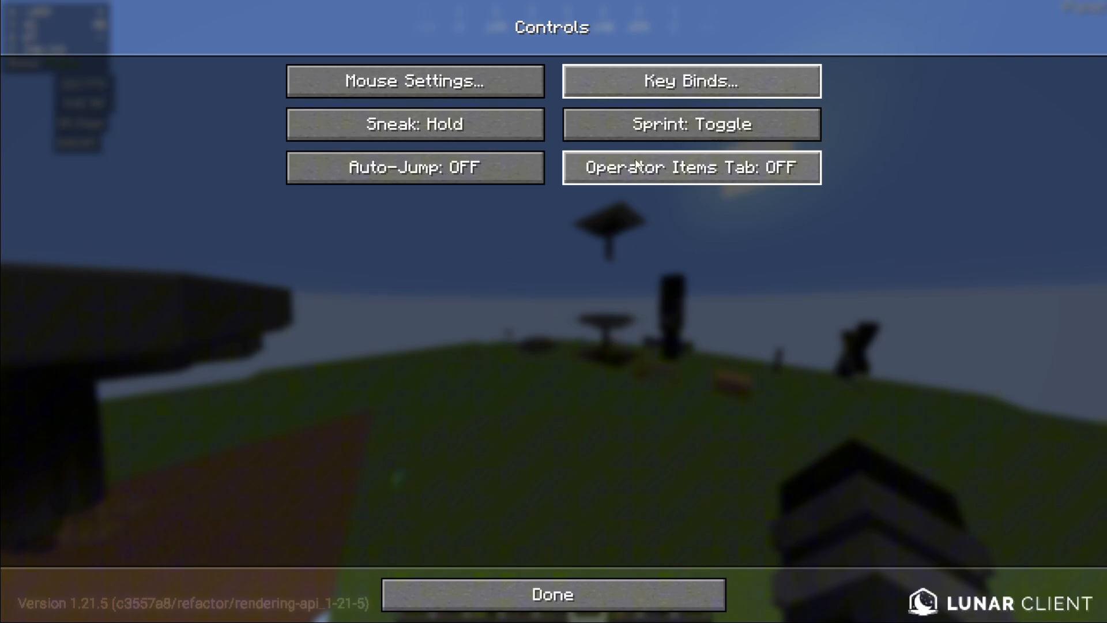
# Reopen Key Binds and scroll down to the Lunar Client and Iris shortcuts
pyautogui.click(691, 81)
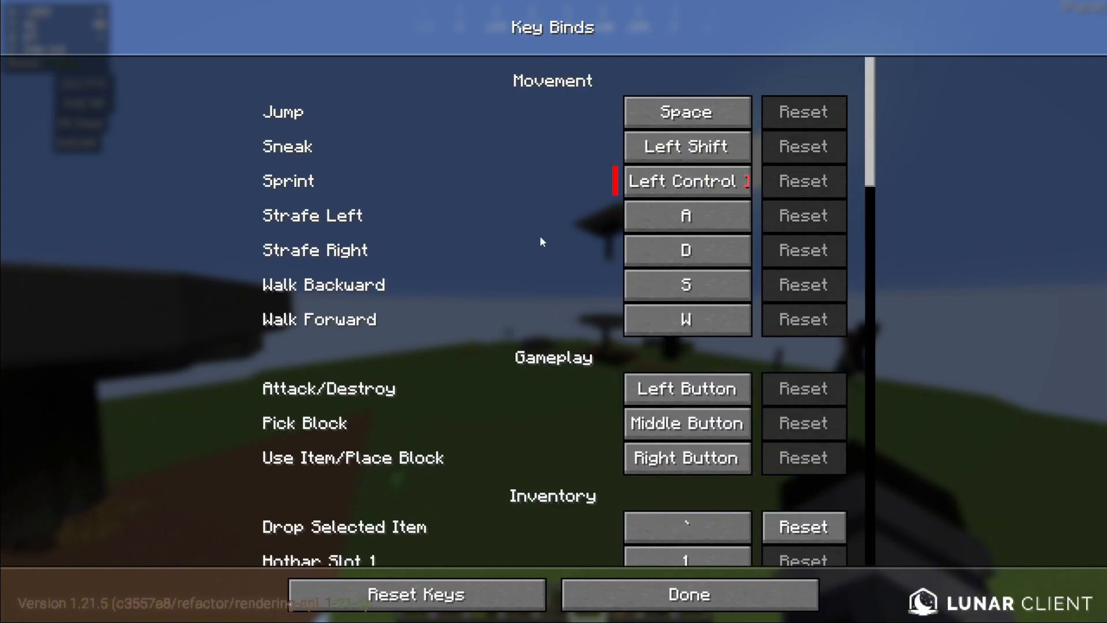
pyautogui.scroll(-3)
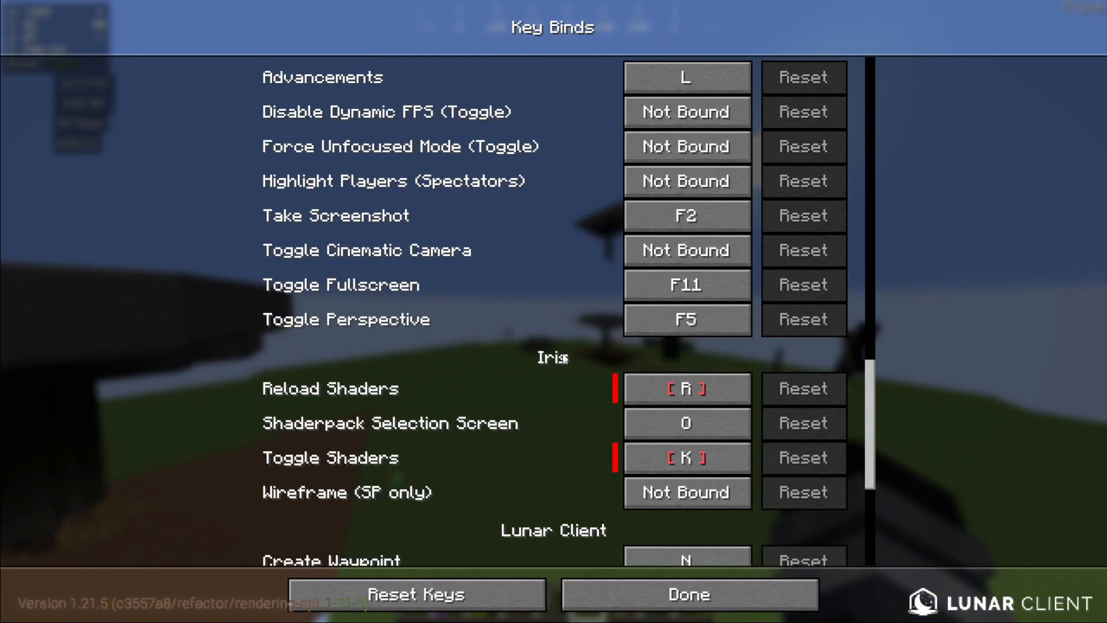
pyautogui.scroll(3)
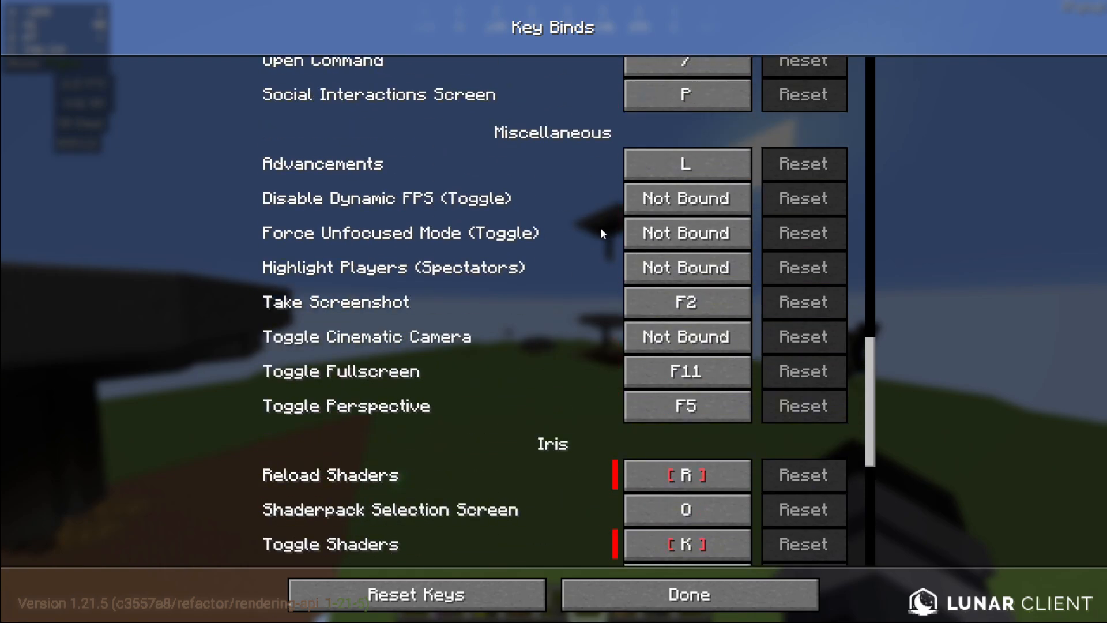
pyautogui.scroll(-3)
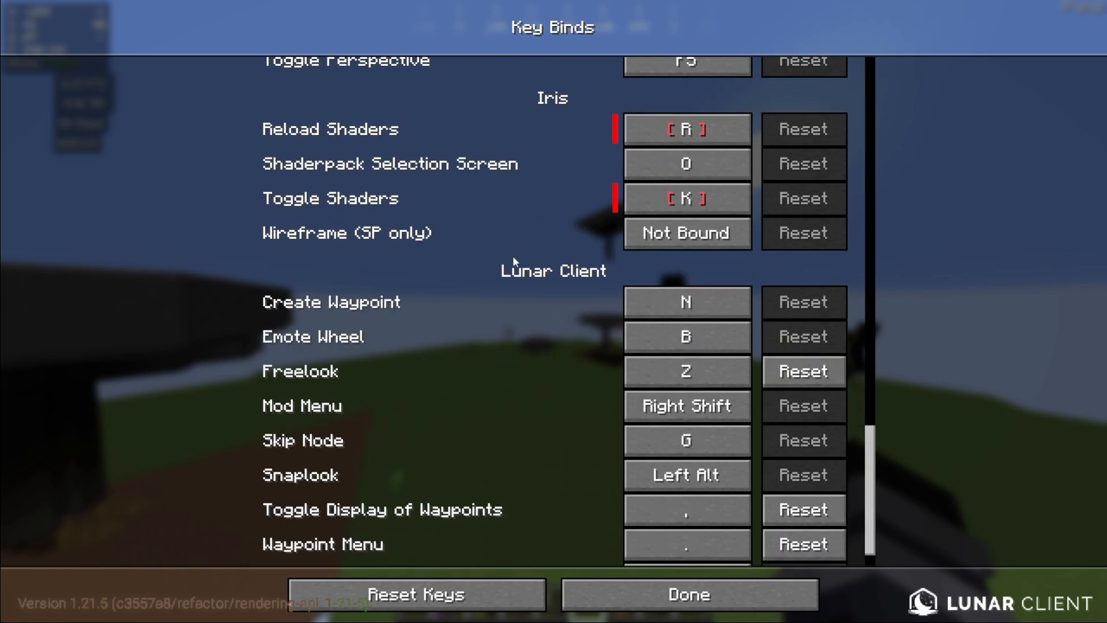
pyautogui.scroll(-3)
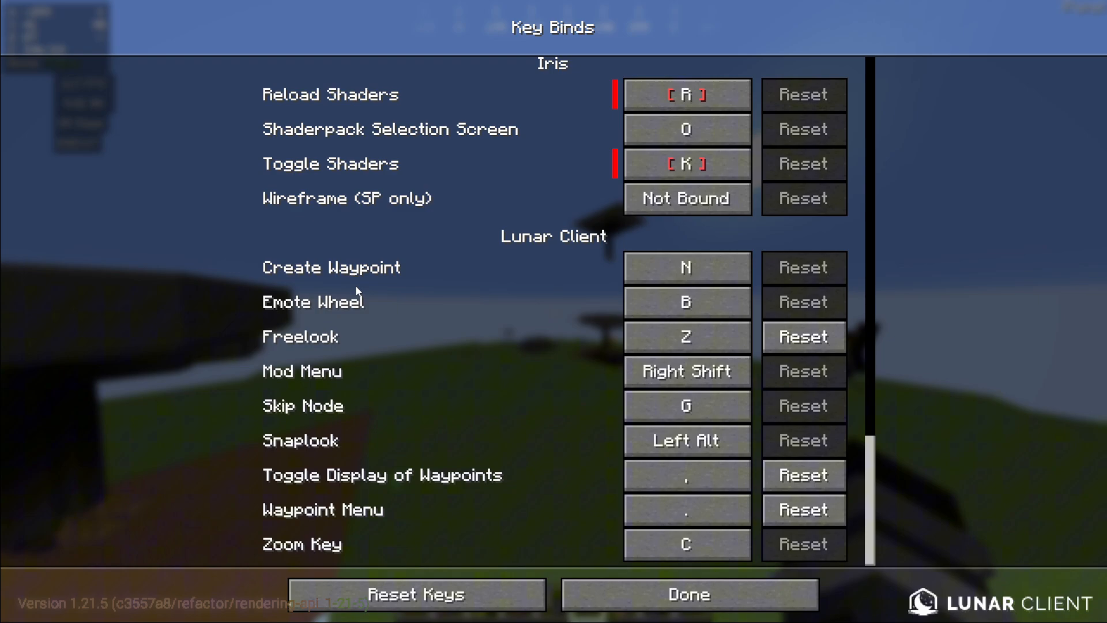
pyautogui.moveTo(435, 352)
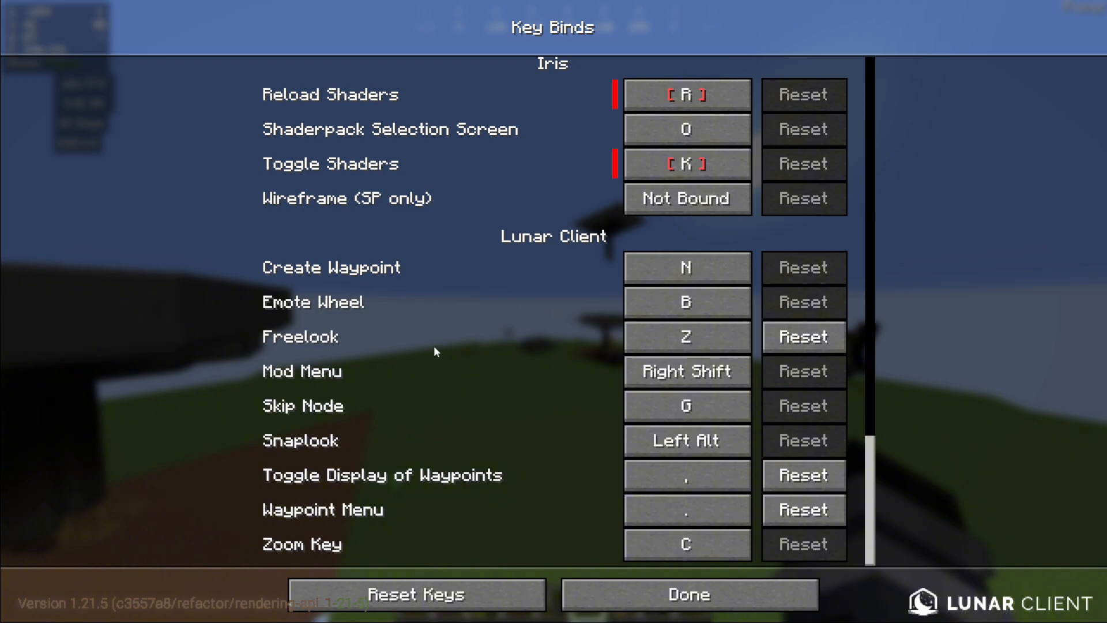
pyautogui.moveTo(564, 389)
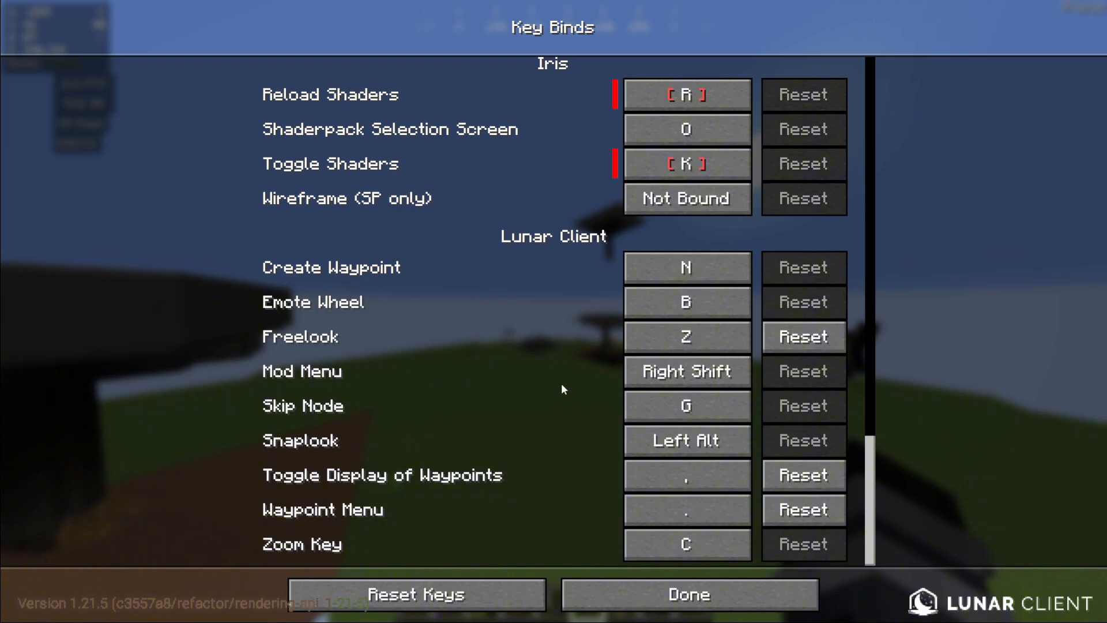
pyautogui.moveTo(616, 500)
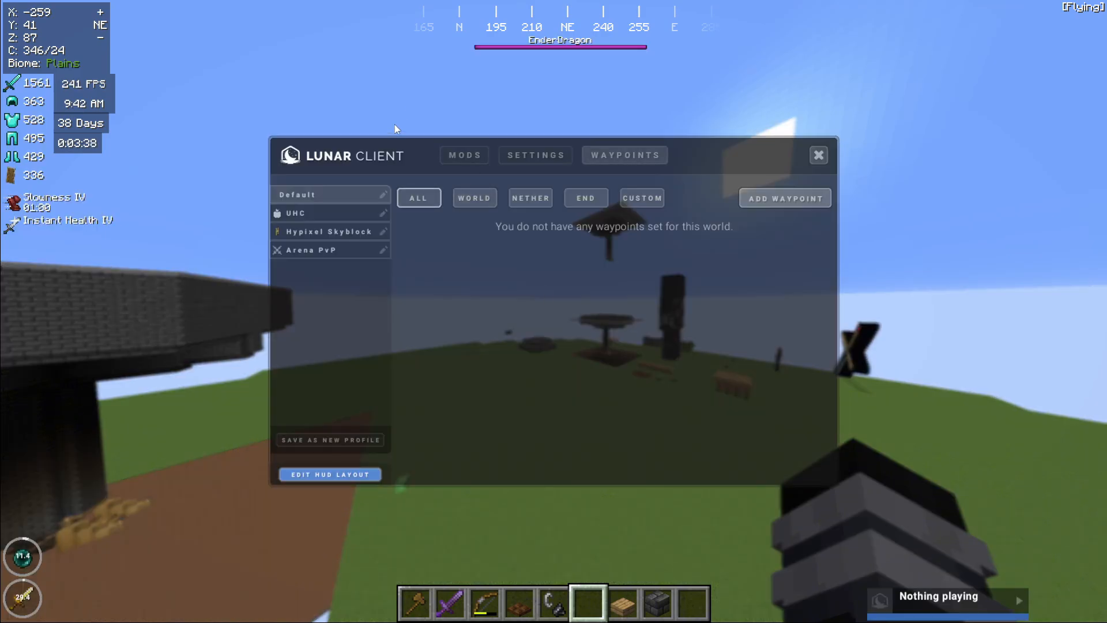
pyautogui.moveTo(536, 155)
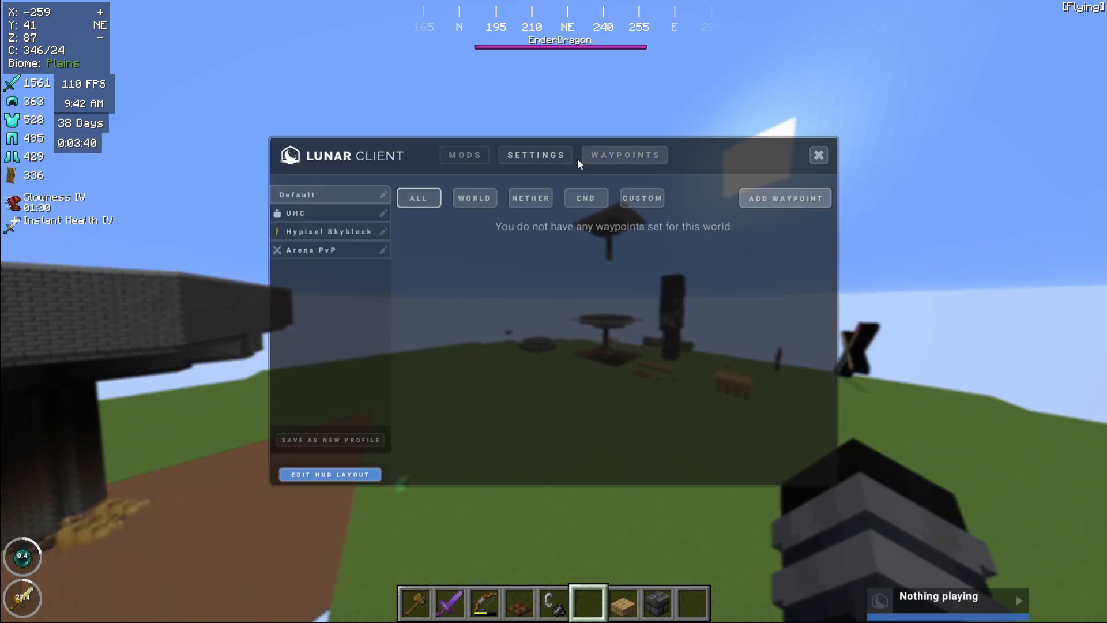
# Recheck the Lunar Client shortcuts in Key Binds, then close back to the world
pyautogui.click(819, 154)
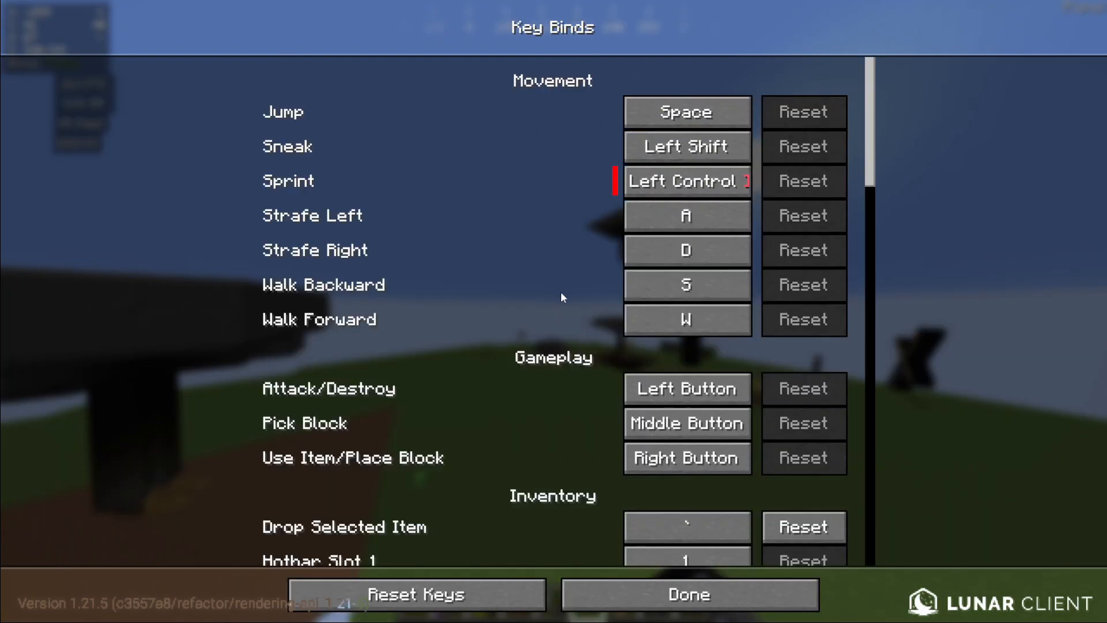
pyautogui.scroll(-3)
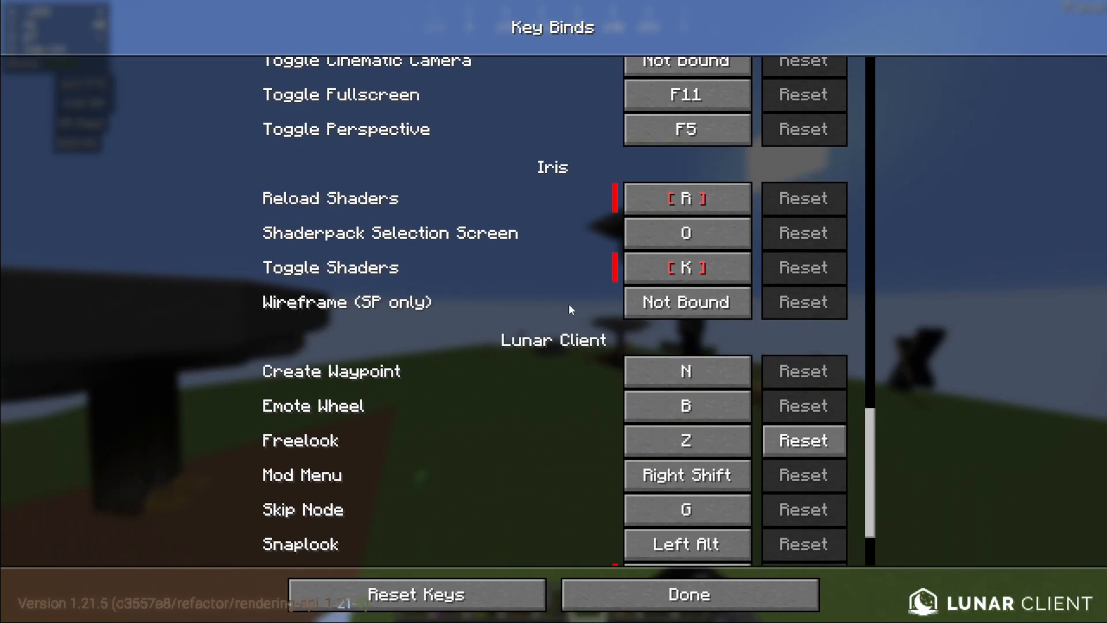
pyautogui.scroll(-3)
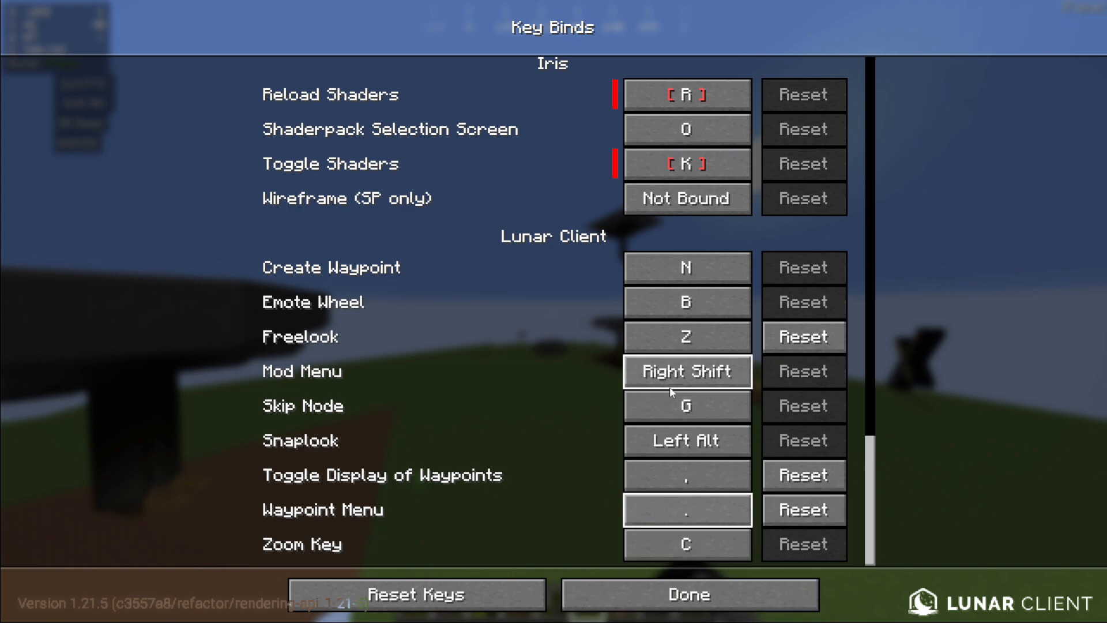
pyautogui.click(688, 593)
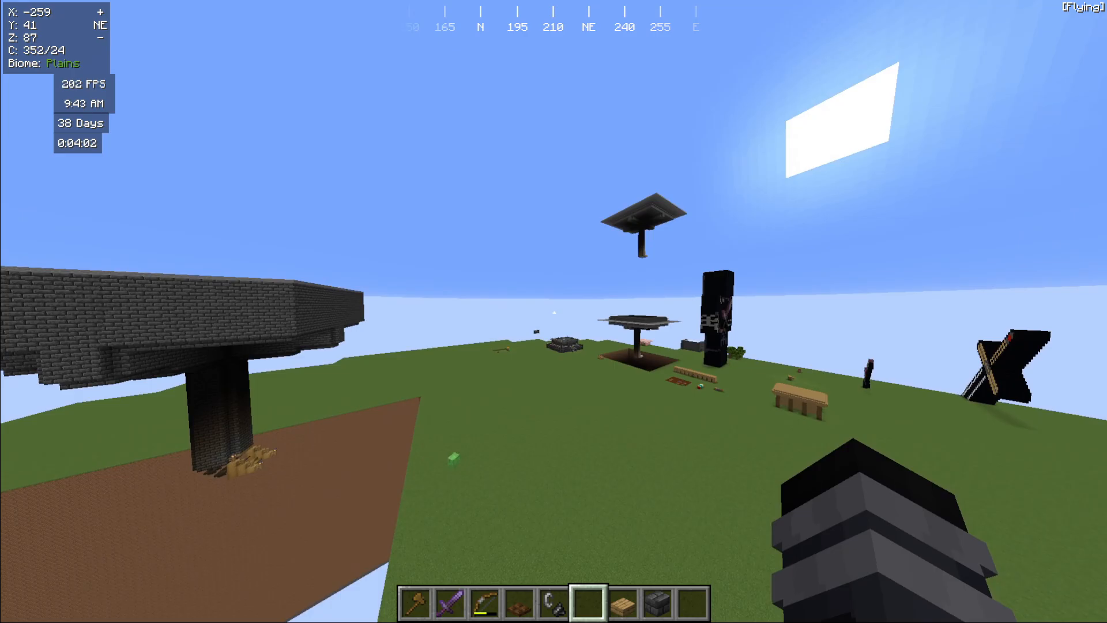
# Load the Self Image schematic in Litematica with a placement created and return to the world
pyautogui.press('m')
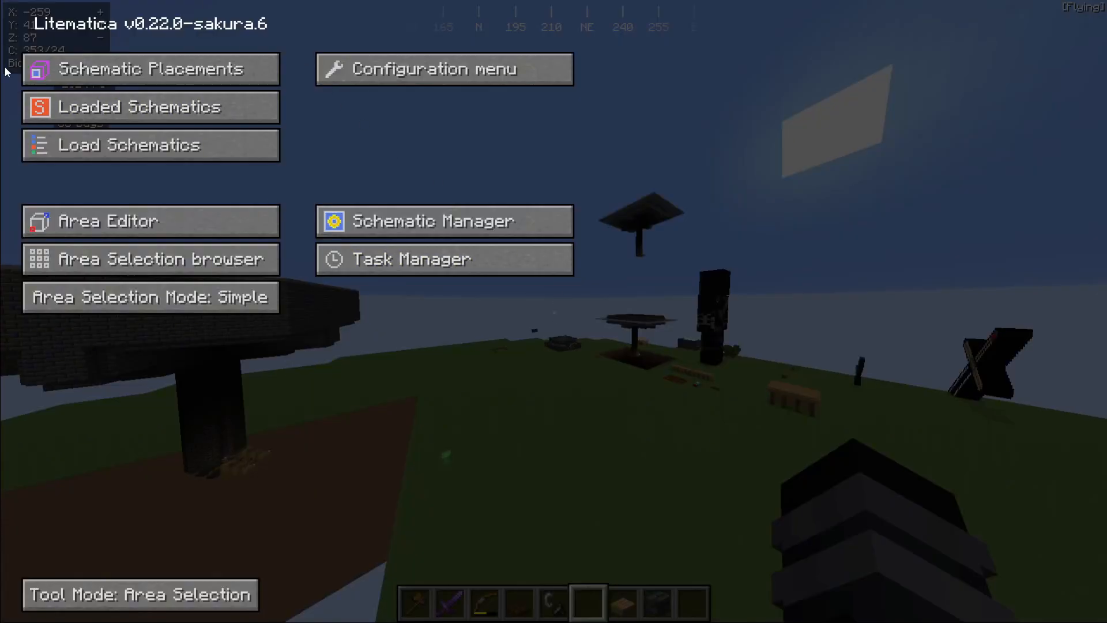
pyautogui.moveTo(251, 213)
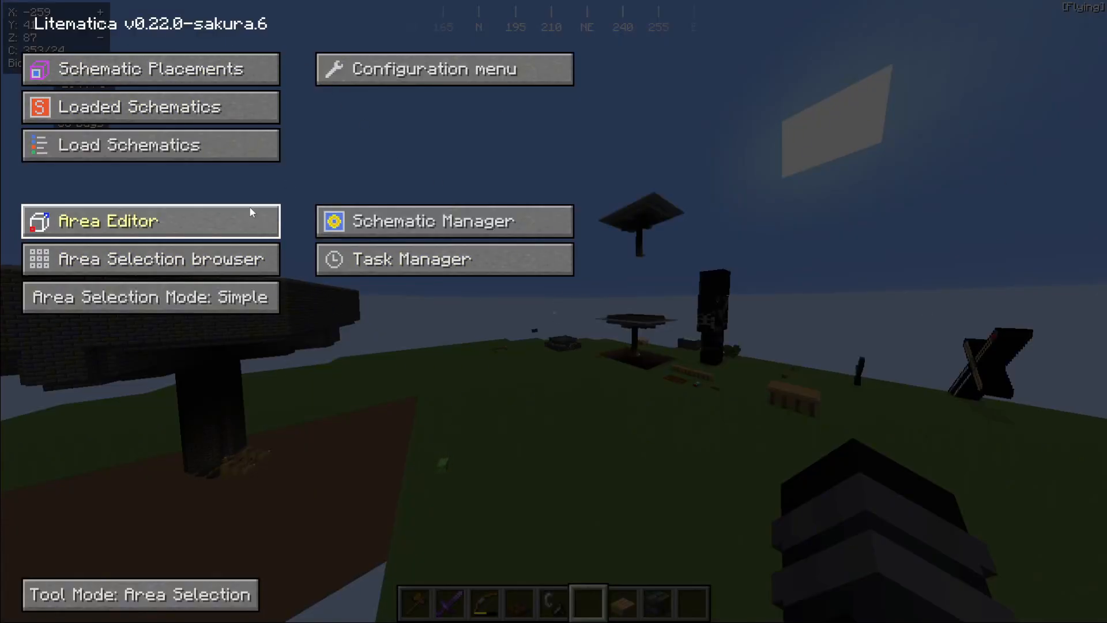
pyautogui.click(128, 145)
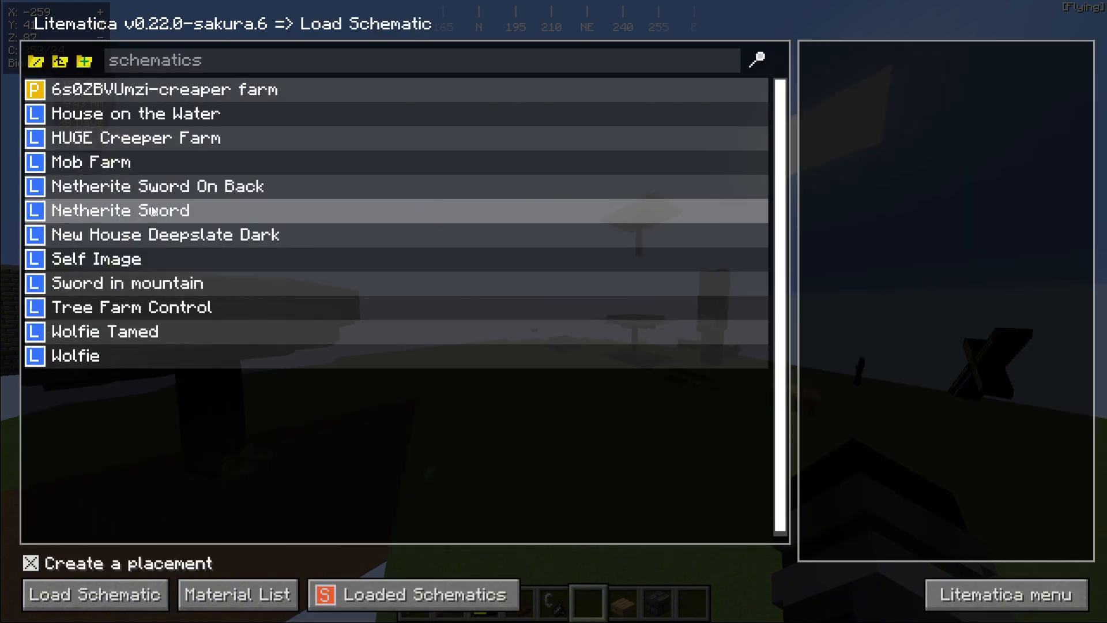
pyautogui.click(96, 259)
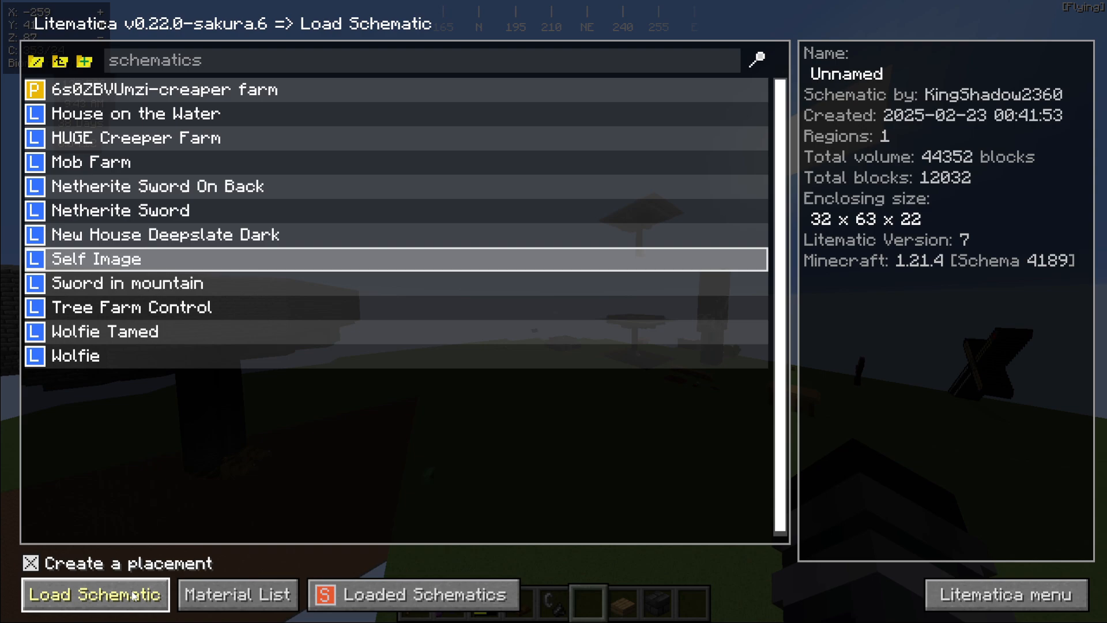
pyautogui.click(95, 594)
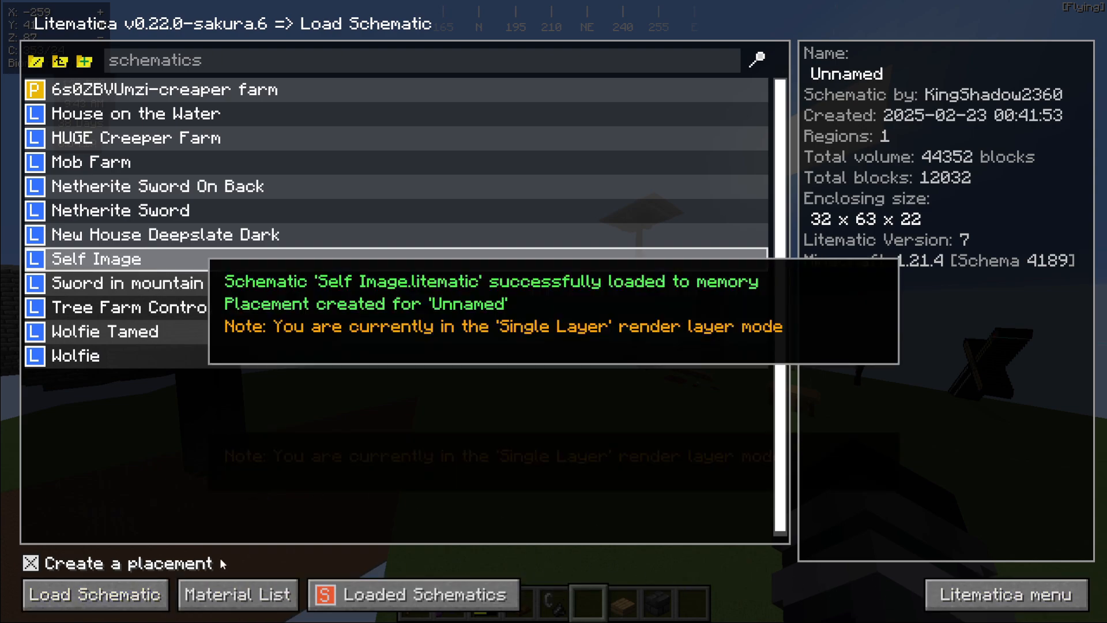
pyautogui.press('Escape')
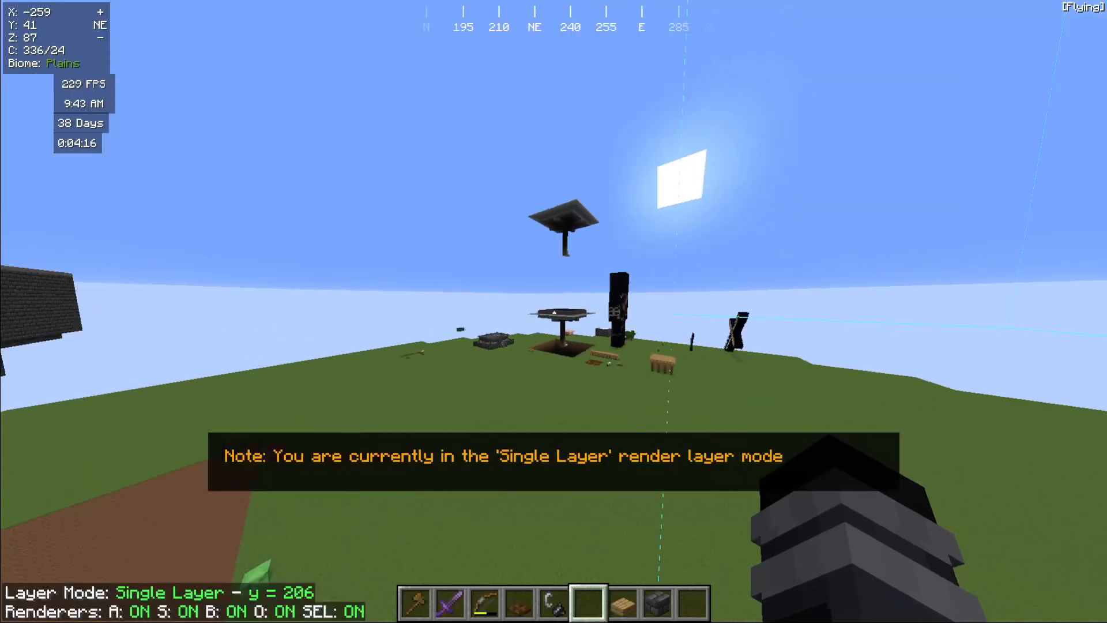
pyautogui.moveTo(553, 312)
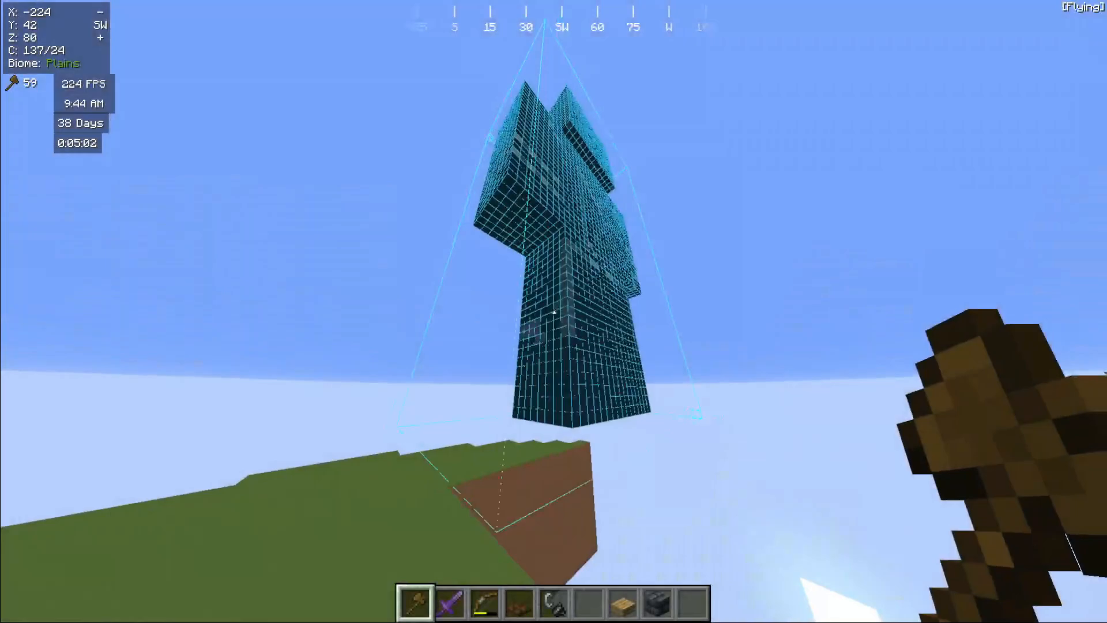
pyautogui.moveTo(553, 311)
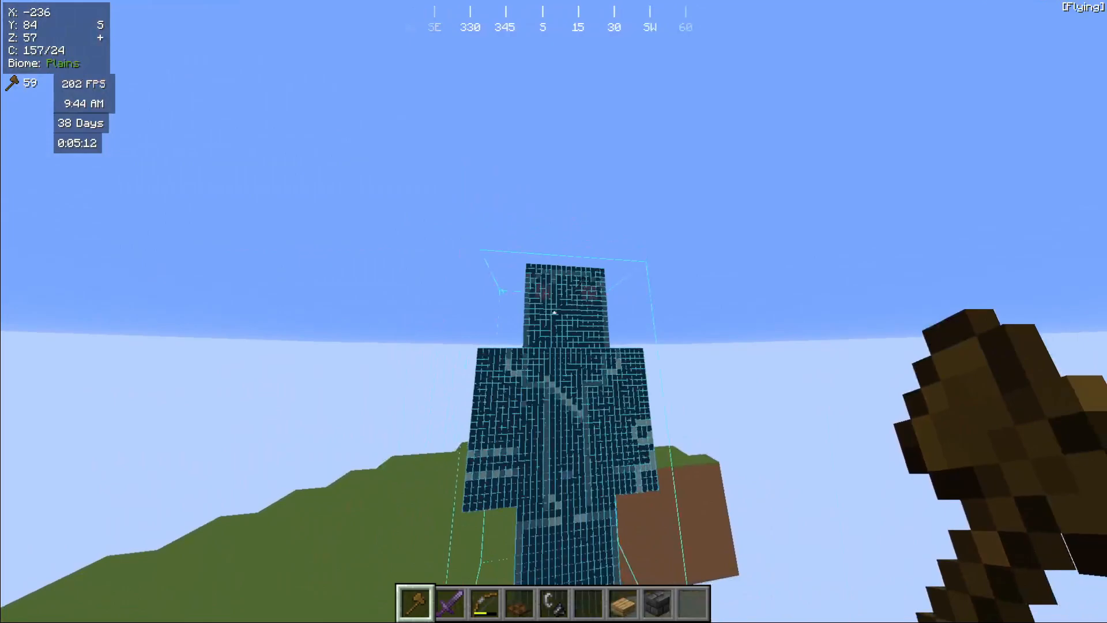
pyautogui.moveTo(554, 312)
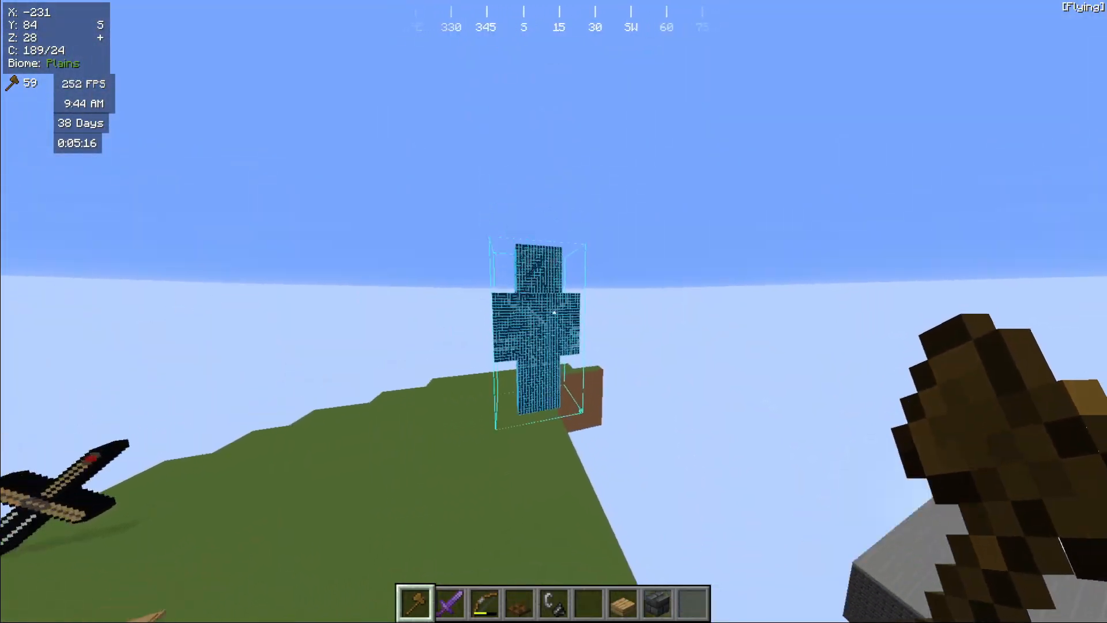
# Fly around the placed Self Image hologram, then bring up the game menu
pyautogui.press('Escape')
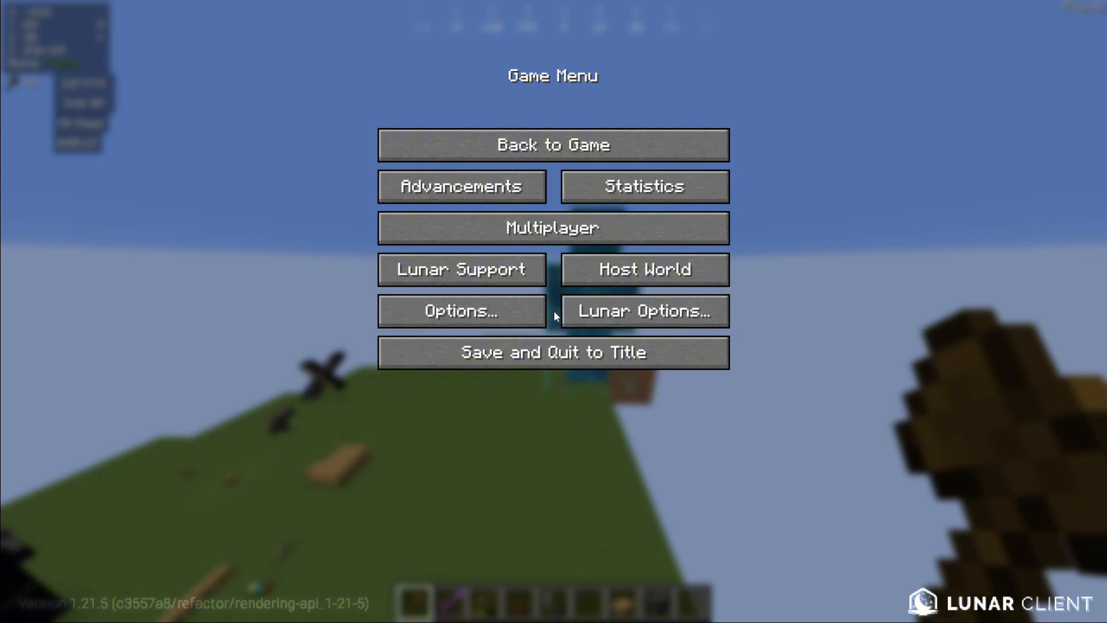